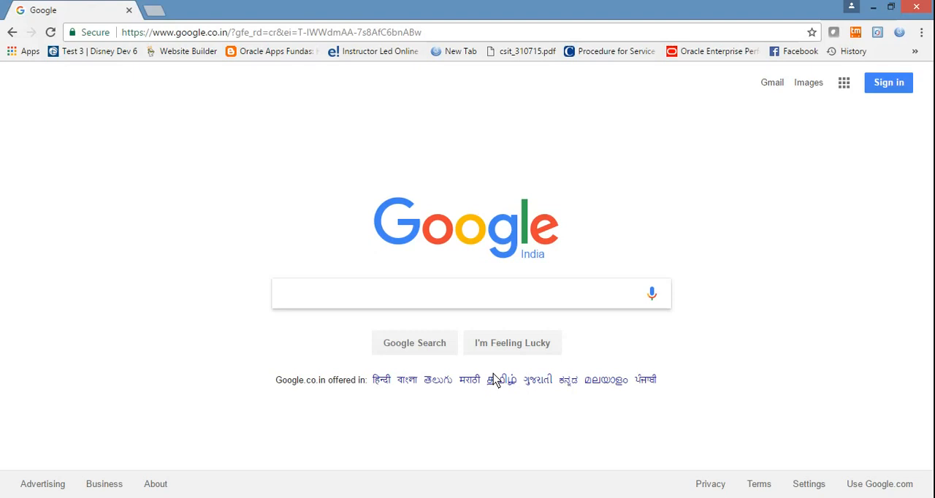
Go to youtube.com and reach the YouTube home page
click(471, 293)
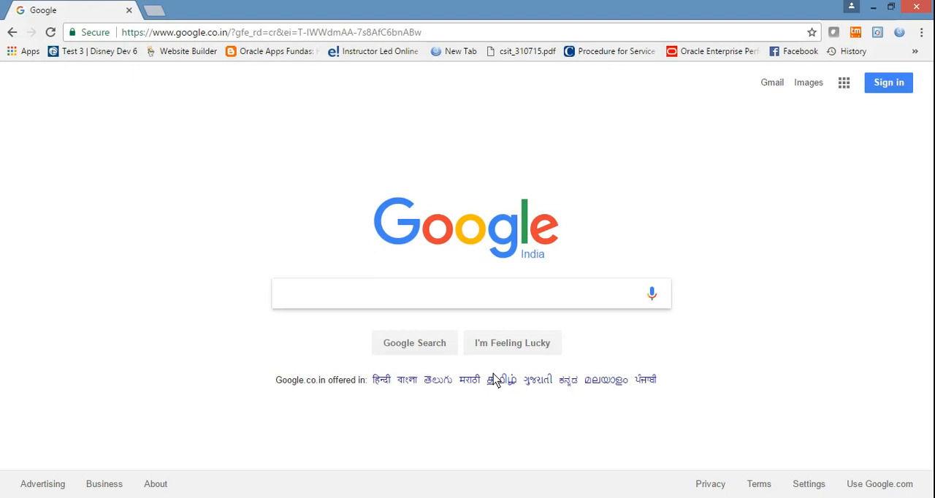
click(471, 293)
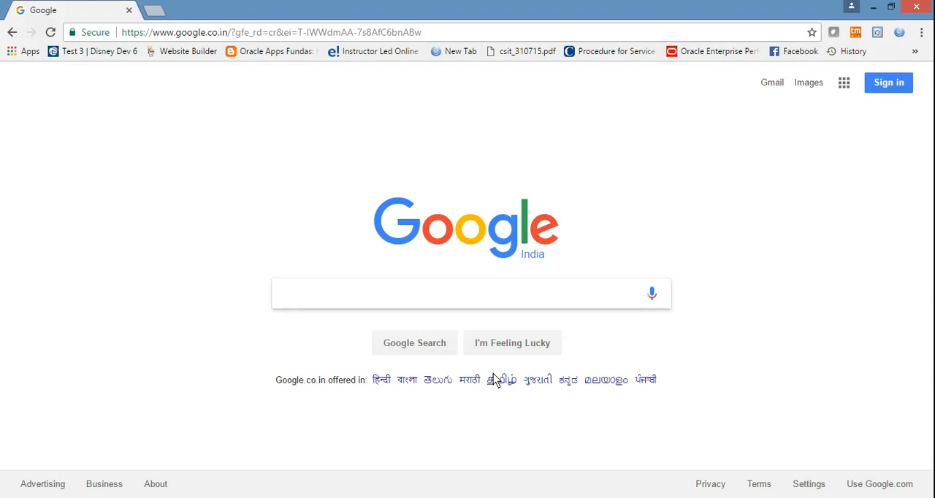
click(471, 293)
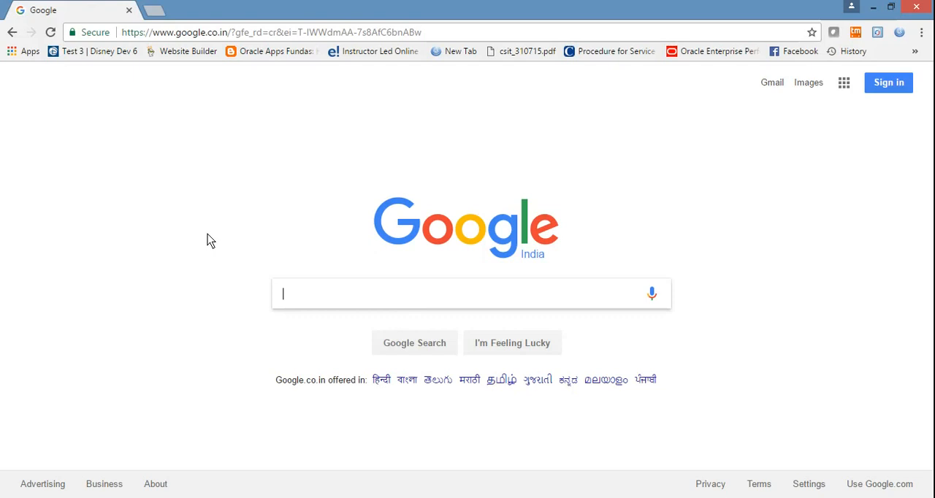
mouse_move(294, 41)
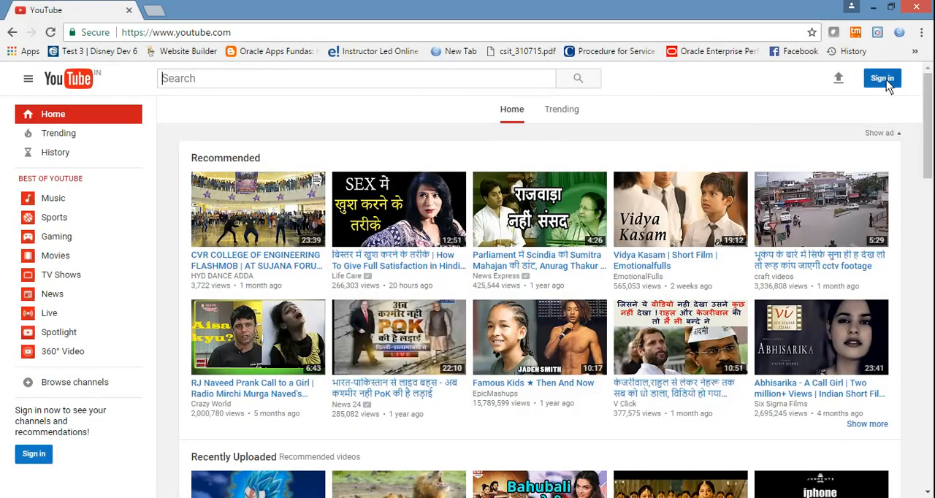
click(357, 78)
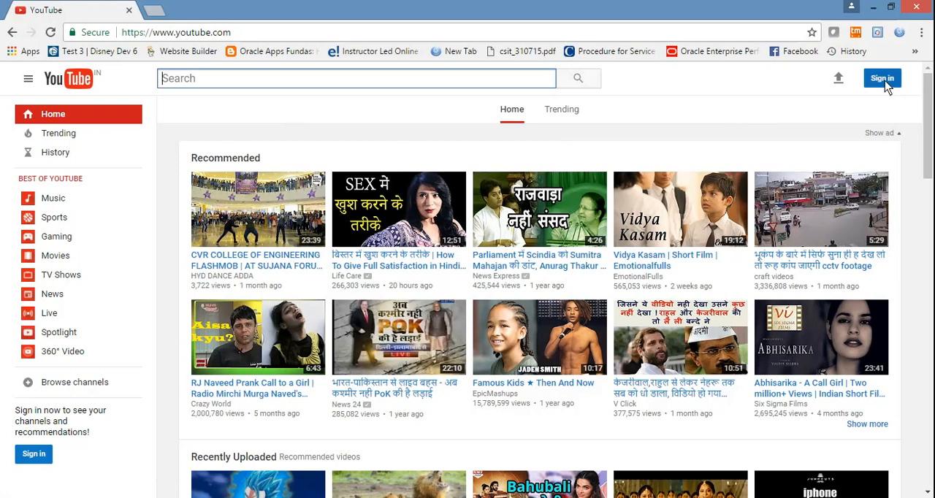
Sign in with the Google account by choosing it and entering its password
click(882, 78)
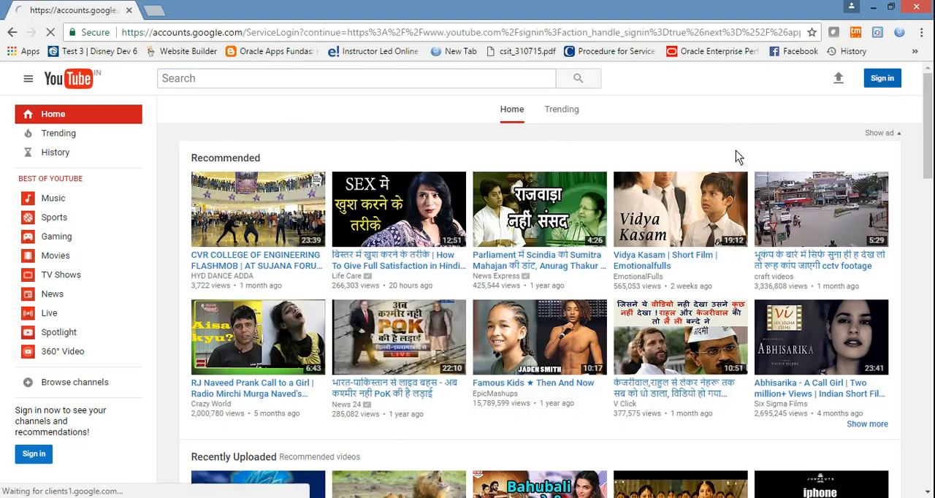
click(882, 77)
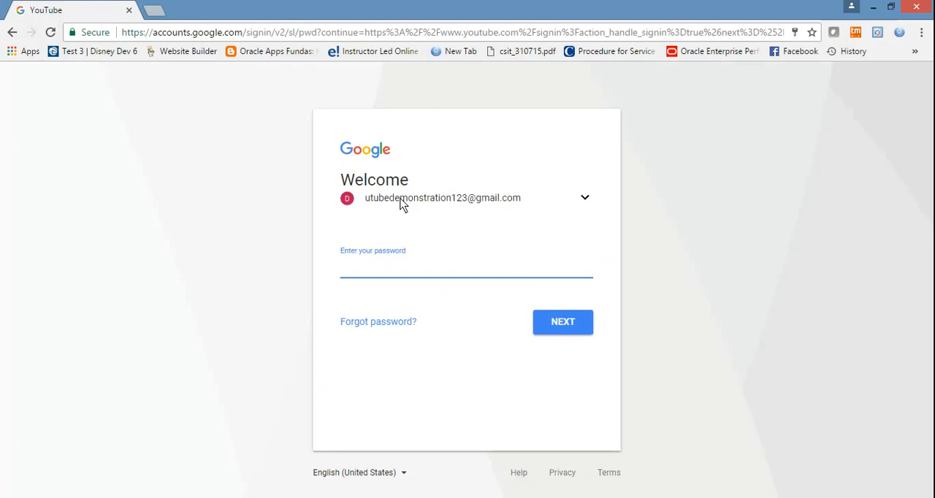
click(467, 264)
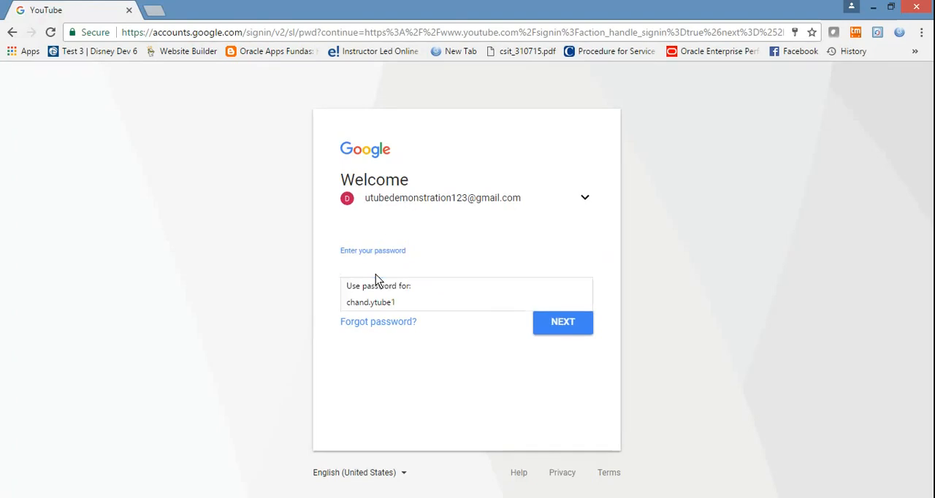
text(password)
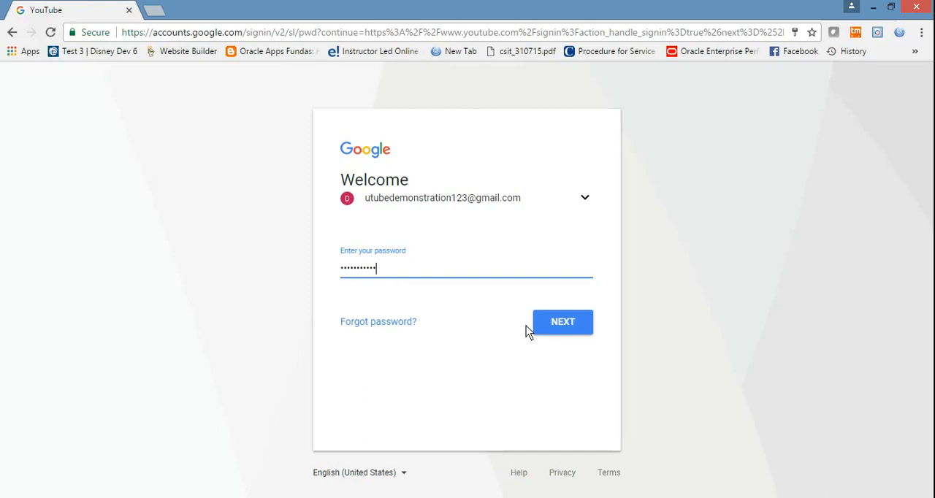
click(563, 322)
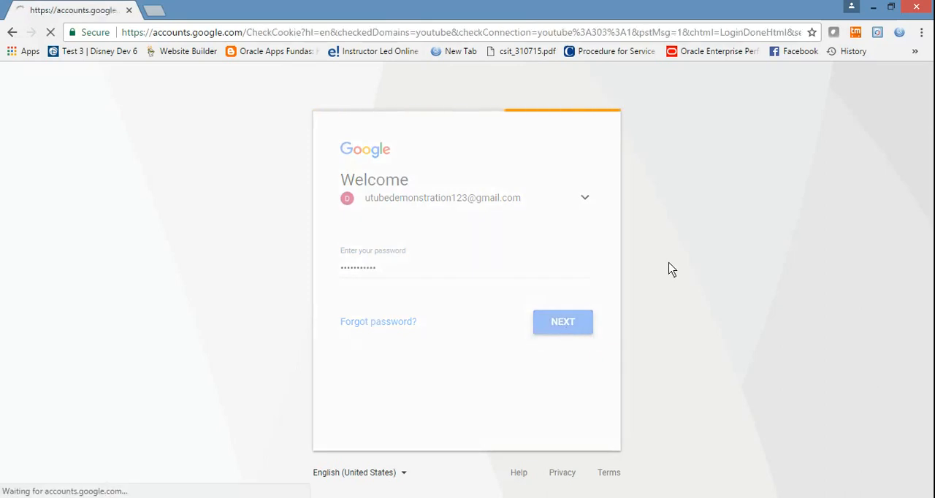
click(563, 321)
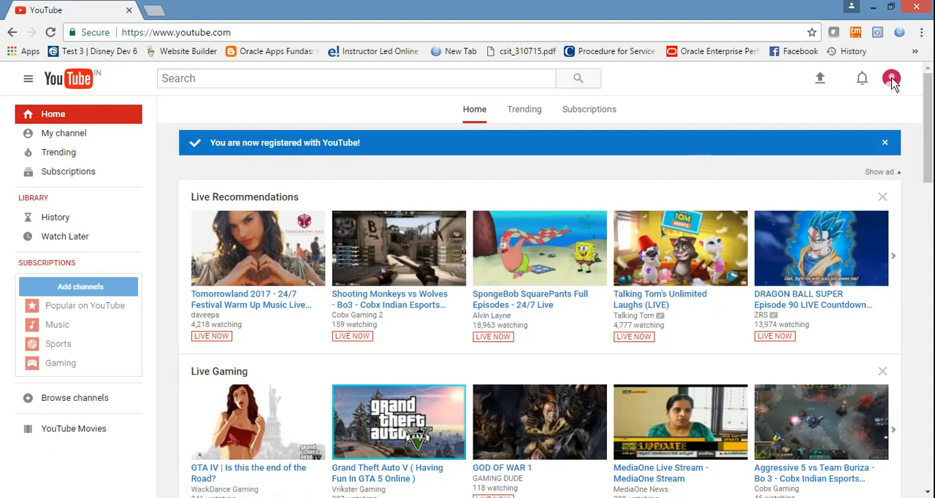
Enter Creator Studio from the account menu and start creating a channel from the Videos page
click(891, 78)
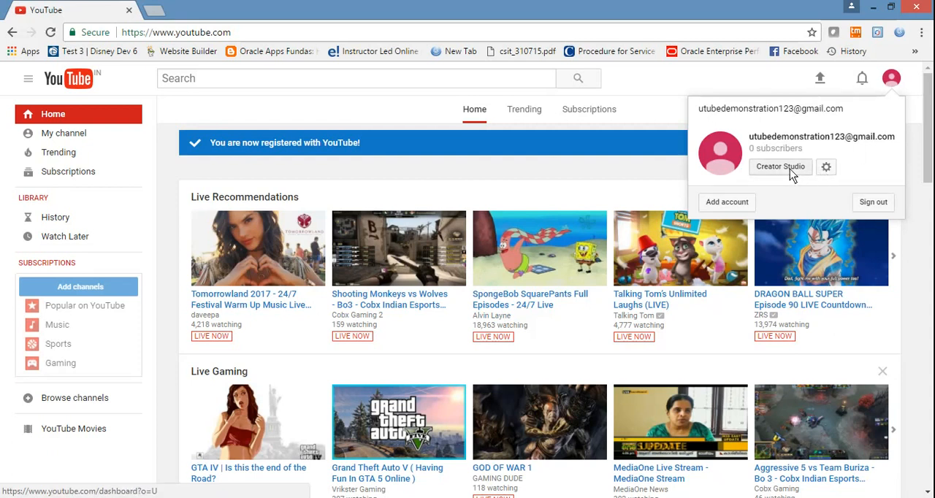
click(780, 167)
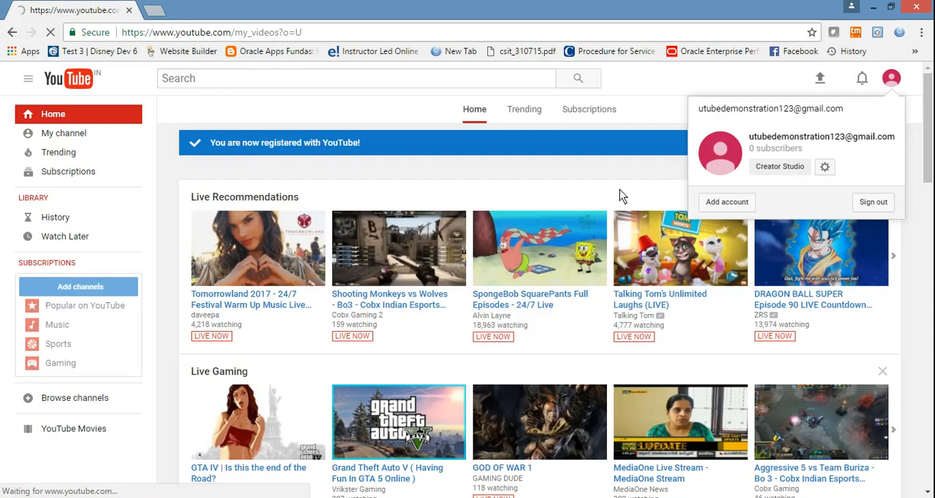
click(780, 167)
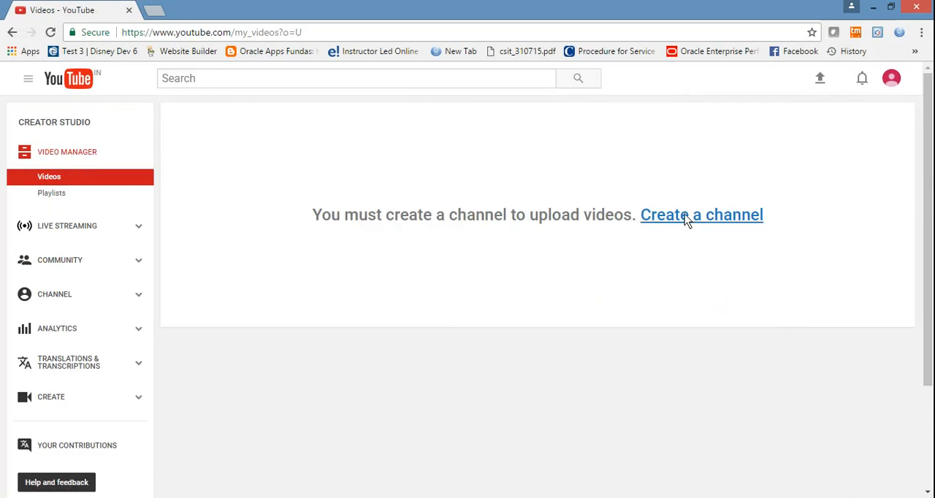
mouse_move(548, 230)
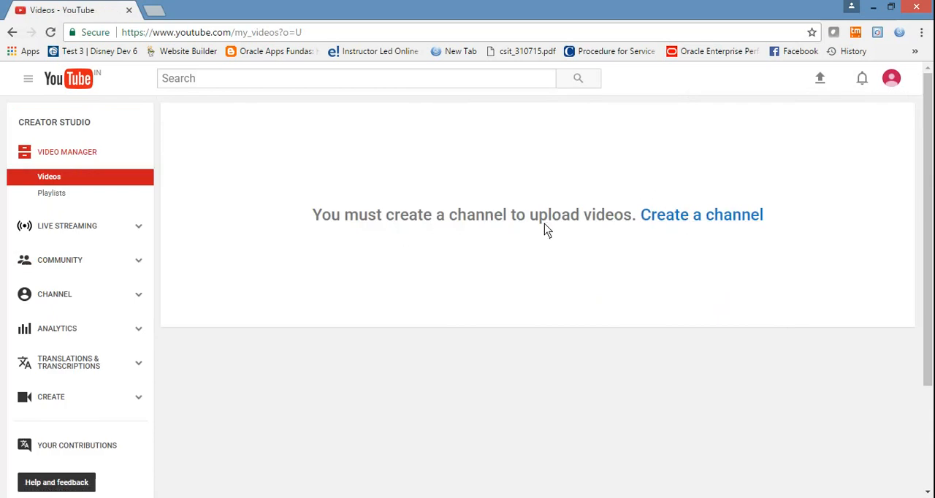
mouse_move(702, 214)
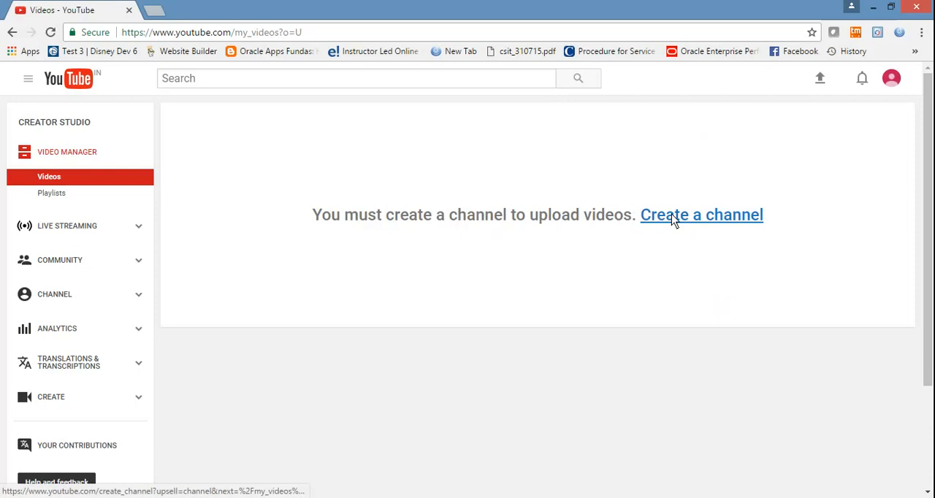
click(702, 214)
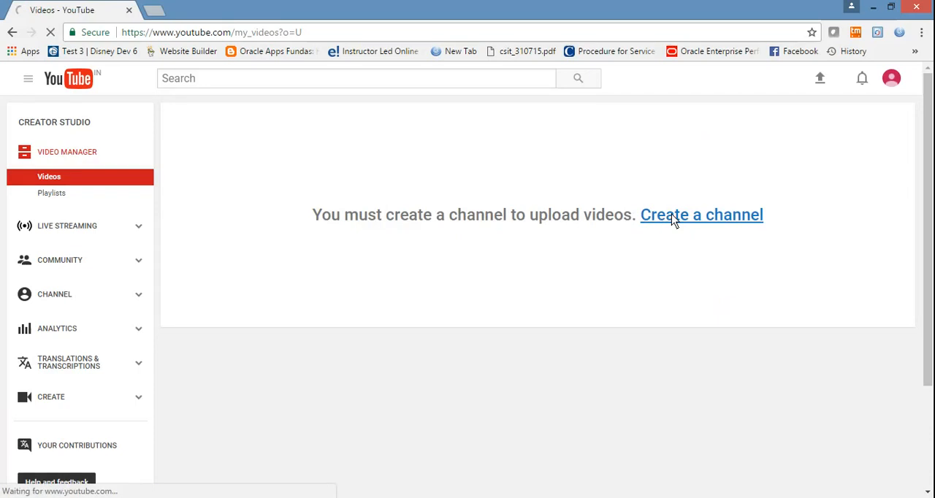
Create the channel with the names Demonstration and Demo in the Use YouTube as dialog
click(701, 215)
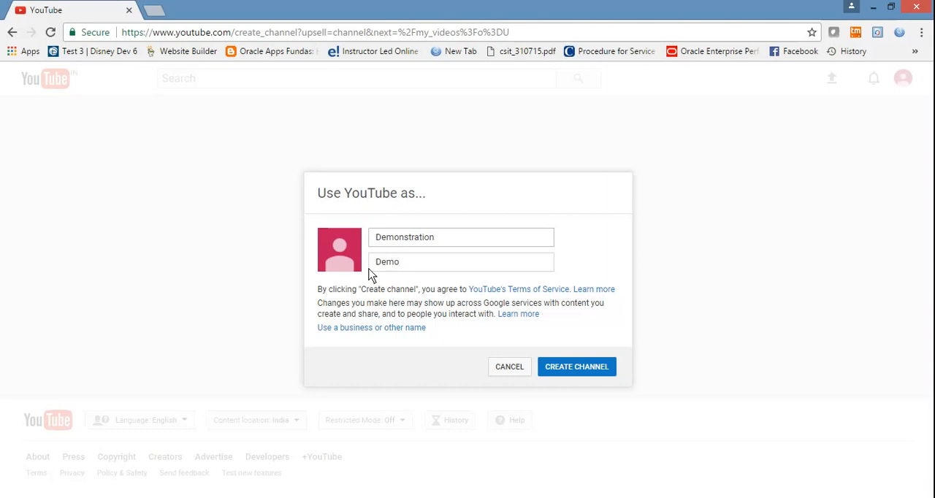
click(460, 262)
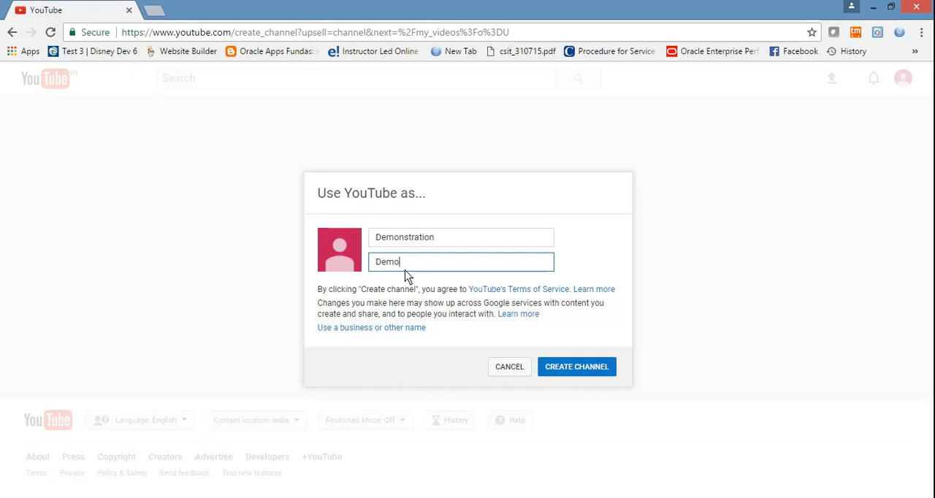
mouse_move(577, 367)
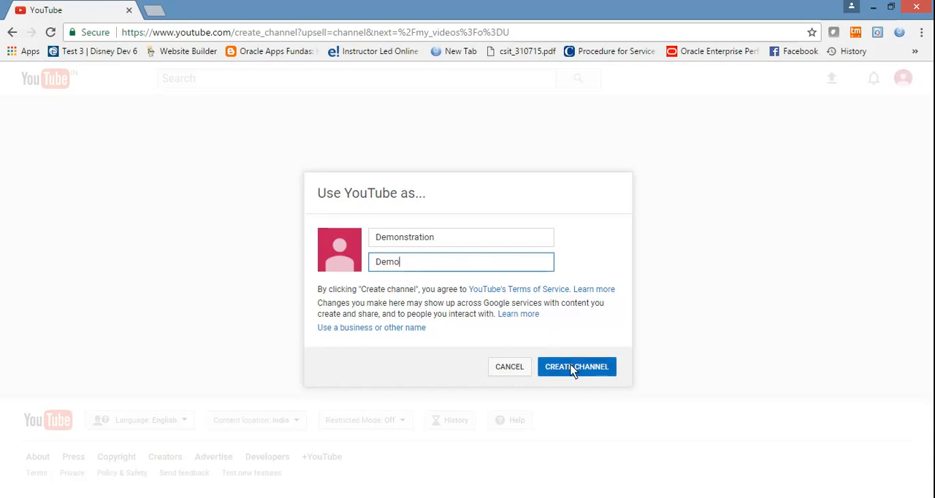
click(576, 367)
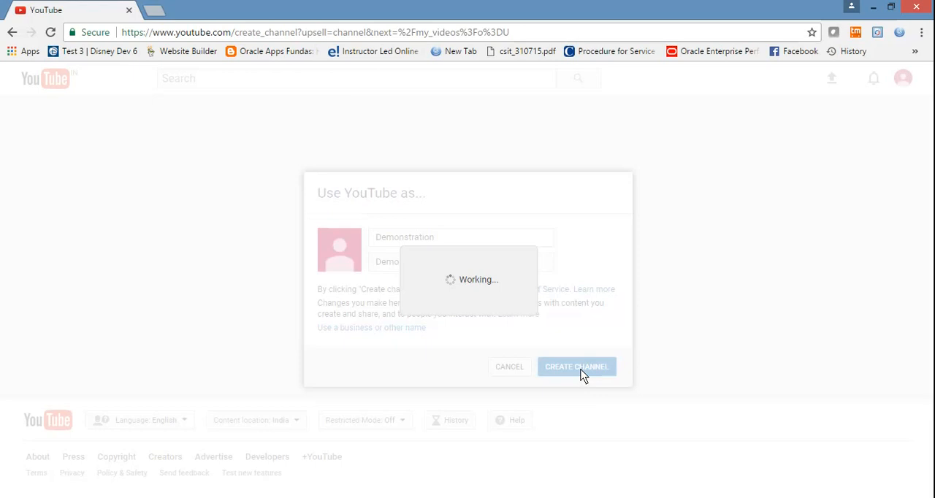
click(576, 367)
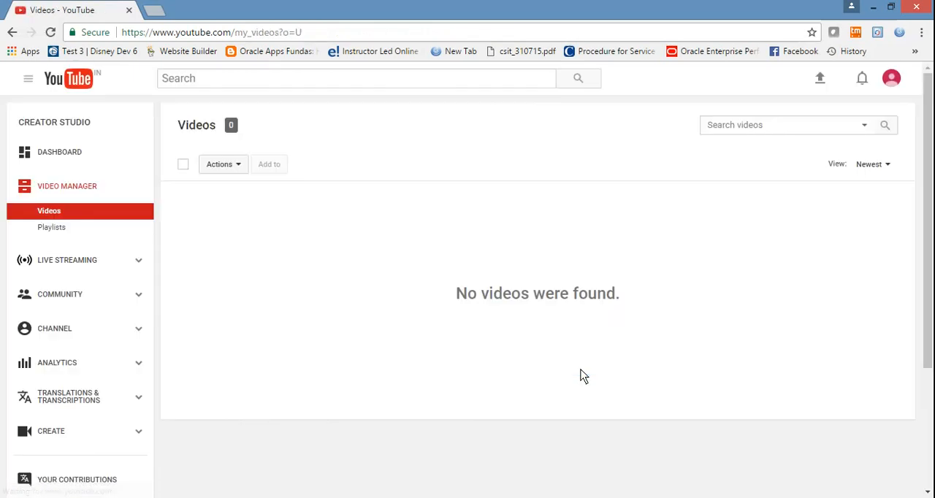
mouse_move(524, 302)
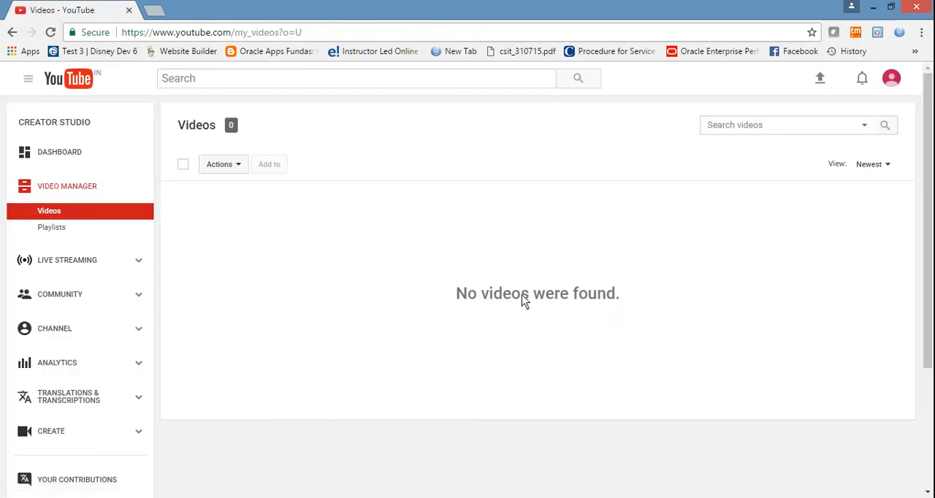
mouse_move(98, 232)
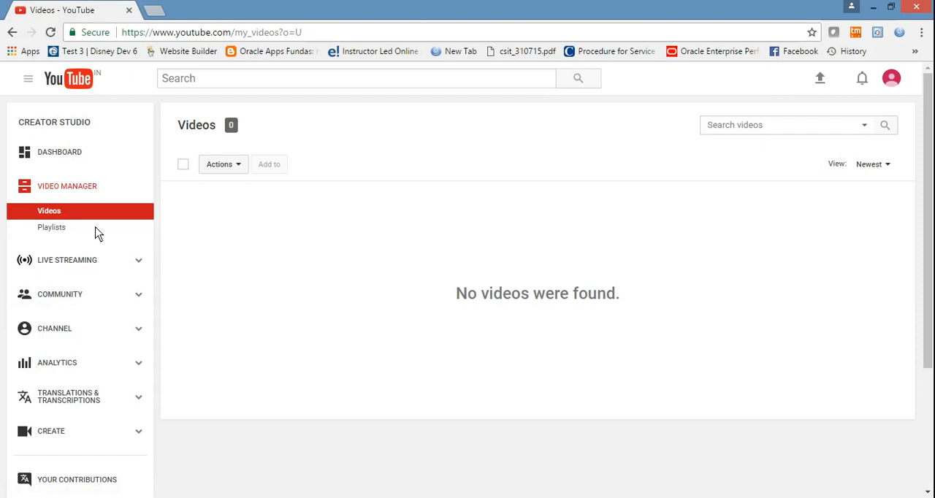
mouse_move(219, 164)
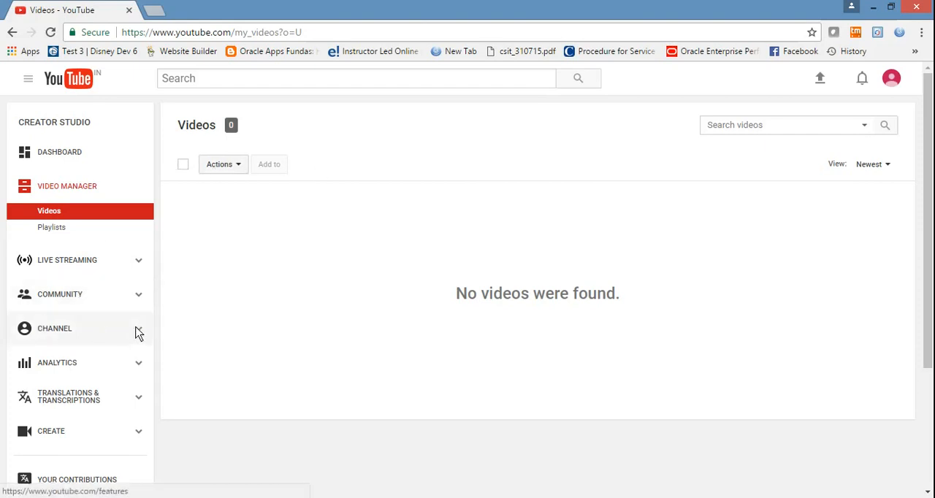
View the channel's Status and features and scroll to the Monetization card marked Eligible
click(55, 329)
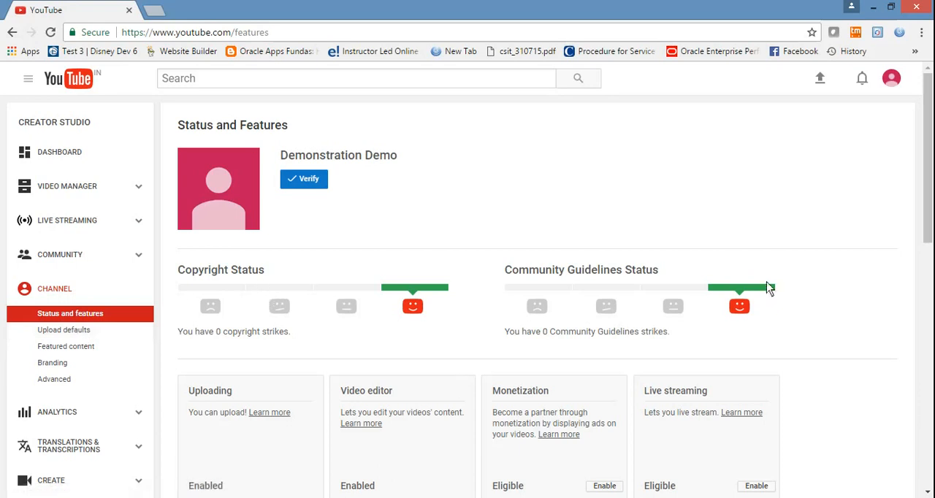
scroll(down, 3)
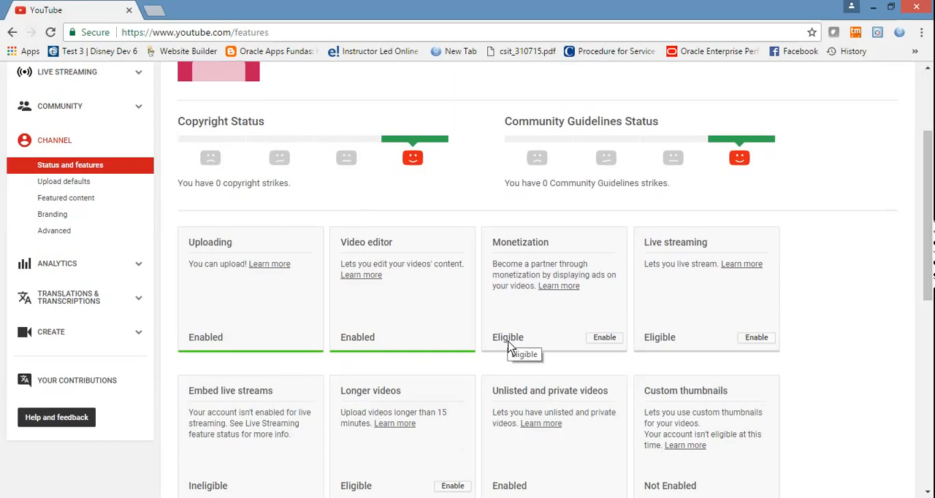
mouse_move(515, 252)
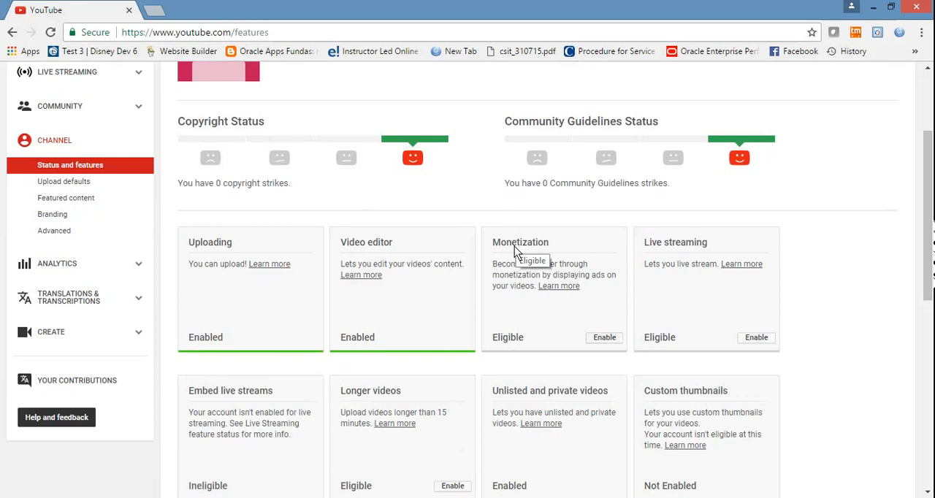
mouse_move(559, 325)
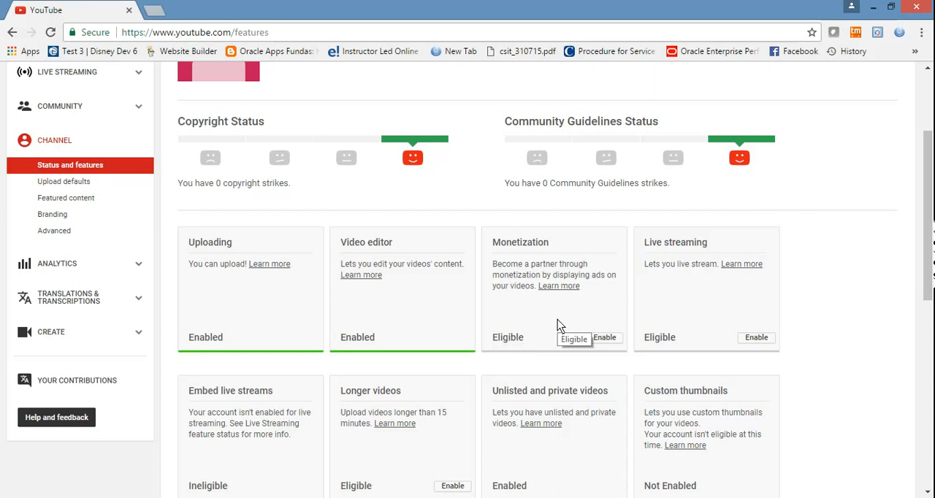
mouse_move(598, 353)
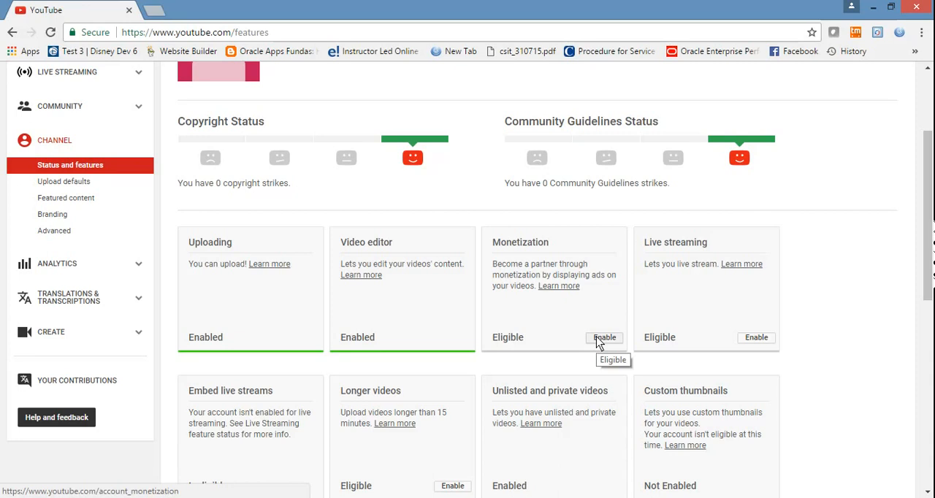
Enable monetization and accept the YouTube Partner Program terms with all agreement boxes ticked
click(605, 338)
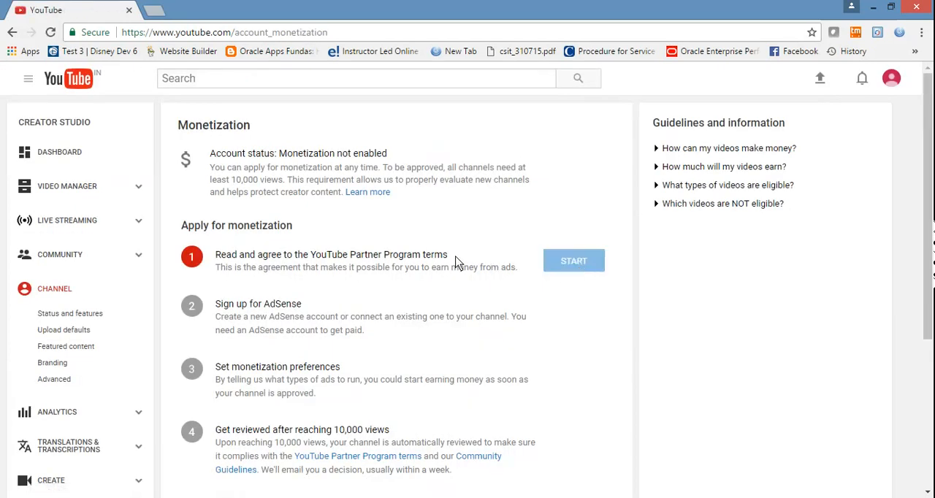
click(573, 261)
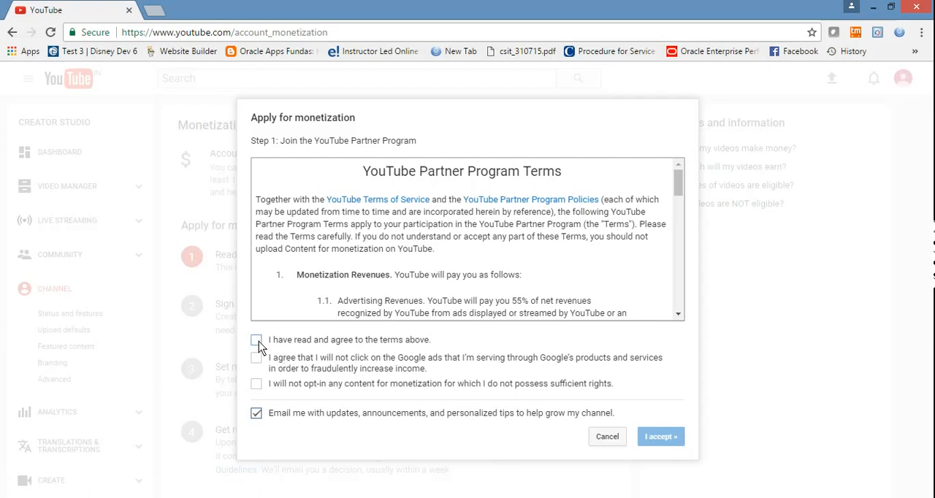
click(255, 384)
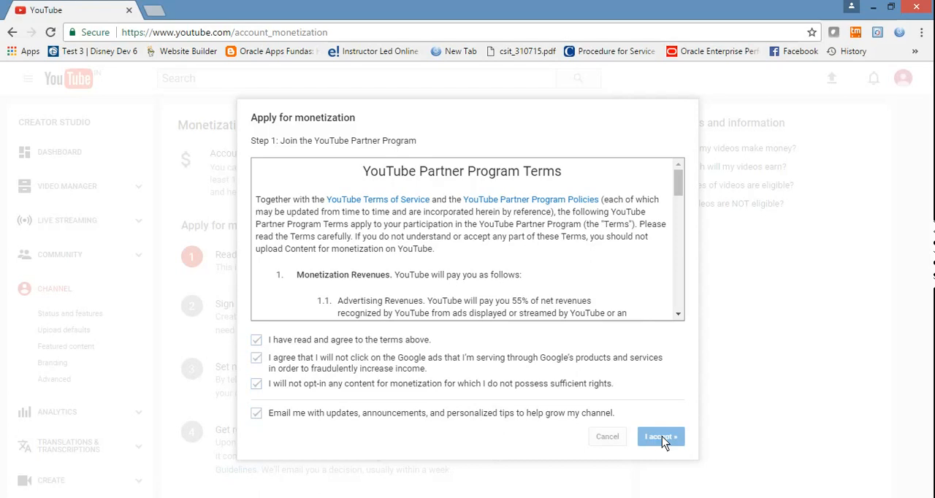
mouse_move(706, 399)
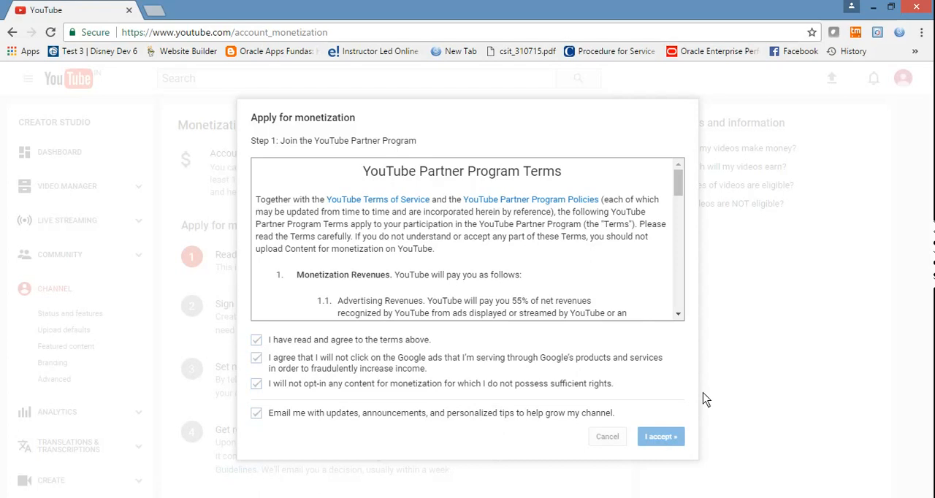
click(660, 437)
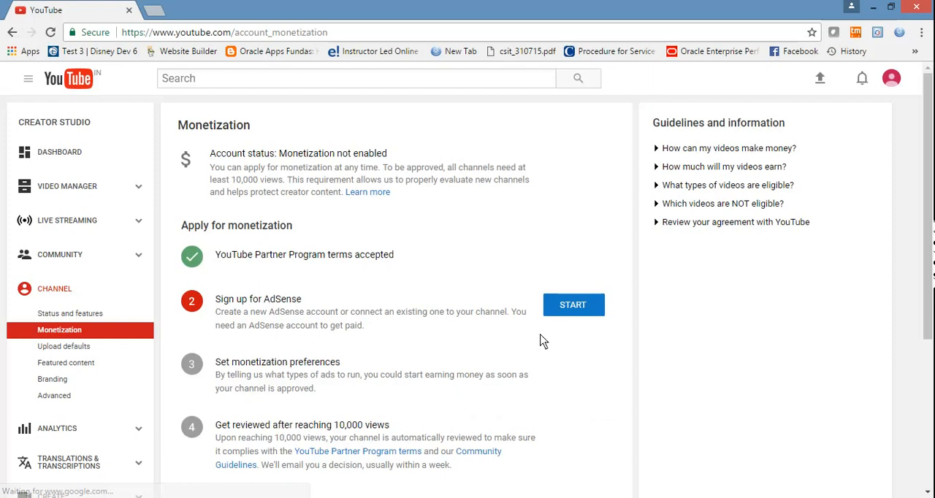
Start the AdSense signup and sign in with the Google account
click(573, 305)
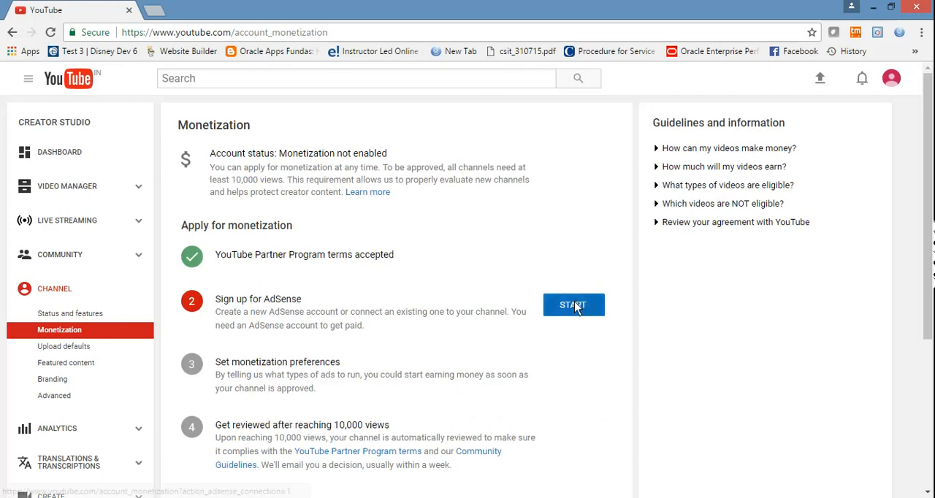
click(573, 305)
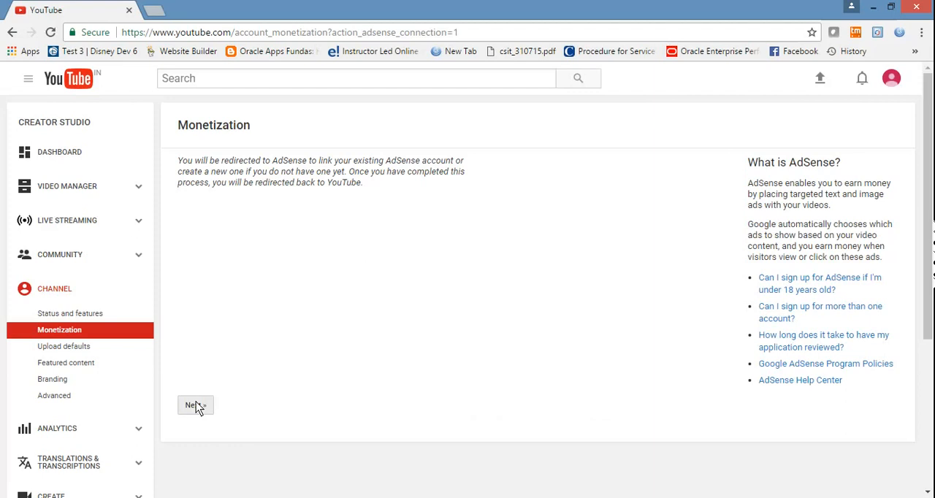
click(195, 406)
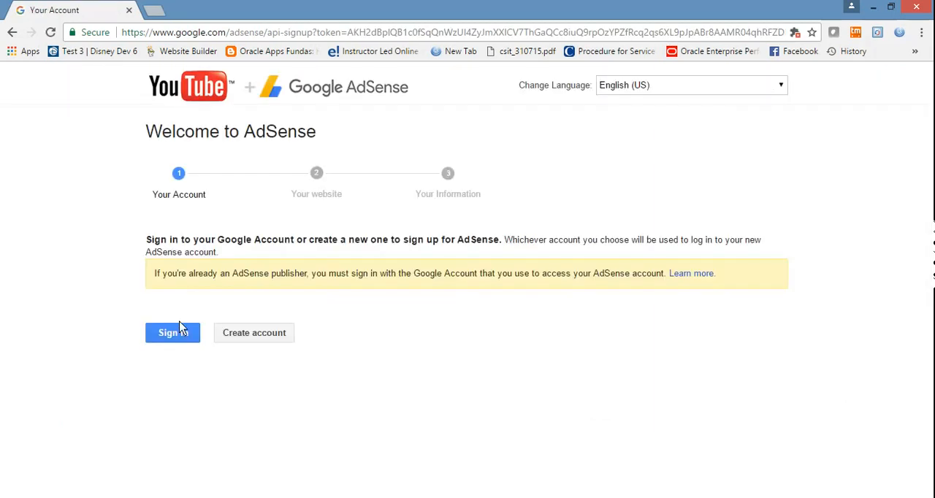
click(173, 333)
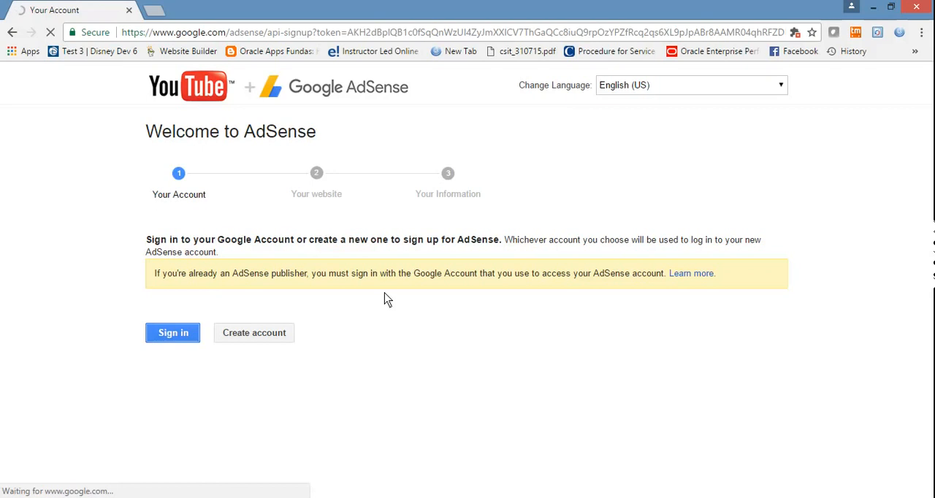
click(254, 332)
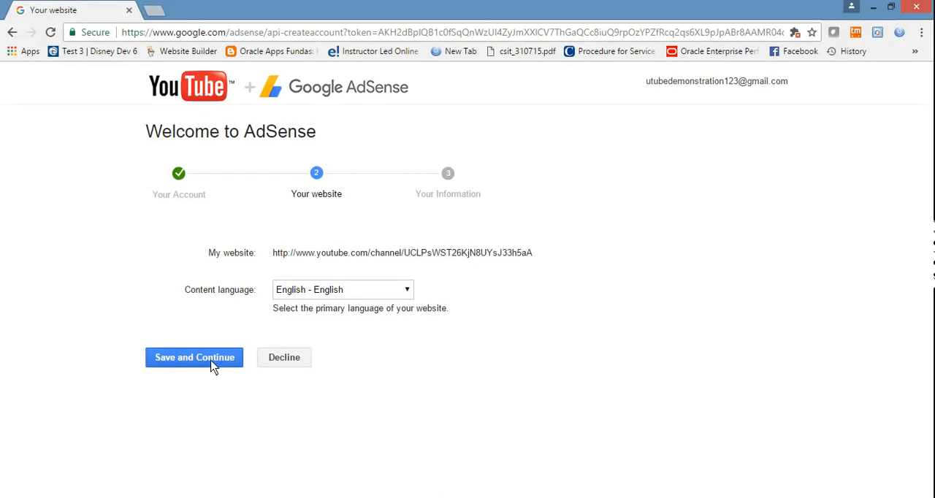
Save the channel as the website with English as the content language
click(195, 357)
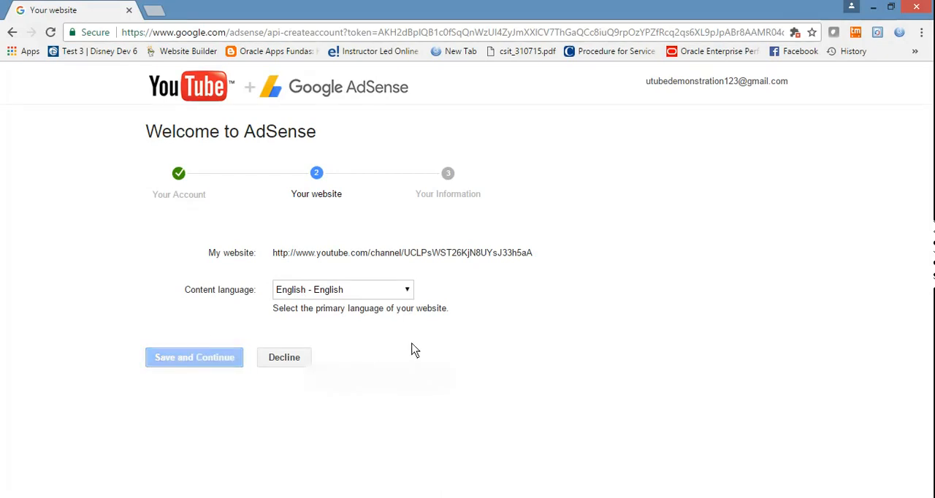
click(194, 358)
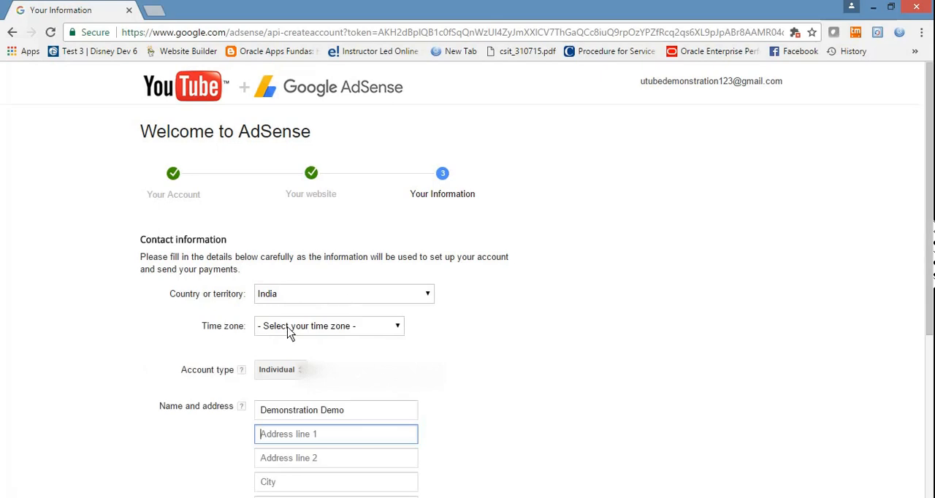
Set the AdSense contact time zone to (UTC+05:30) Kolkata
click(328, 326)
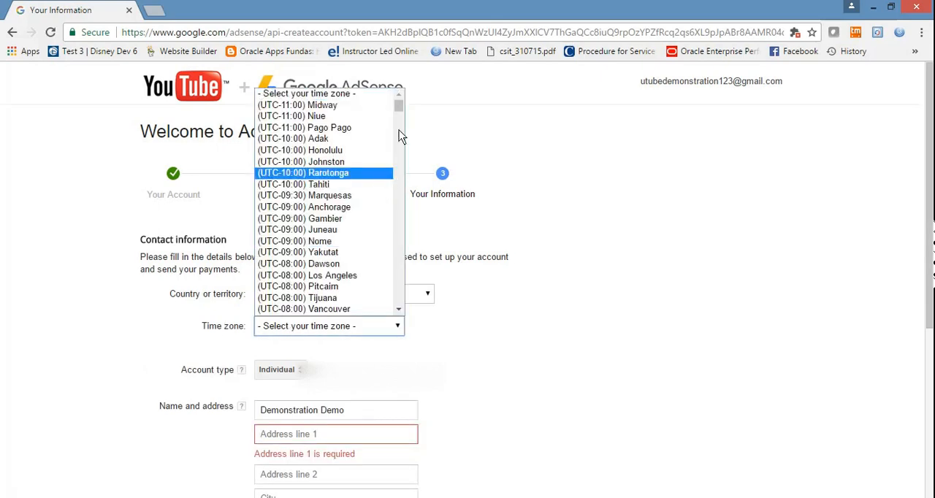
scroll(down, 3)
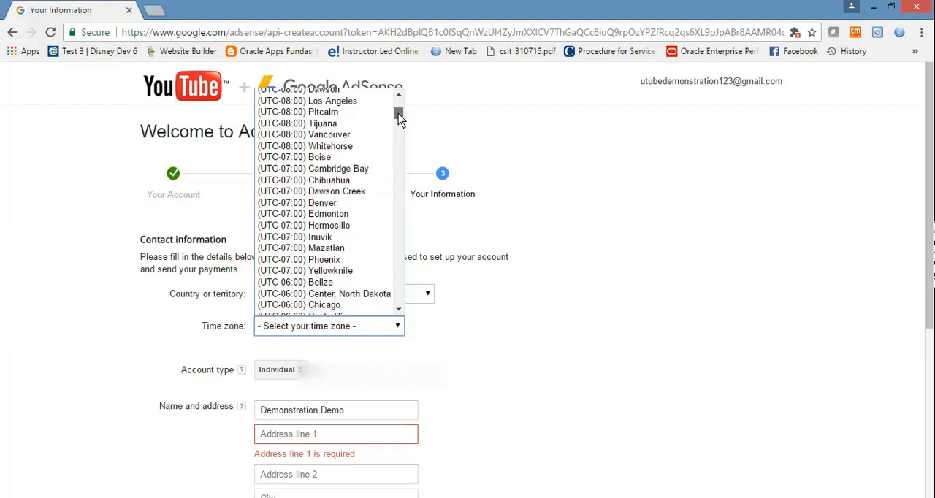
scroll(down, 3)
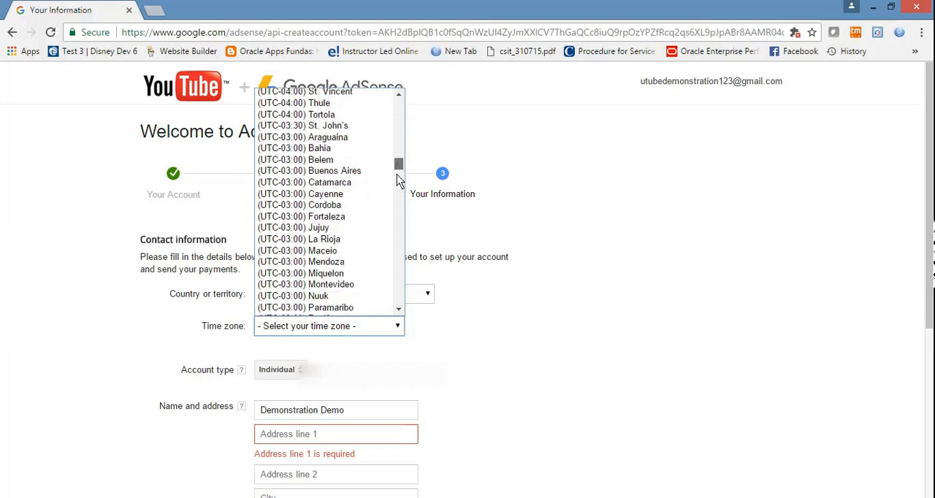
scroll(down, 3)
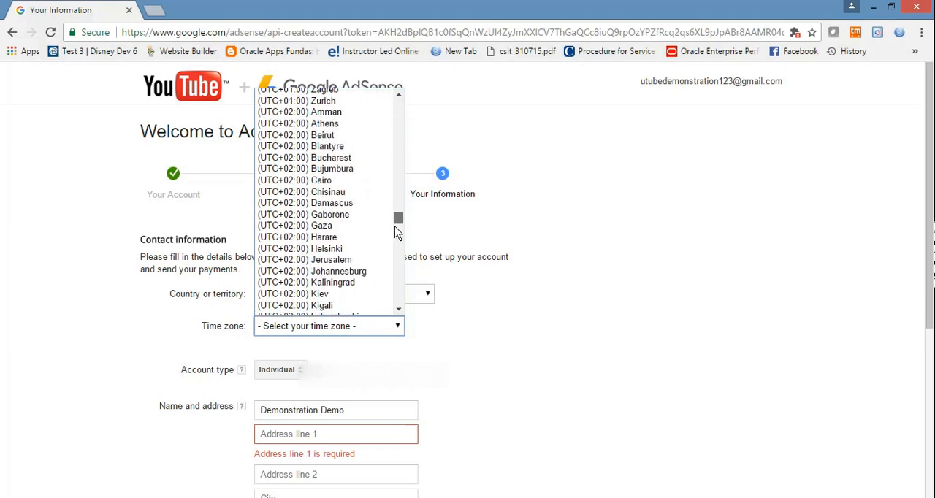
scroll(down, 3)
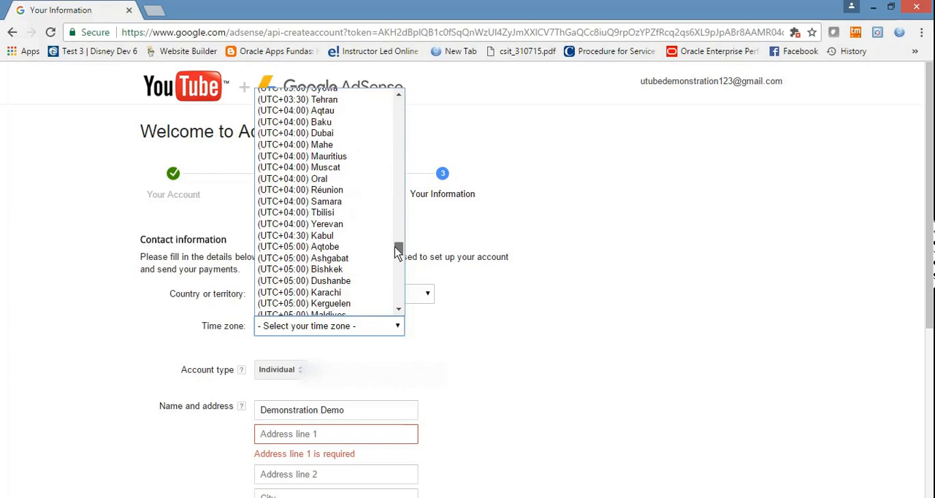
scroll(down, 3)
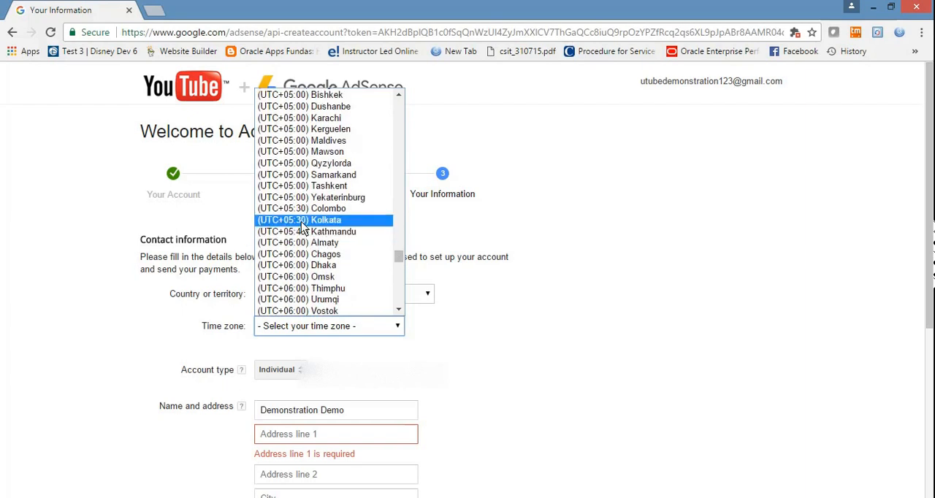
mouse_move(349, 231)
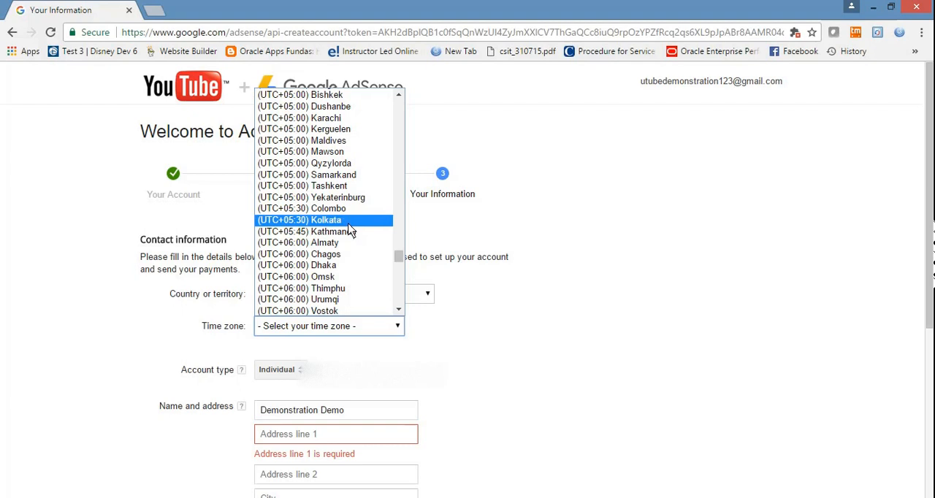
click(299, 220)
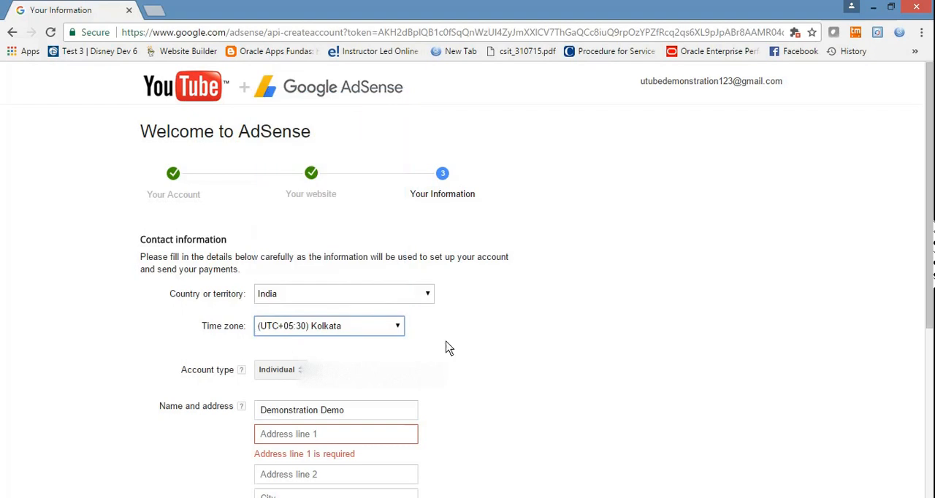
scroll(down, 3)
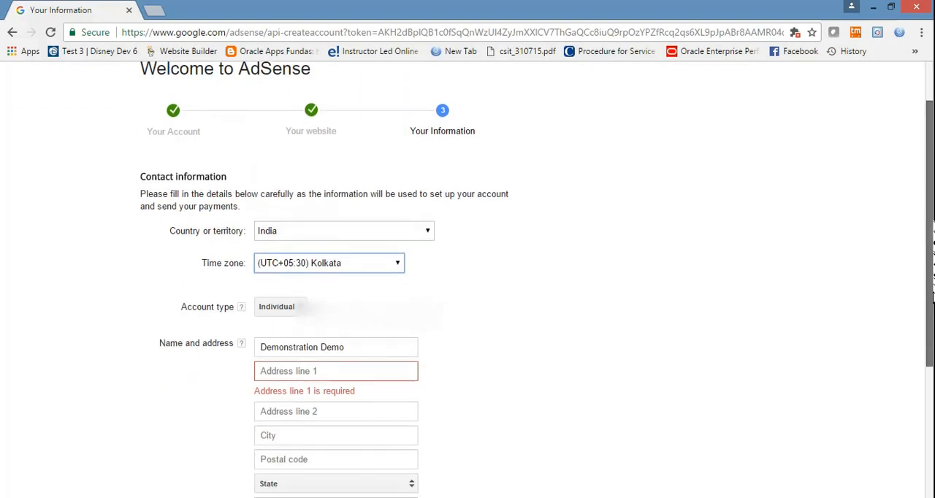
scroll(down, 3)
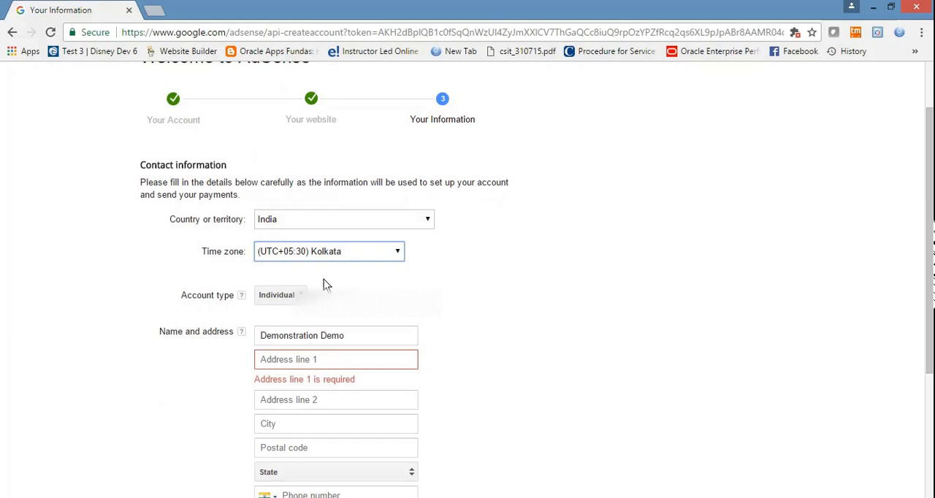
mouse_move(325, 285)
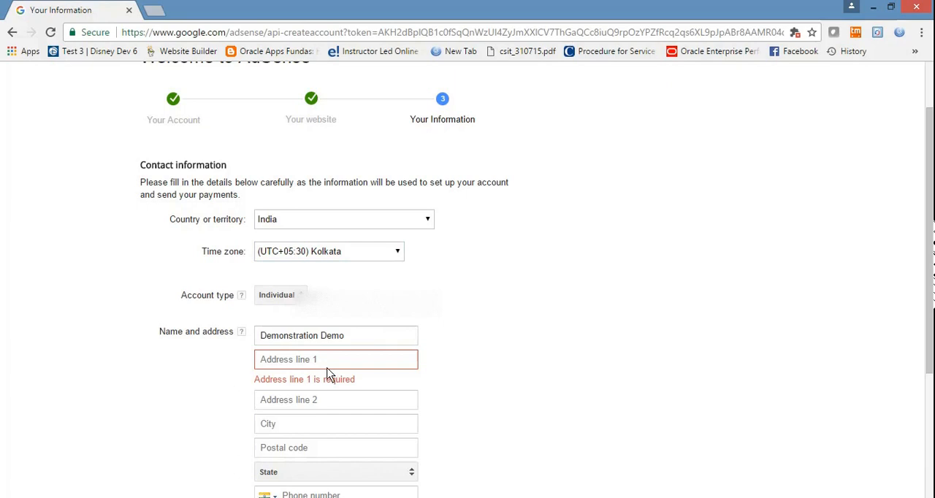
click(336, 359)
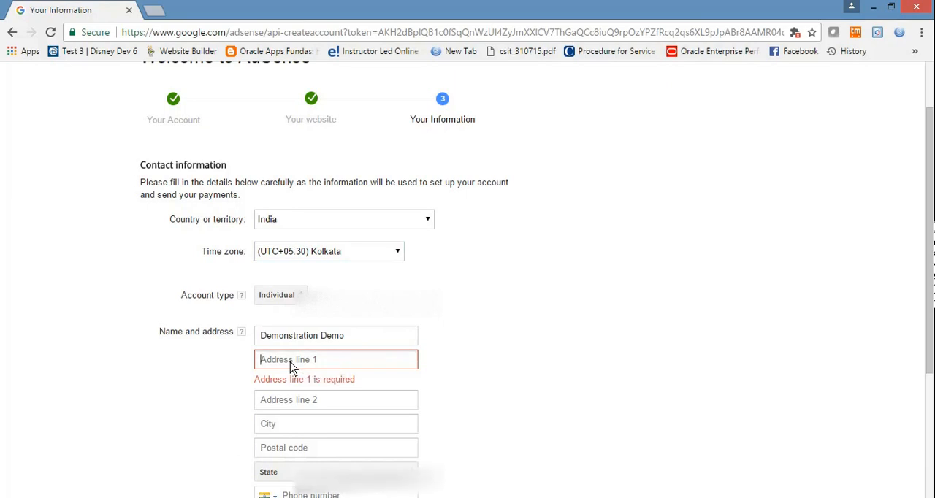
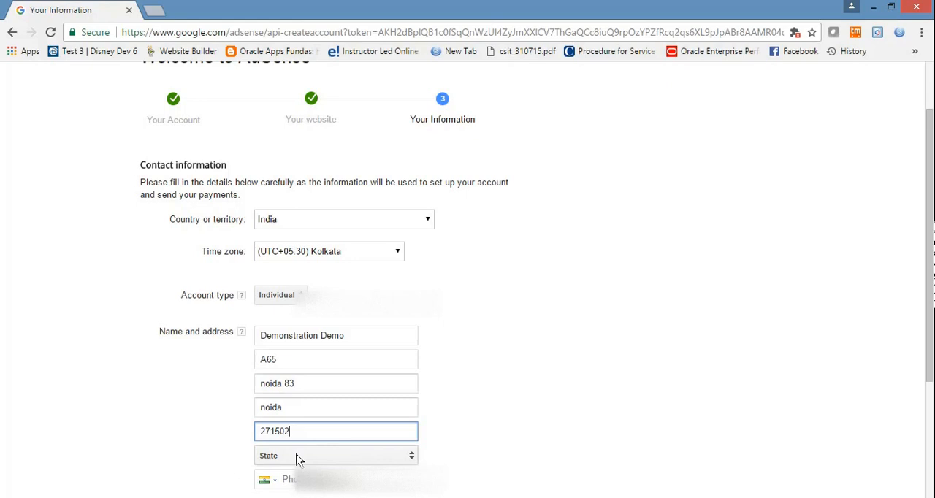
Choose Uttar Pradesh as the state and enter the phone number
click(336, 456)
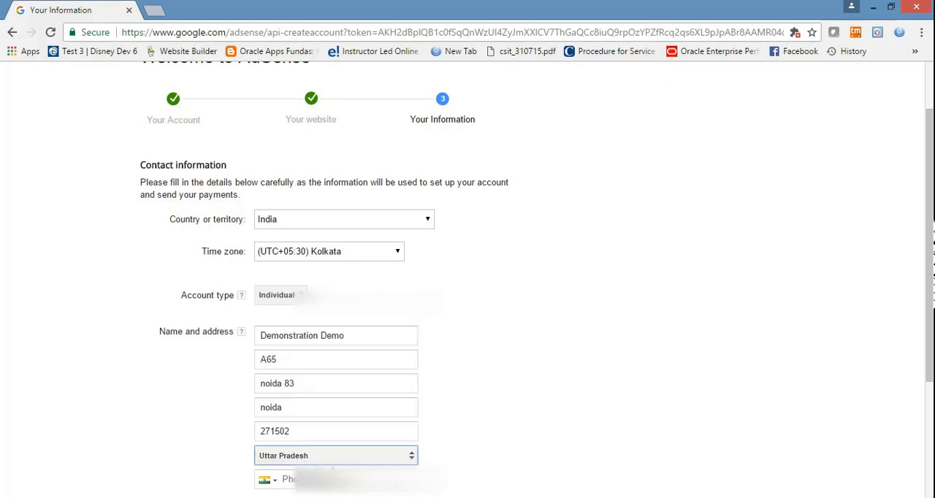
click(343, 479)
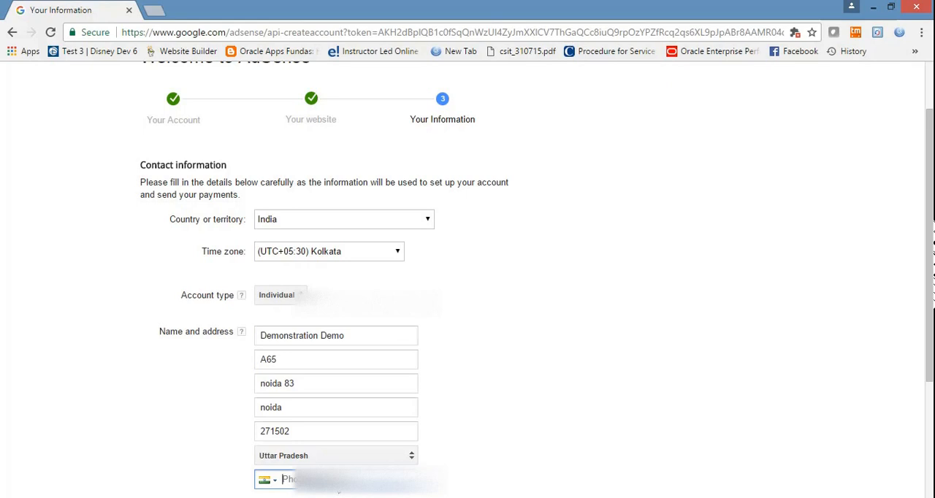
text(999)
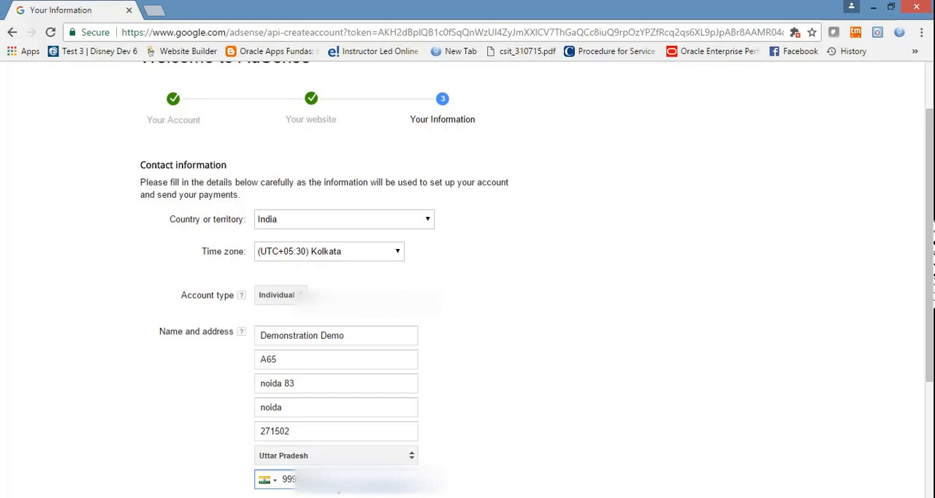
mouse_move(576, 458)
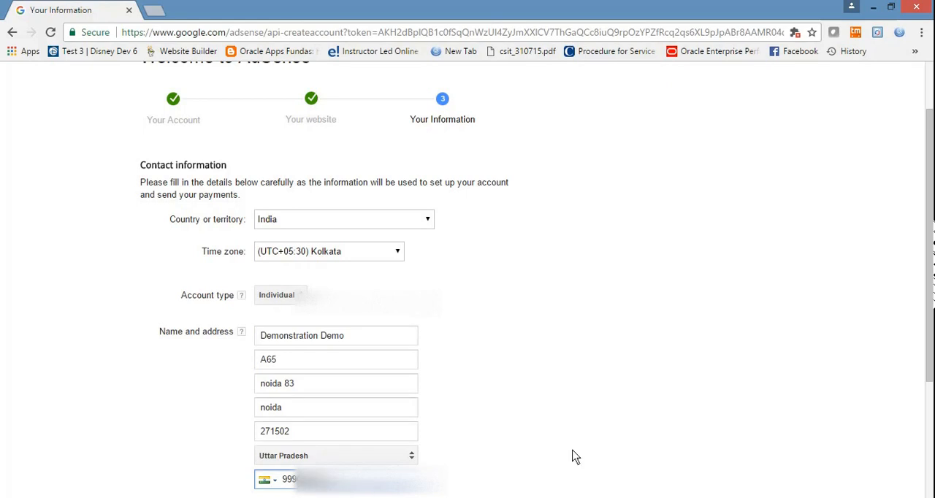
scroll(down, 3)
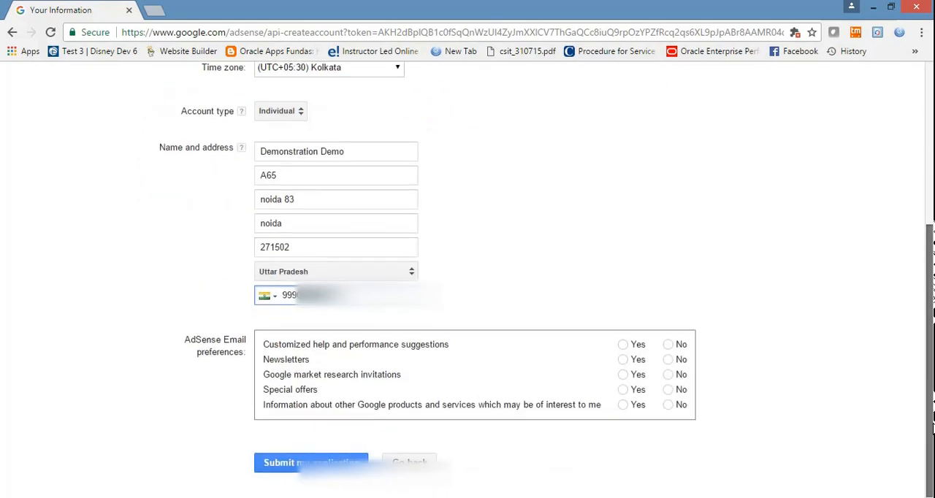
Submit the AdSense application with the completed name, address and email preferences
click(623, 344)
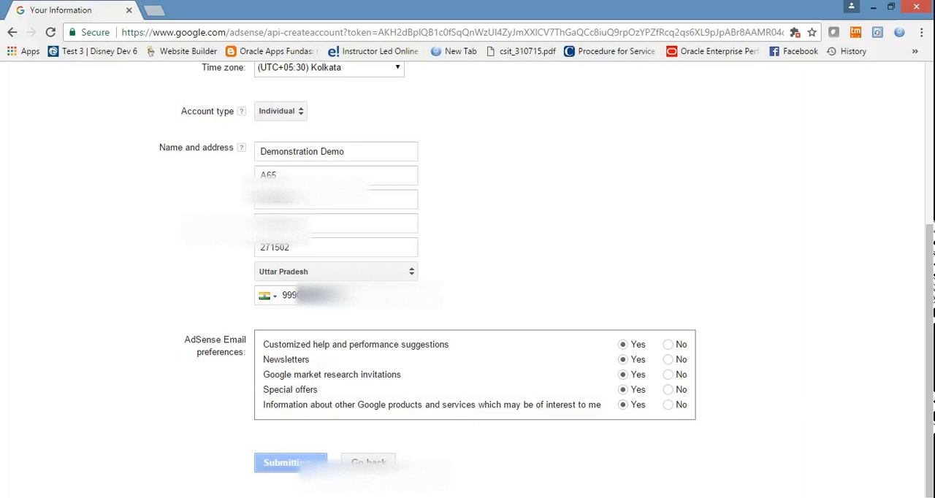
click(290, 462)
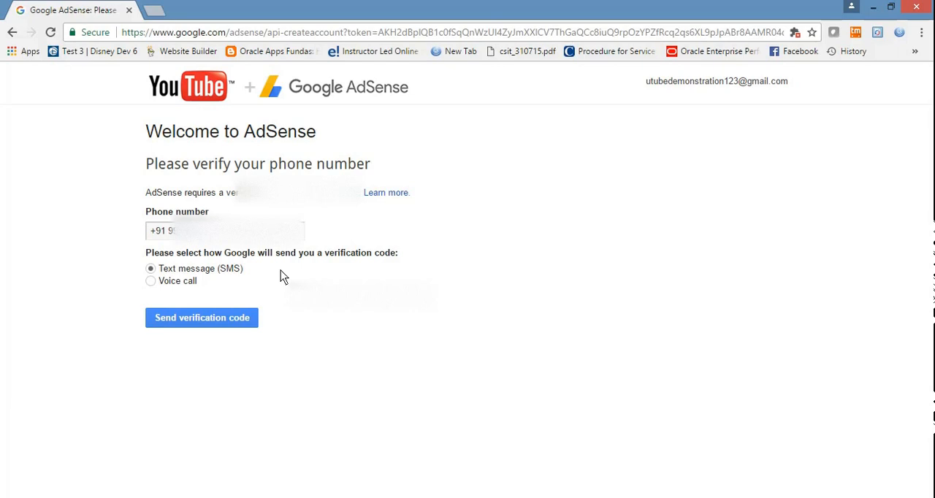
mouse_move(126, 324)
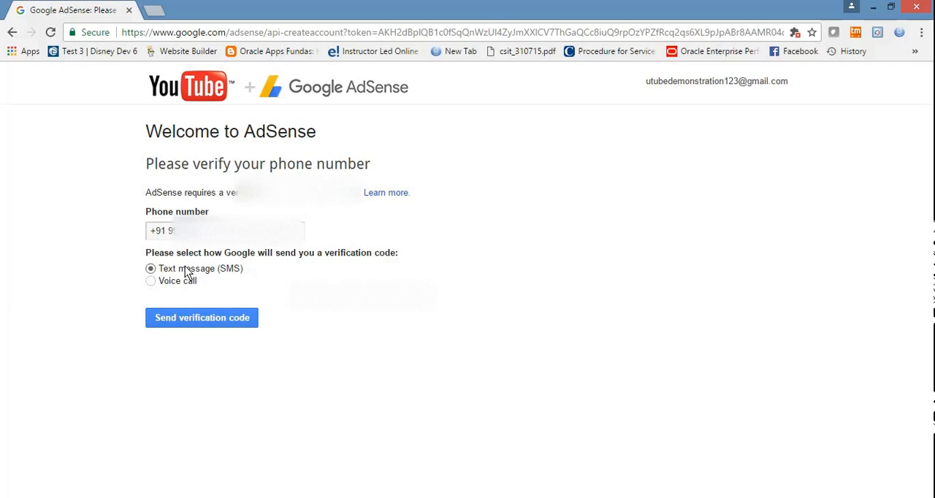
Request the verification code by Text message (SMS)
click(202, 317)
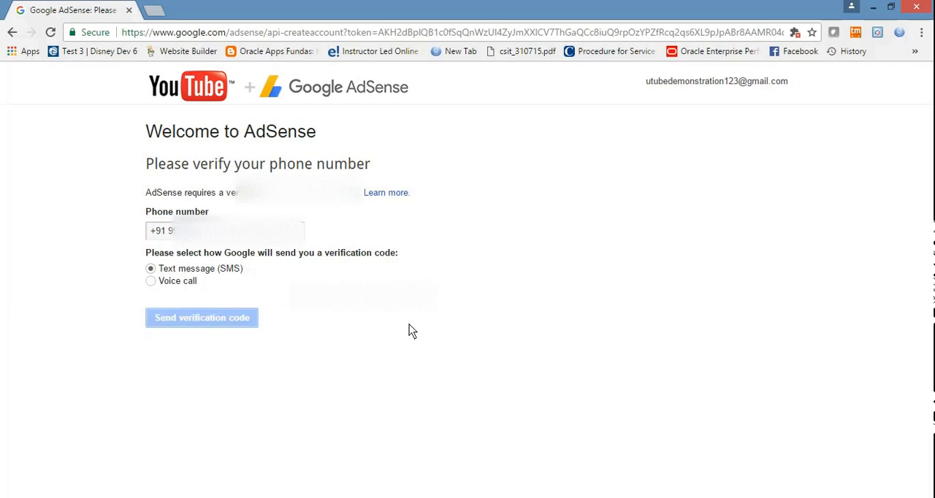
click(202, 317)
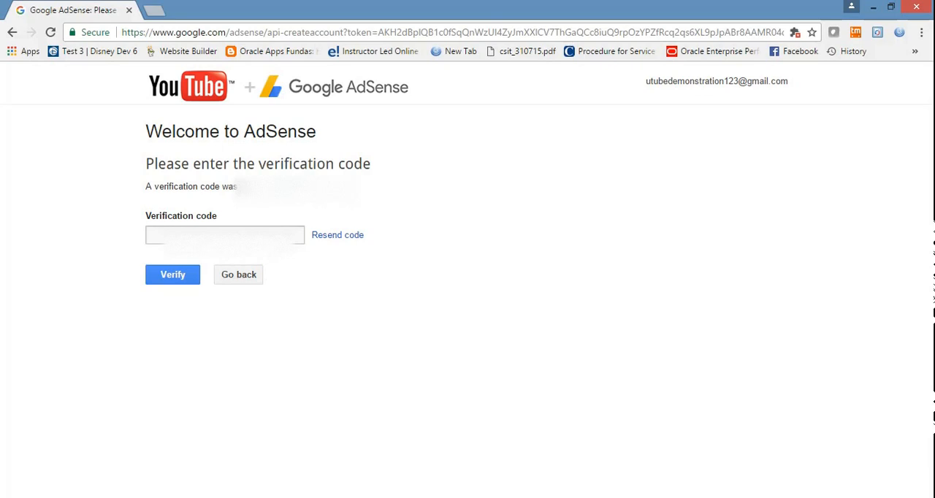
Enter the received verification code in AdSense and verify the phone number
click(224, 235)
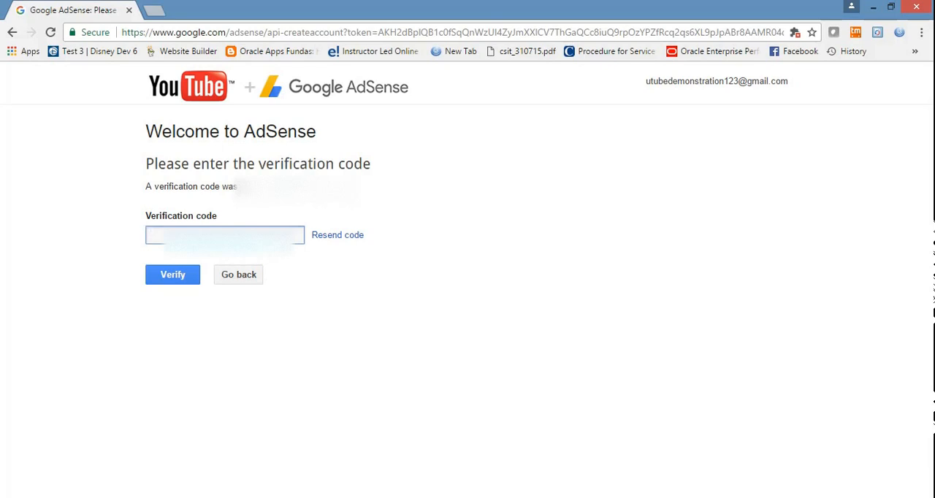
click(224, 234)
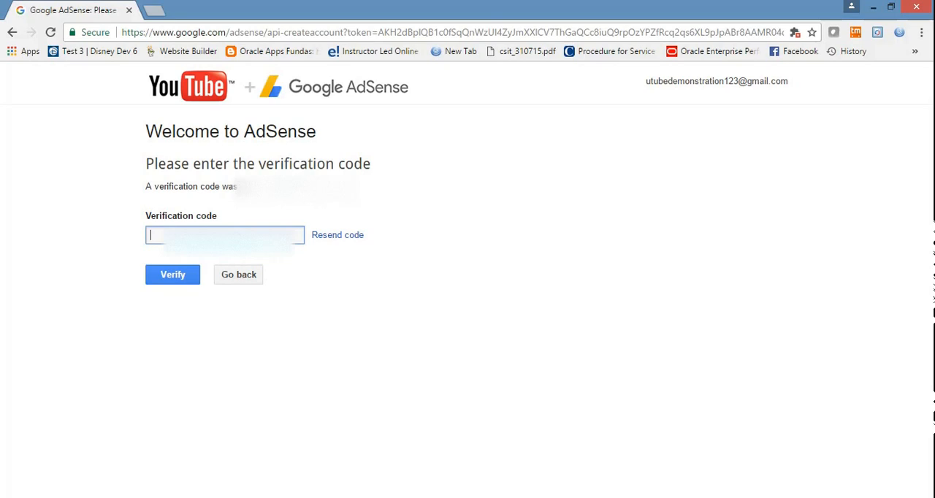
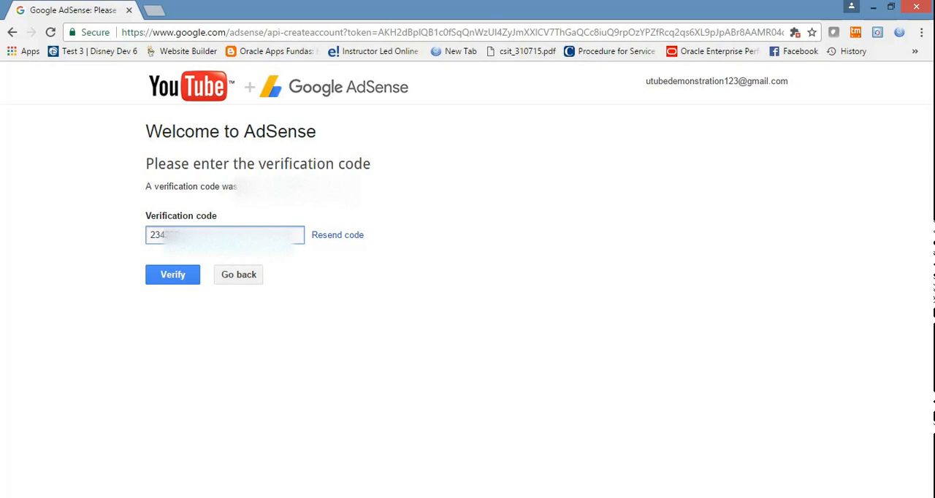
click(172, 274)
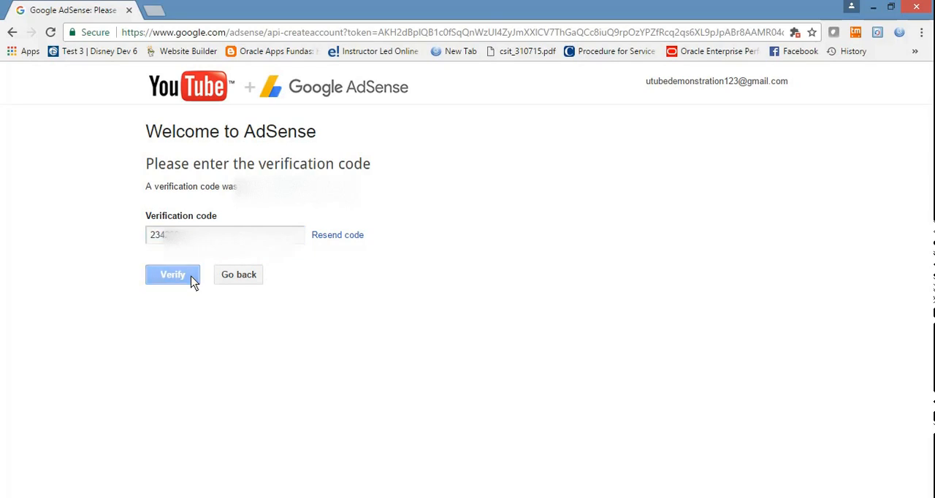
click(173, 275)
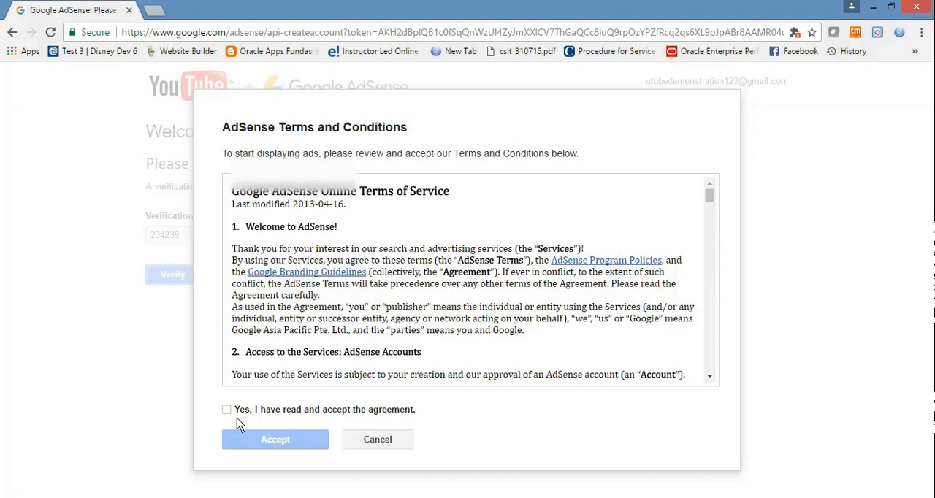
mouse_move(244, 417)
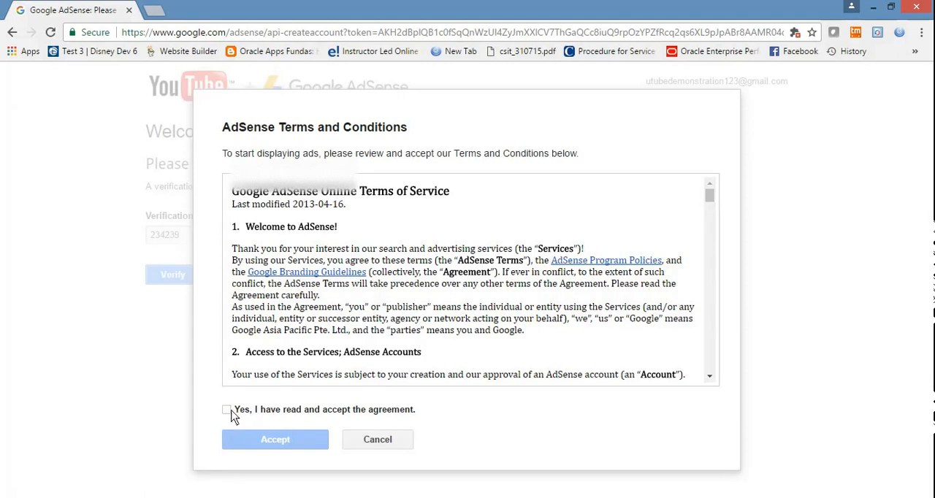
Accept the AdSense terms and conditions agreement and return to YouTube's Monetization page
click(226, 409)
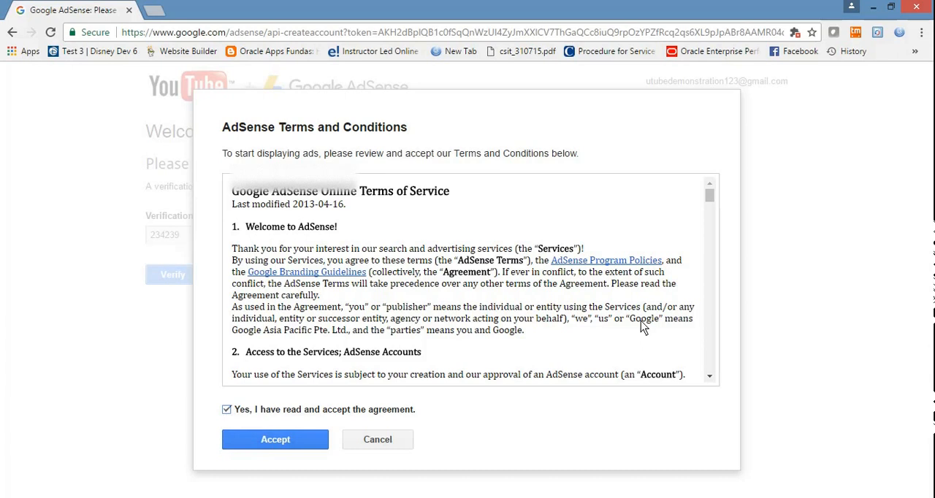
scroll(down, 3)
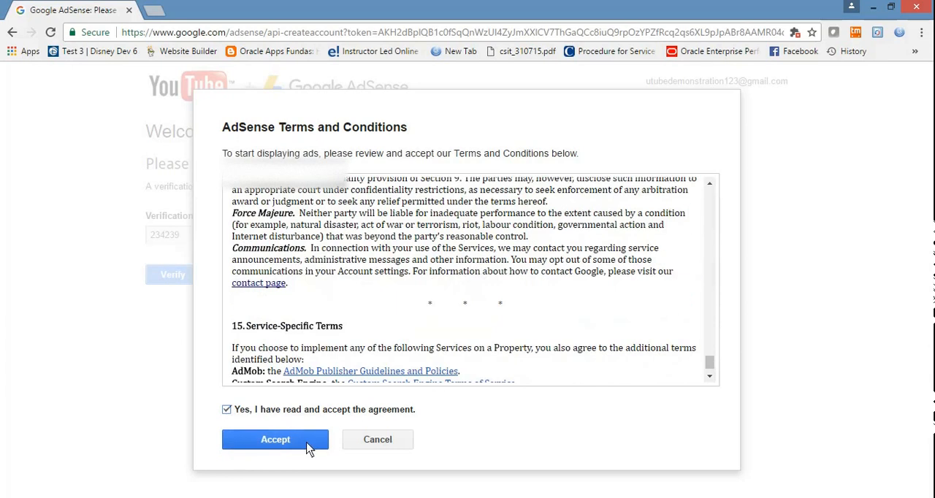
click(275, 439)
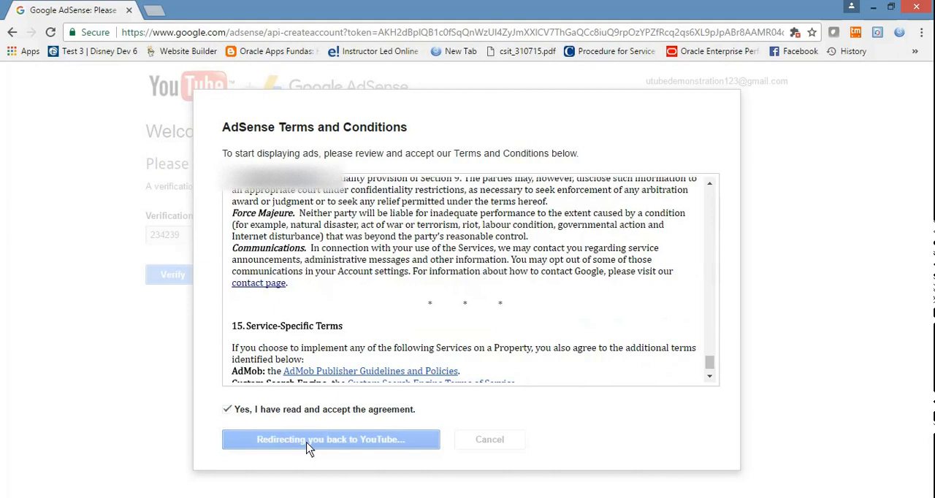
click(331, 439)
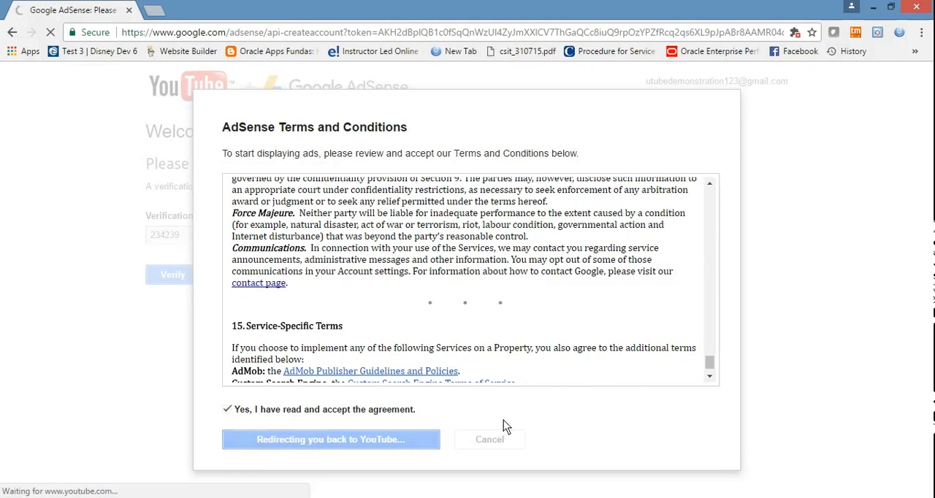
click(331, 439)
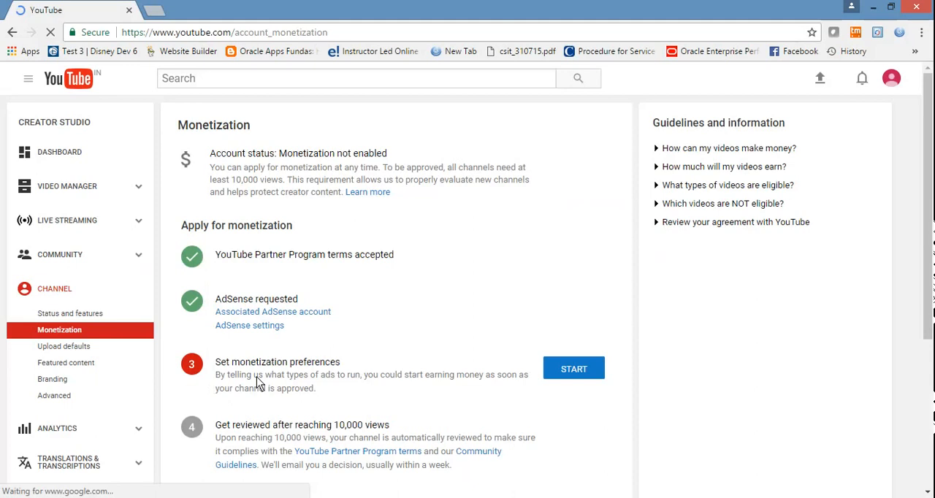
Start setting monetization preferences from the Monetization page
click(574, 368)
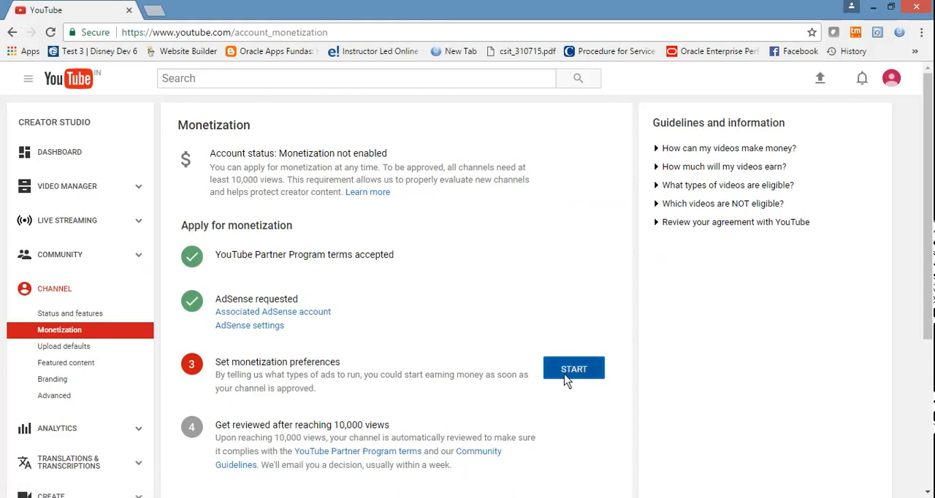
click(574, 368)
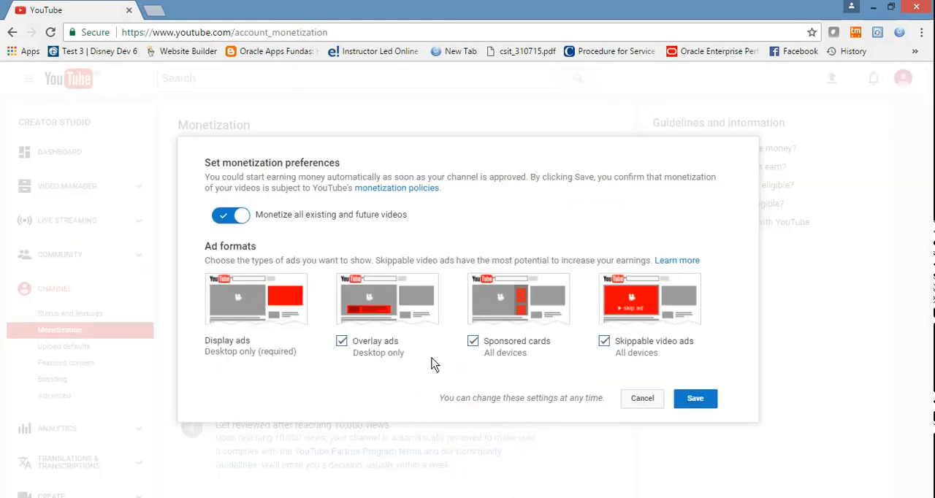
mouse_move(656, 359)
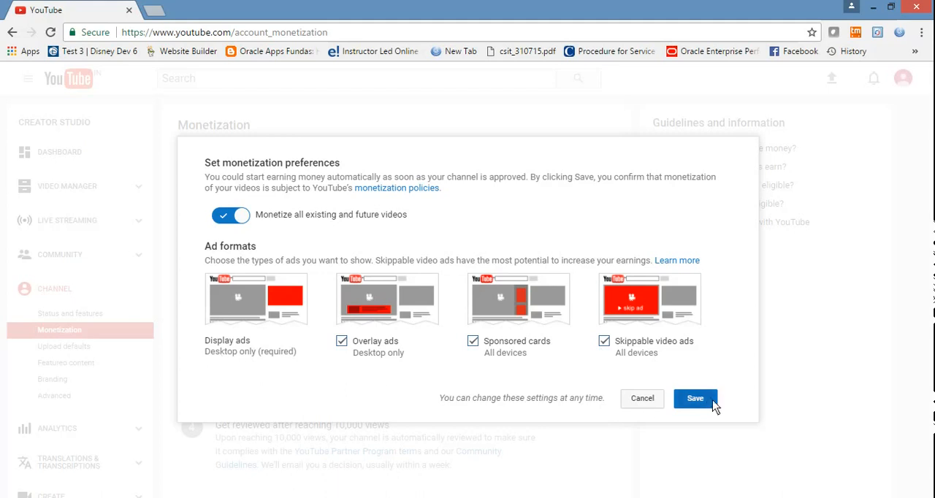
Save monetization preferences with overlay, sponsored card and skippable ads for all videos
click(695, 398)
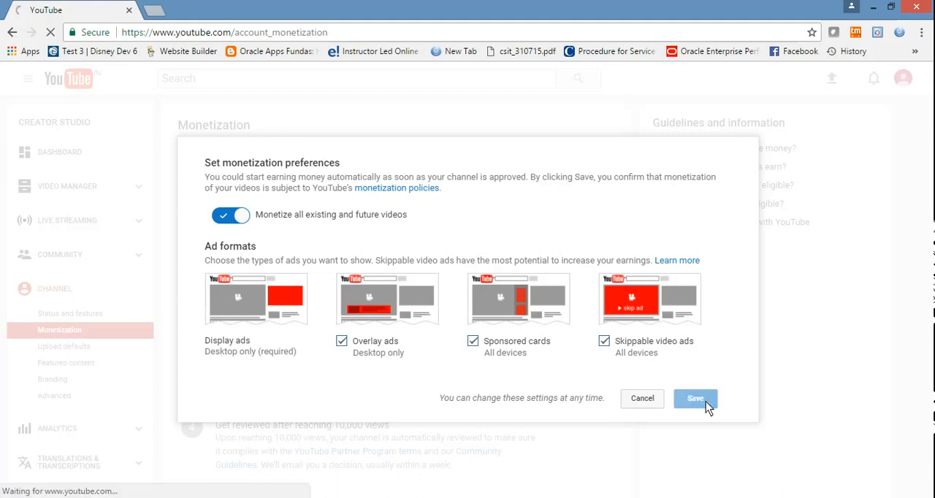
click(694, 398)
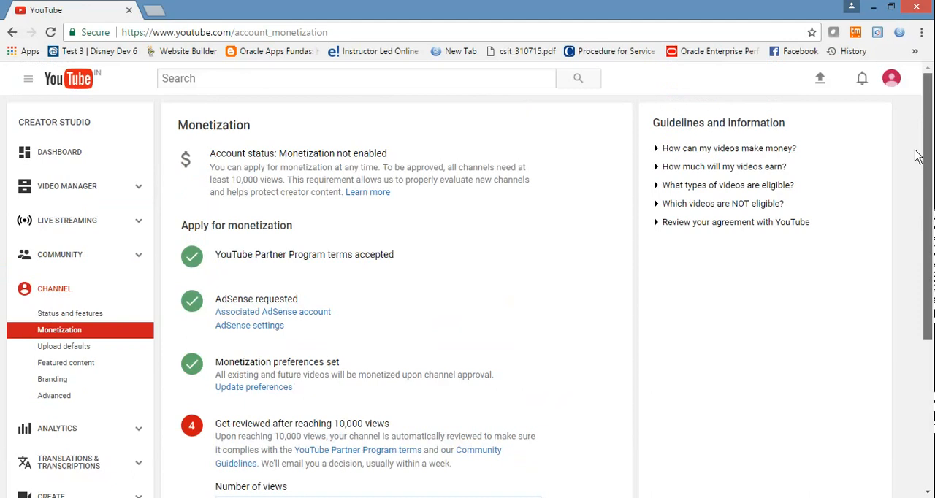
Visit the empty Videos list in Video Manager, then go to the upload page
scroll(down, 3)
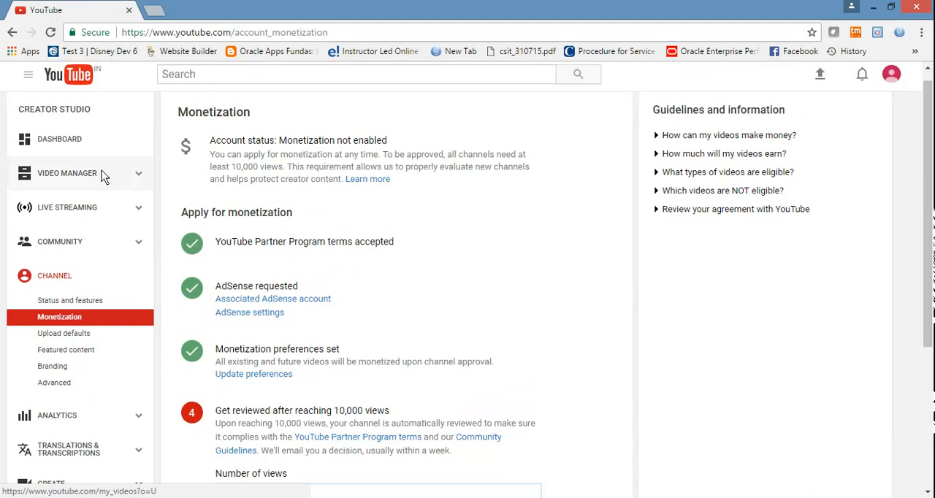
click(66, 173)
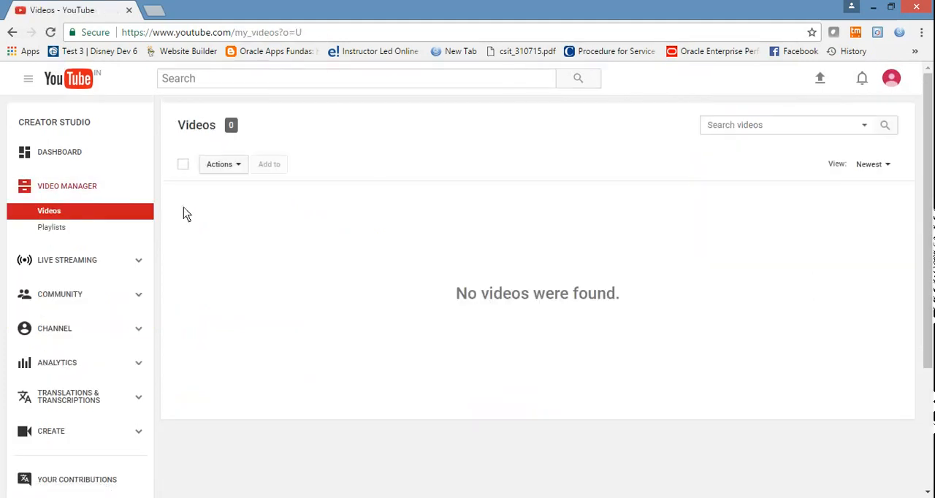
mouse_move(449, 214)
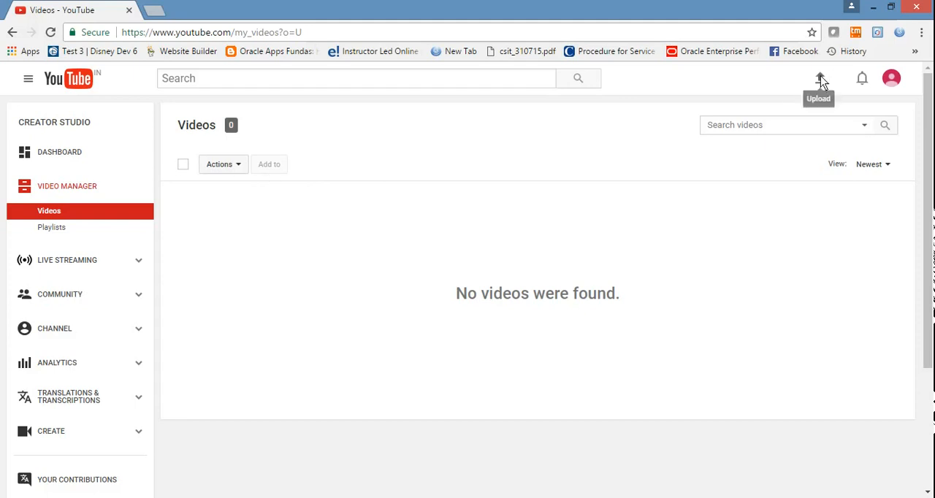
mouse_move(242, 270)
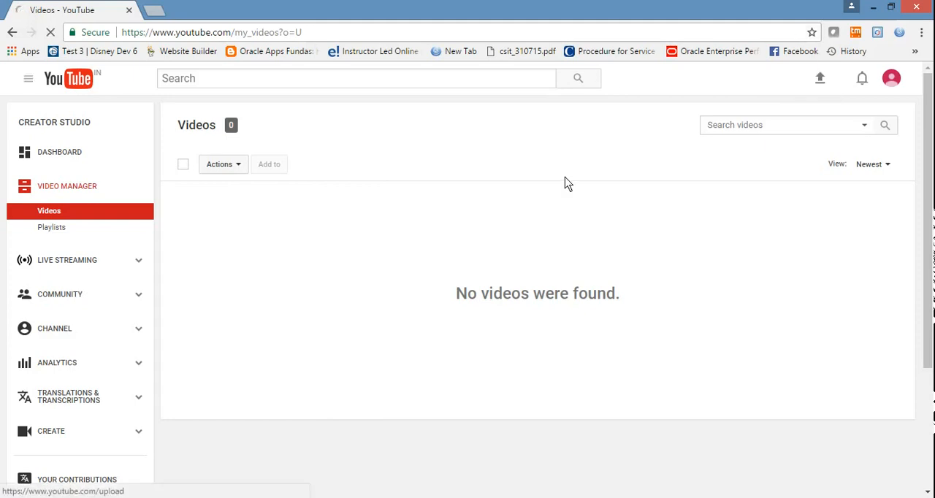
click(820, 78)
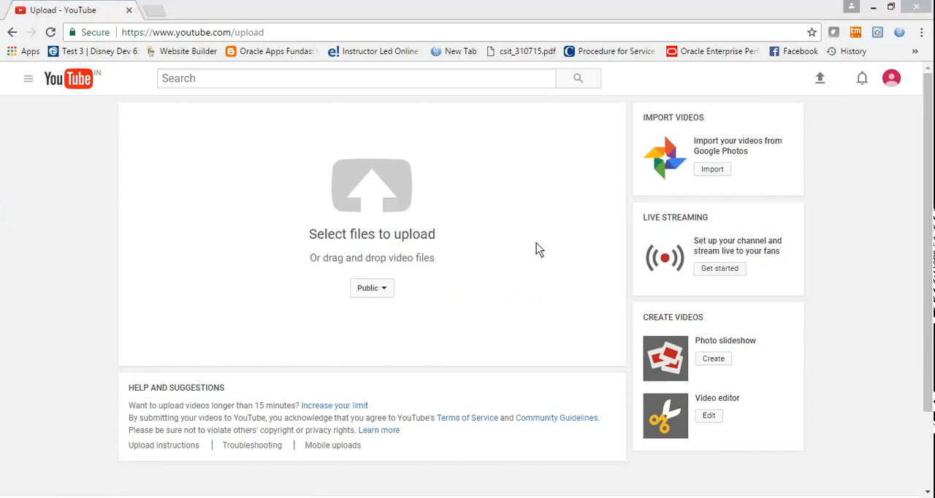
Upload the fillin clip from the Desktop infogain folder as a draft video
click(372, 197)
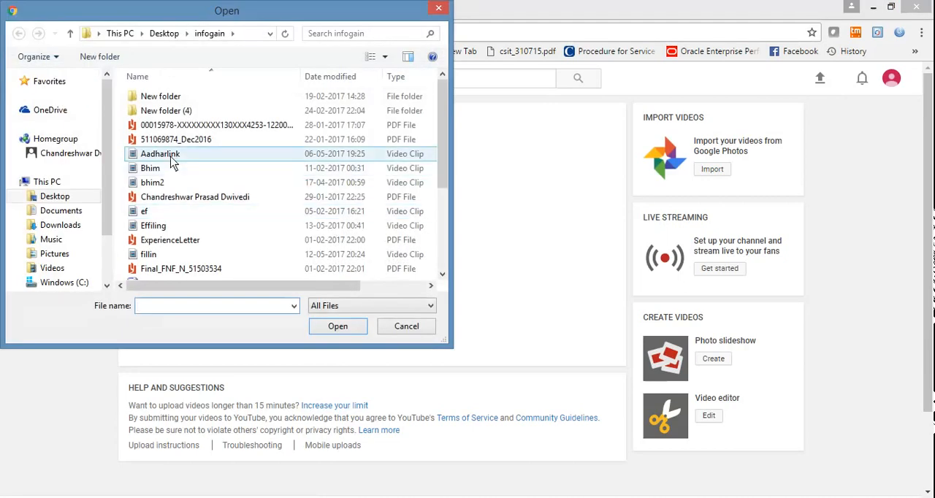
click(143, 212)
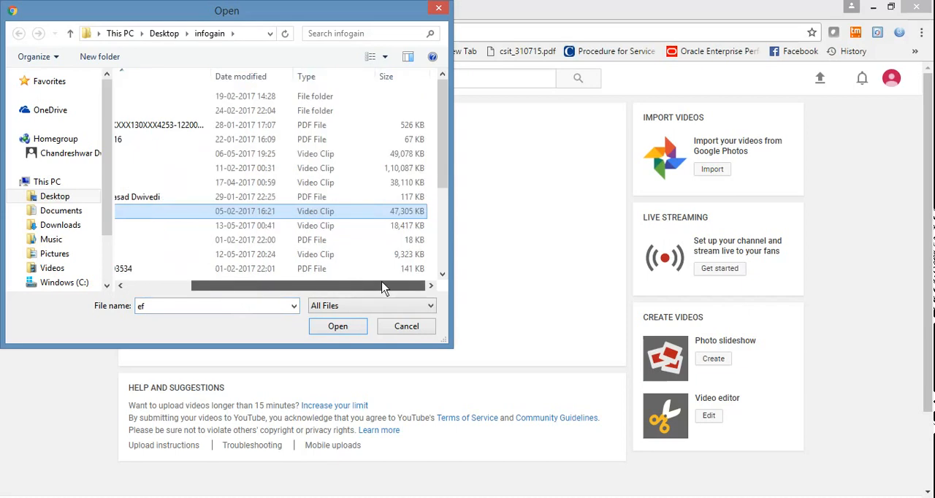
drag(386, 286, 278, 286)
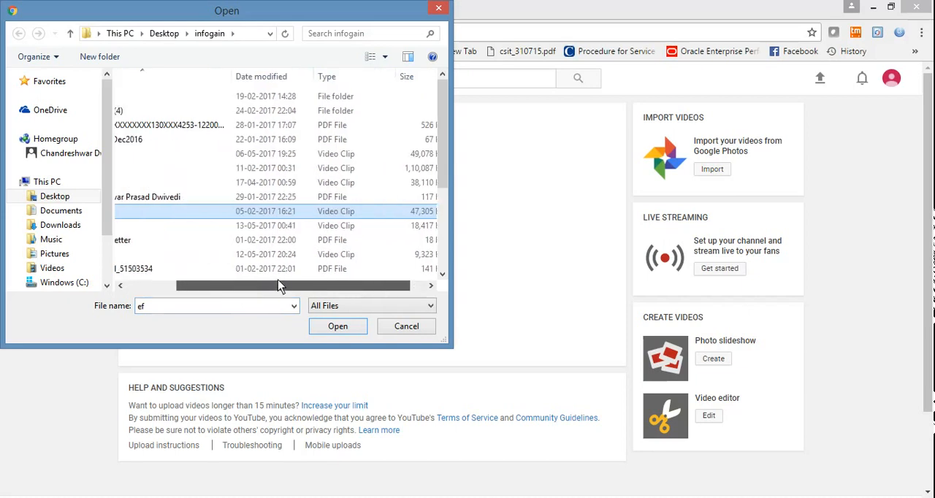
drag(277, 285, 340, 285)
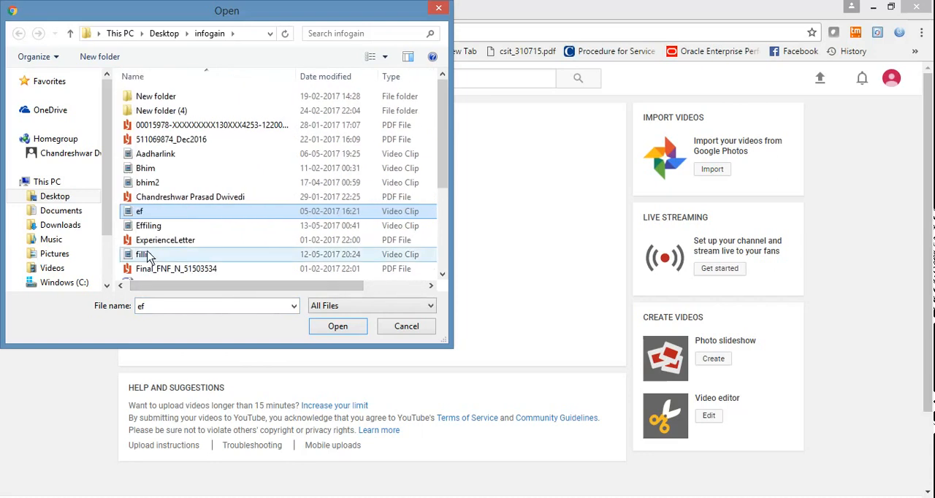
click(337, 326)
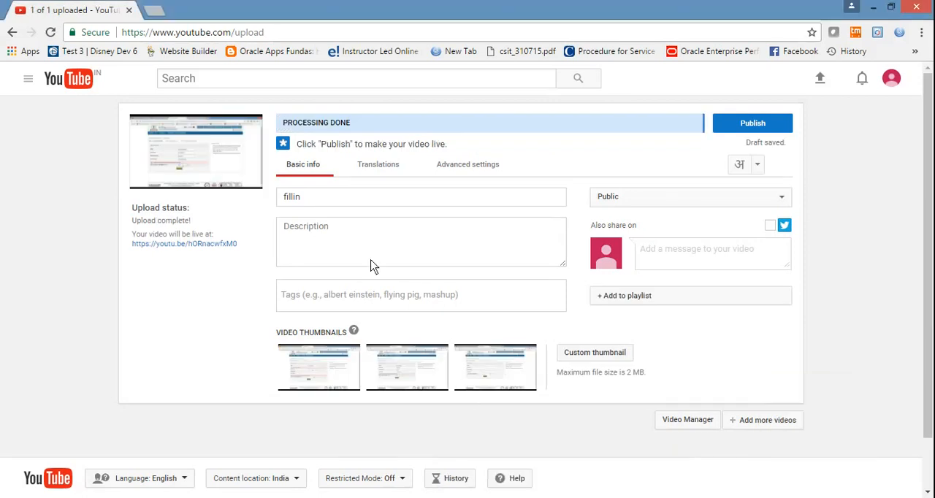
Give the fillin video the description 'demonstration video' and publish it
click(421, 242)
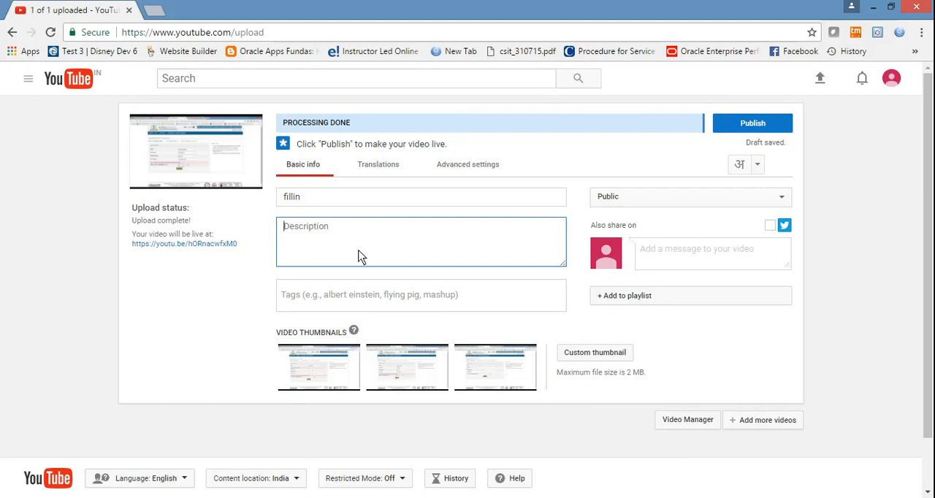
text(demonst)
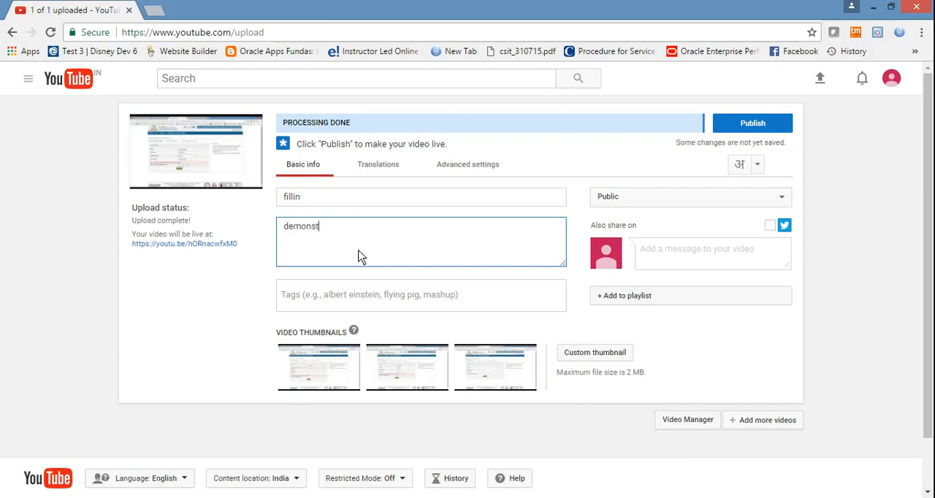
text(ration video)
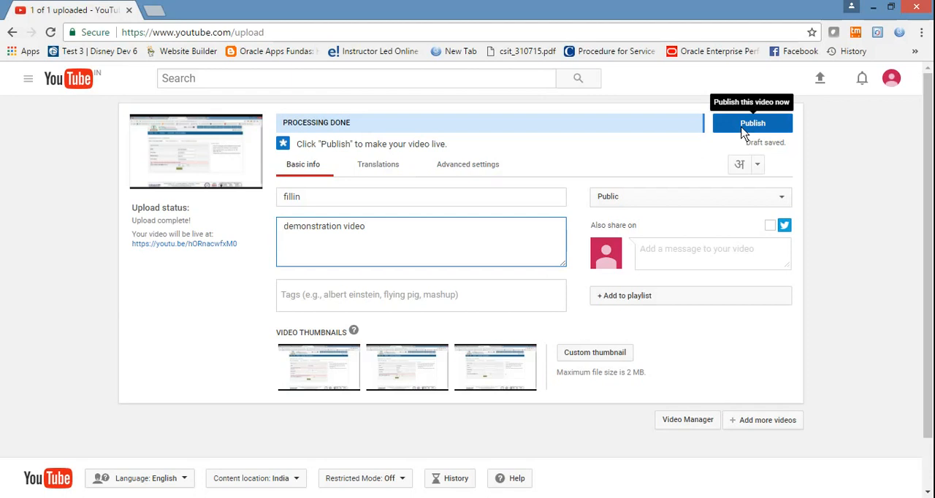
click(753, 123)
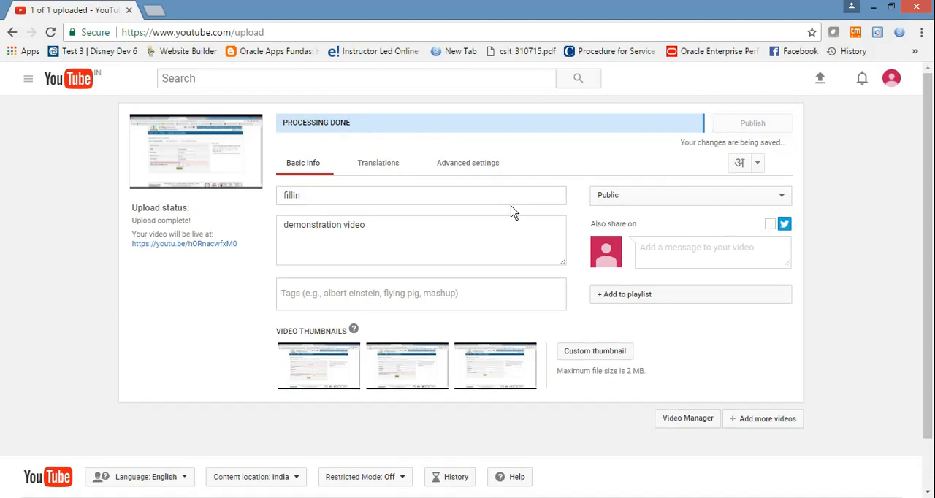
click(753, 123)
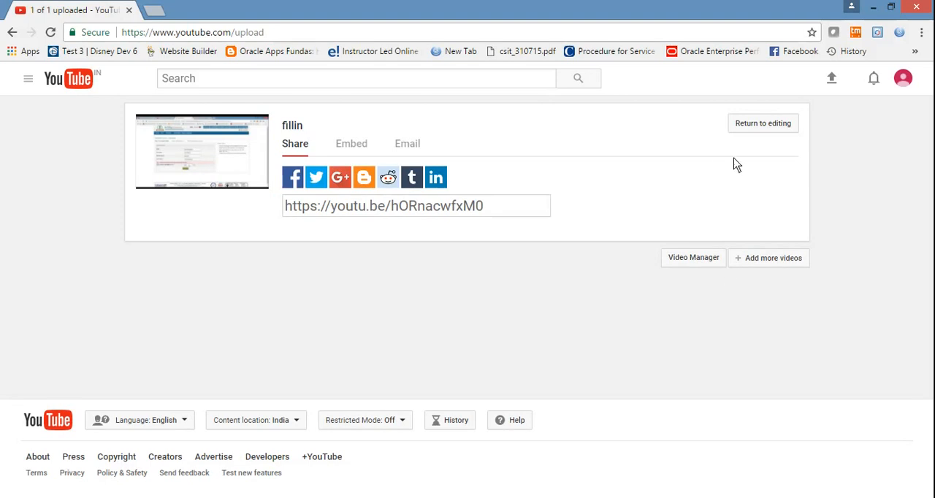
mouse_move(285, 182)
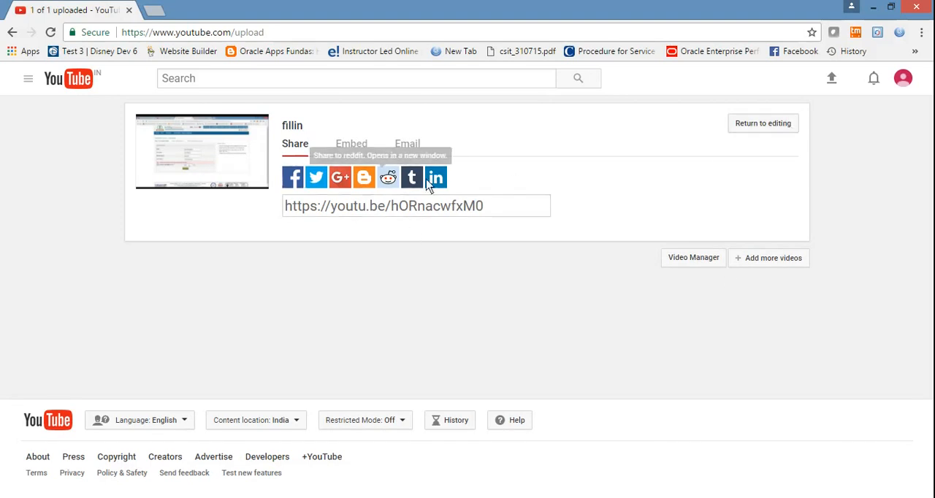
mouse_move(763, 132)
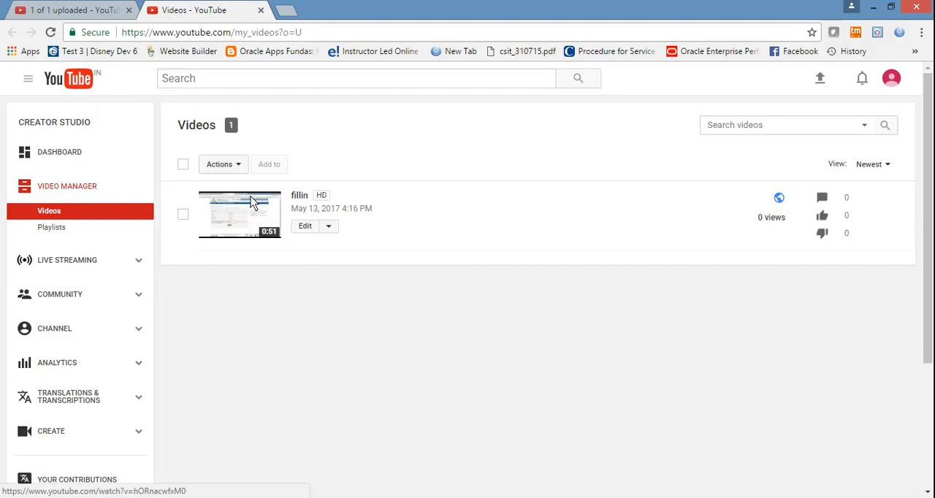
Select the fillin video and open the Edit videos panel via Actions > More actions
click(183, 164)
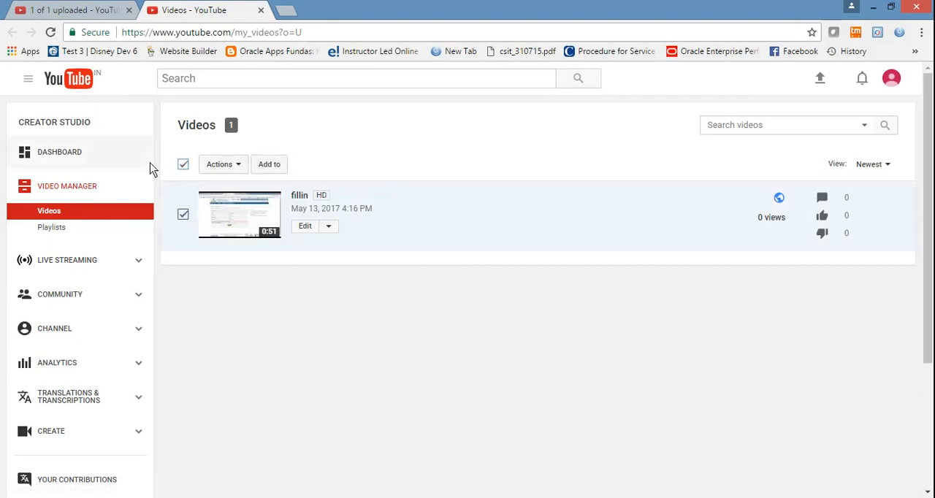
click(223, 164)
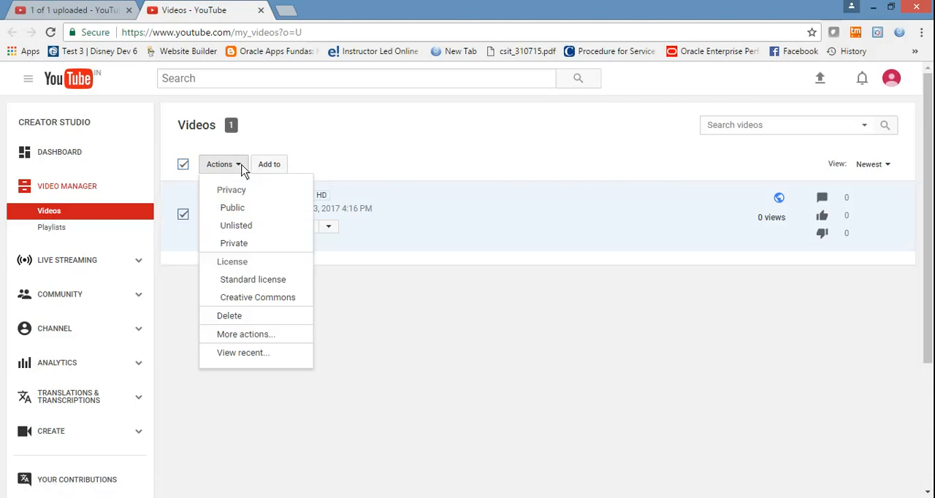
mouse_move(246, 334)
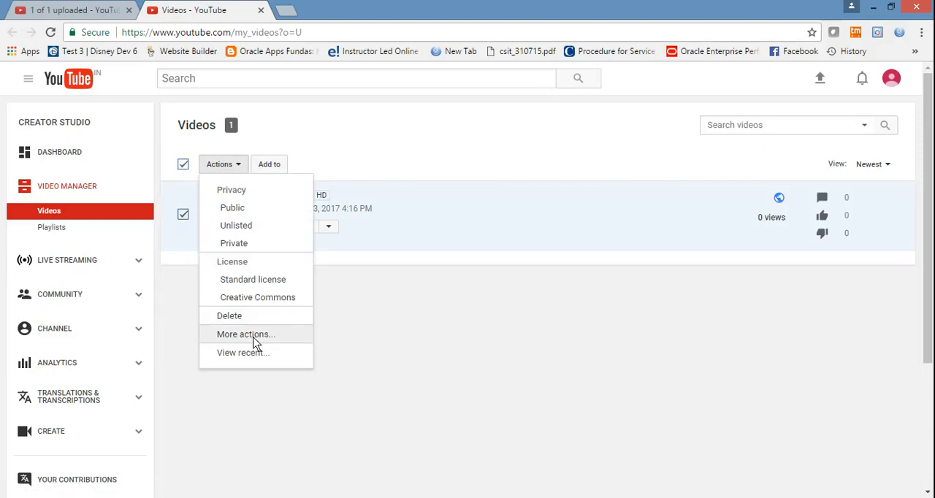
click(246, 334)
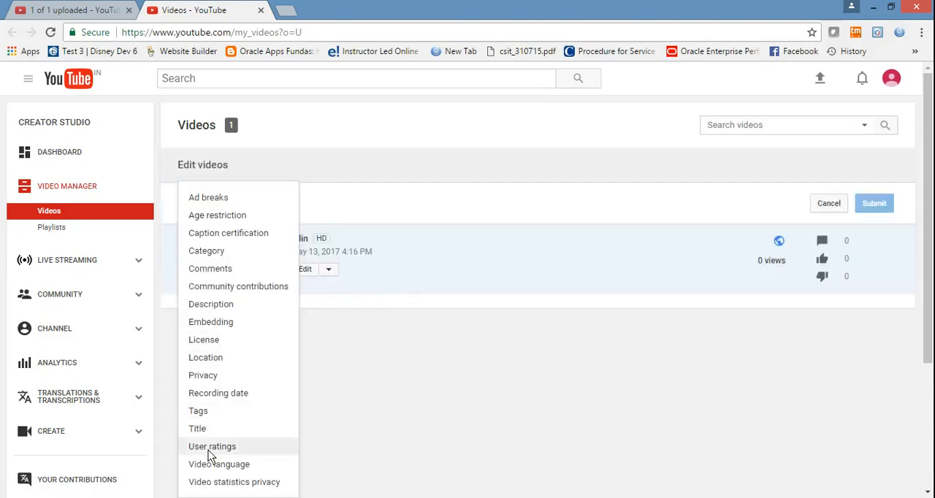
mouse_move(205, 358)
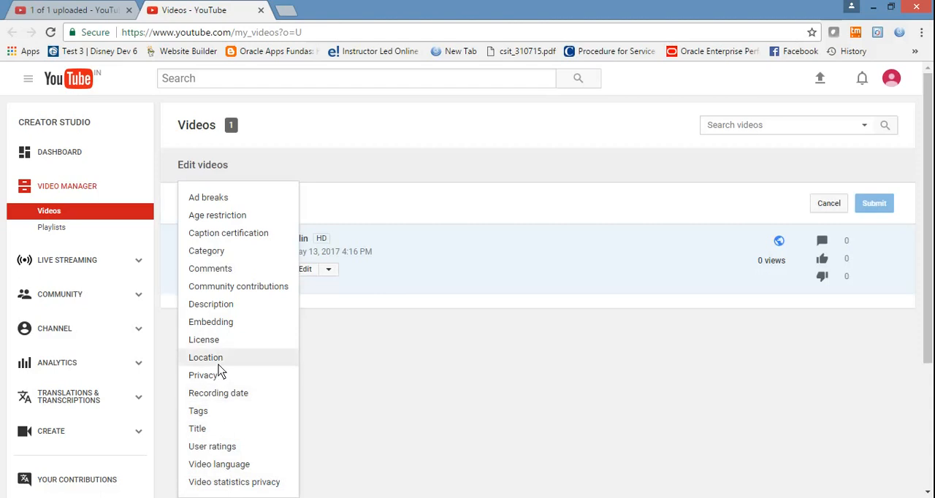
mouse_move(223, 464)
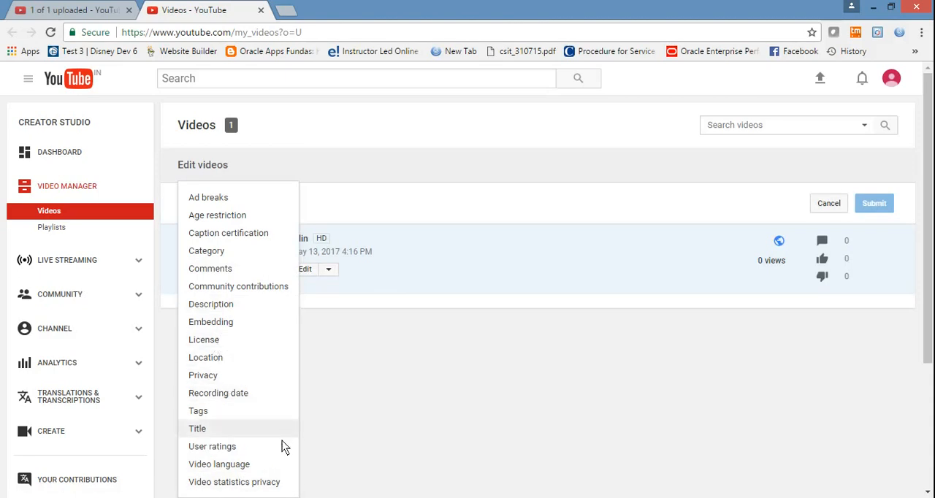
mouse_move(432, 285)
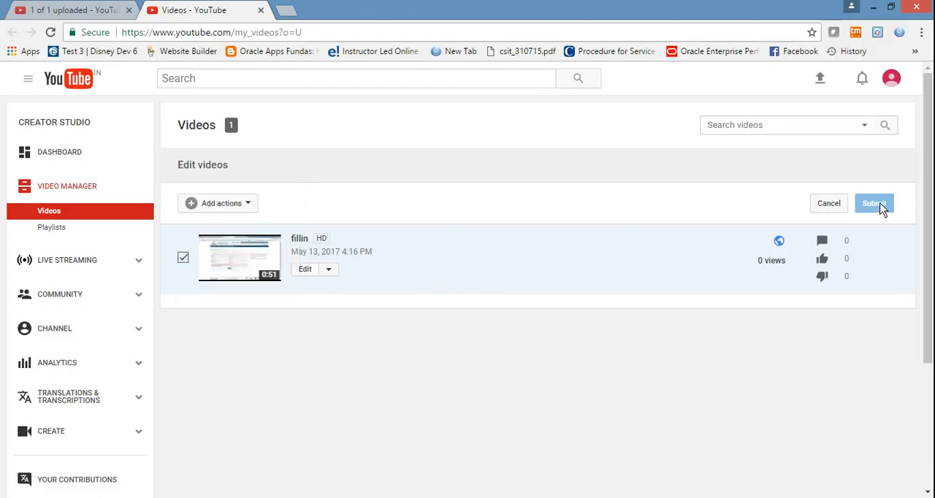
mouse_move(899, 217)
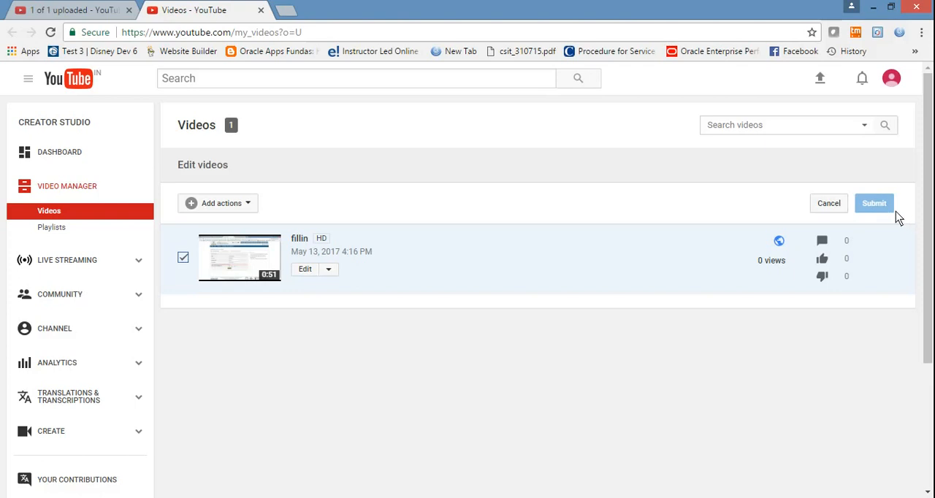
mouse_move(356, 261)
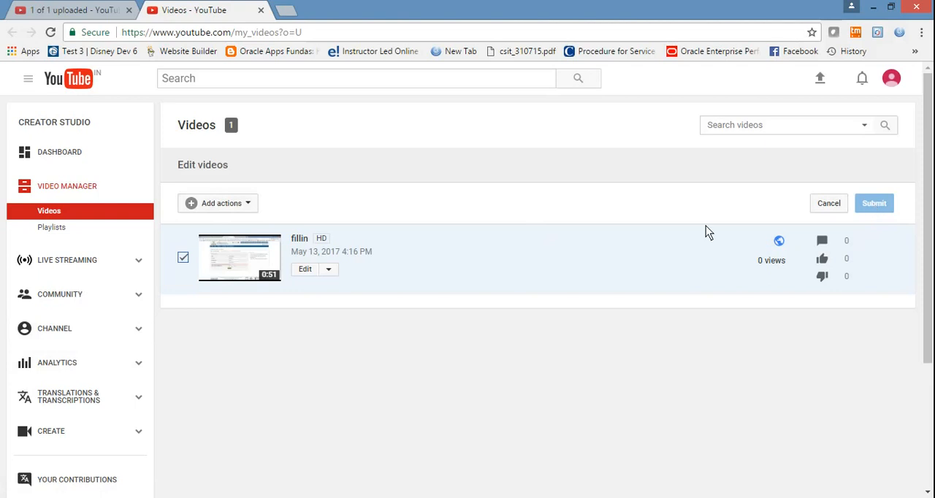
Browse the video's edit options, visit Monetization, and return to Status and features
click(329, 269)
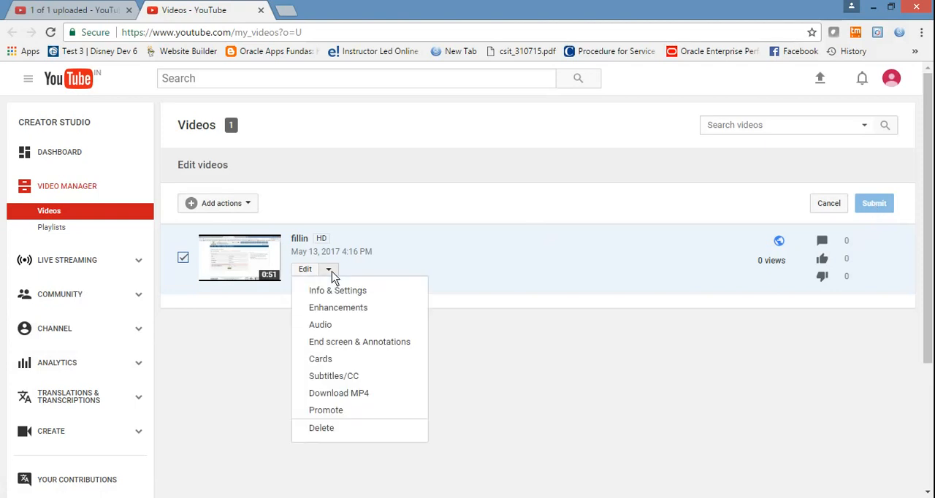
mouse_move(338, 307)
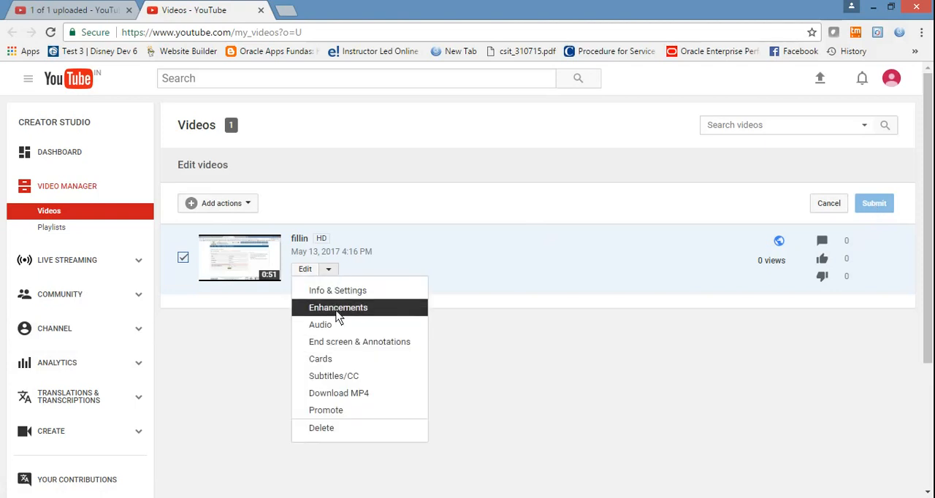
mouse_move(343, 319)
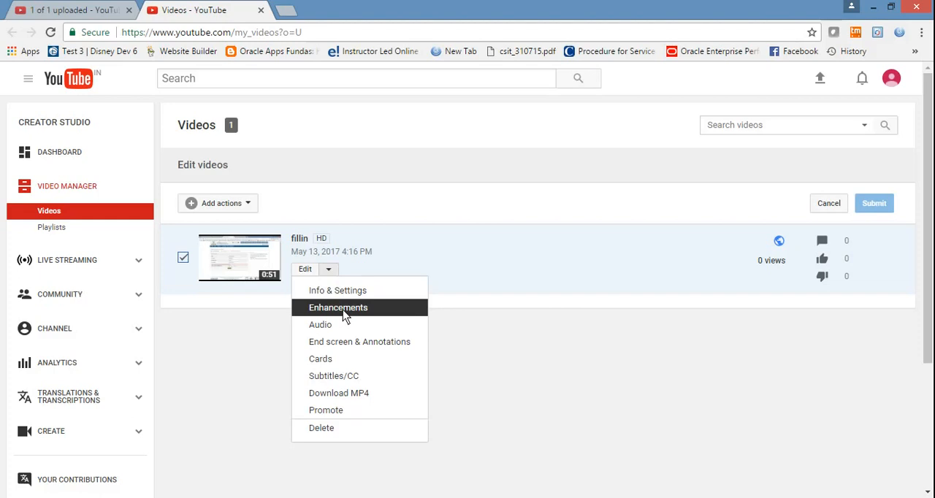
mouse_move(360, 342)
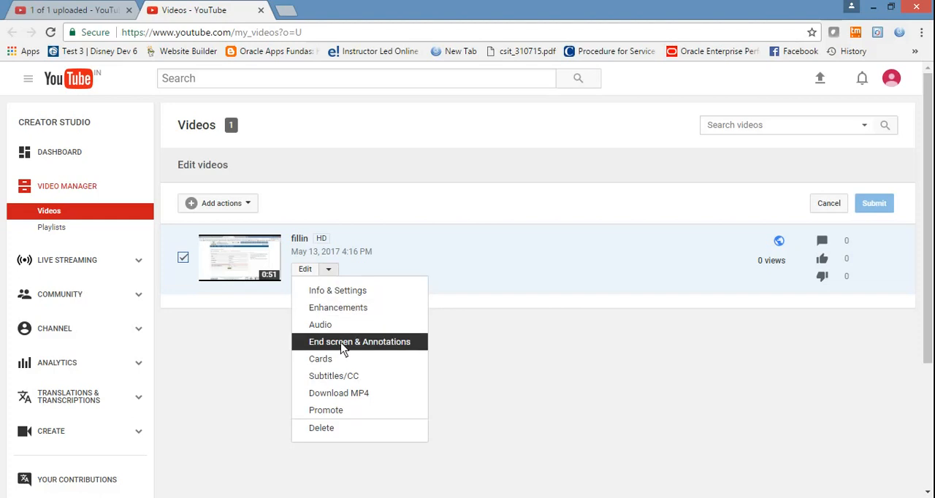
mouse_move(320, 324)
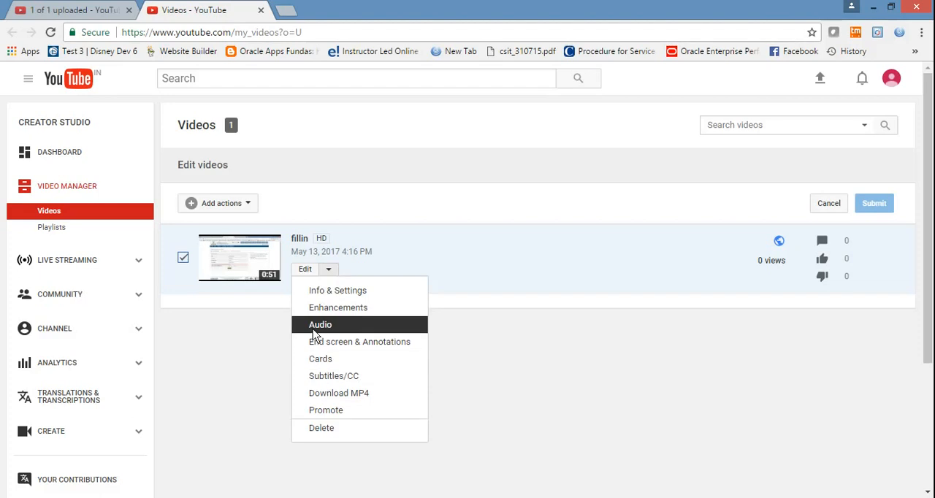
mouse_move(286, 369)
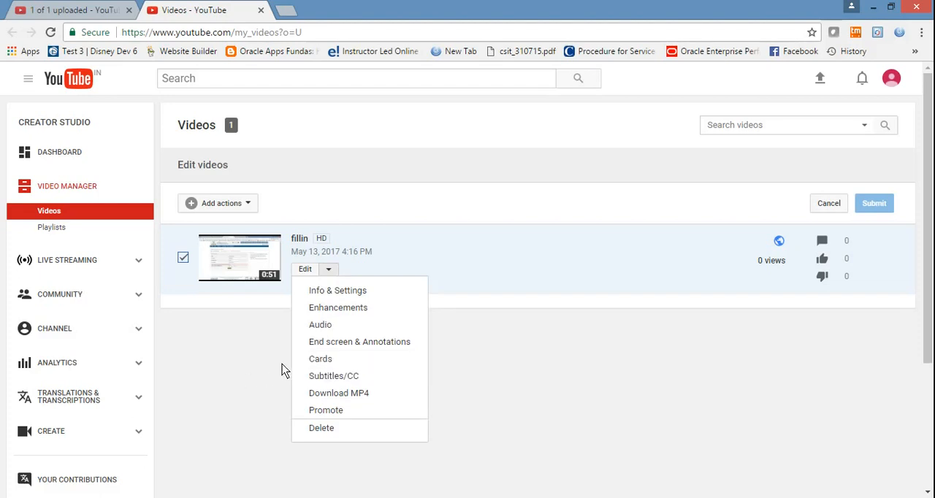
mouse_move(286, 417)
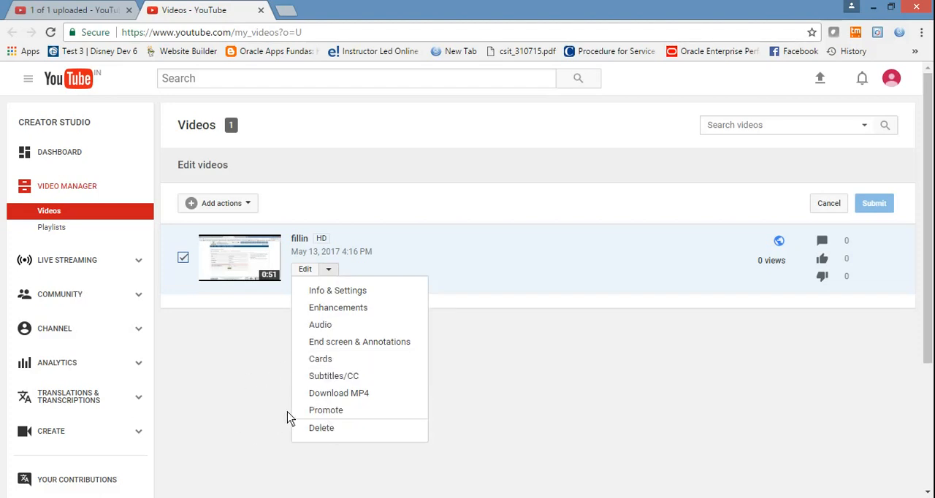
mouse_move(297, 386)
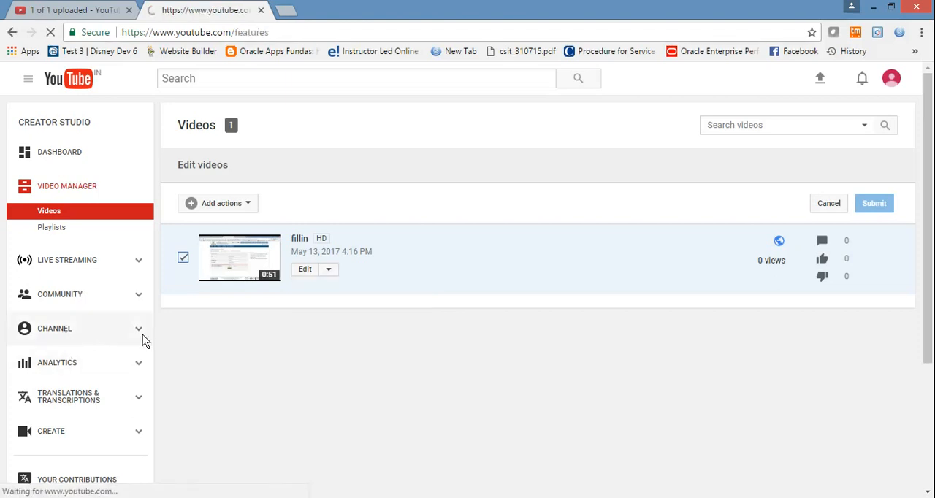
click(55, 328)
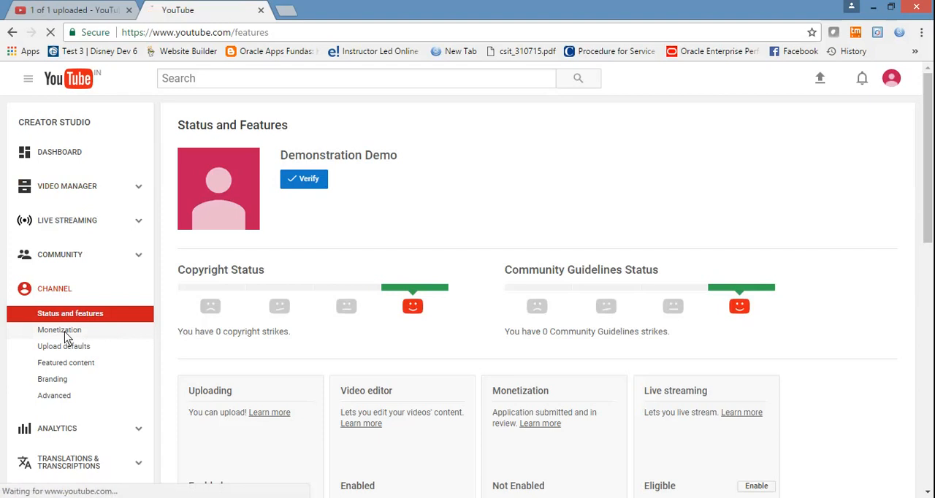
click(59, 330)
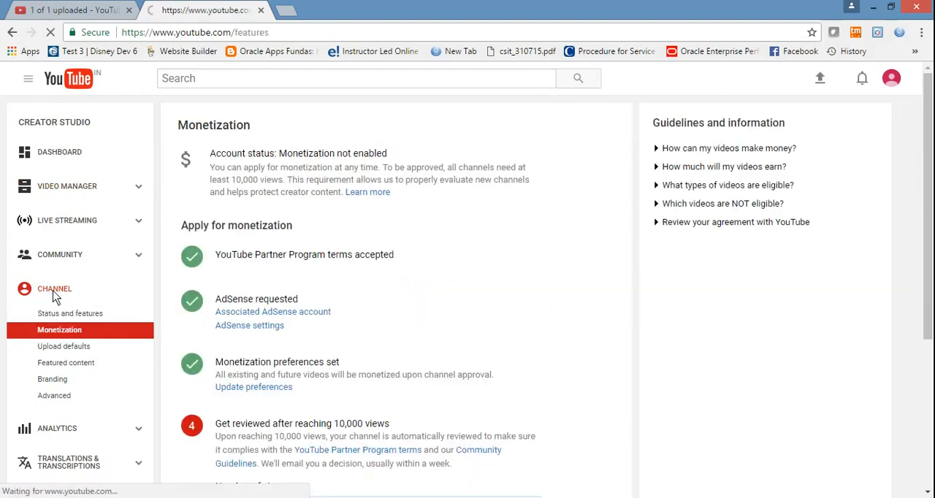
click(70, 314)
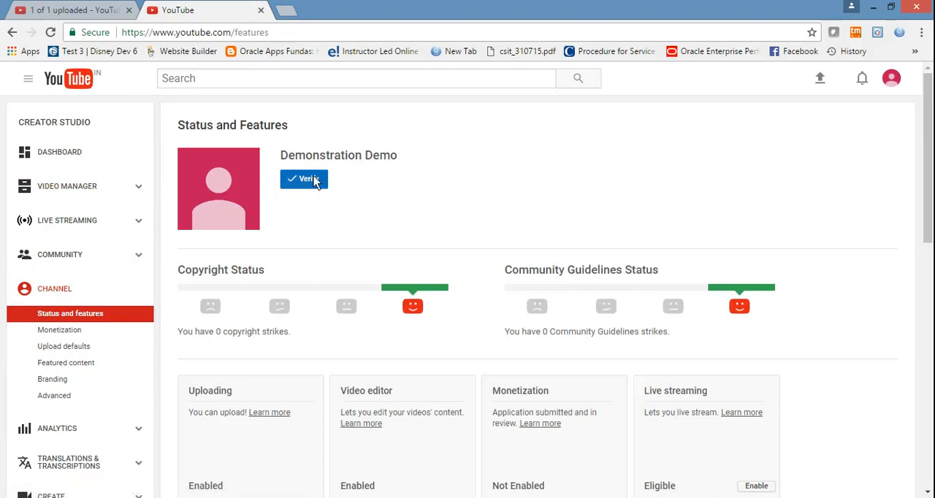
mouse_move(311, 179)
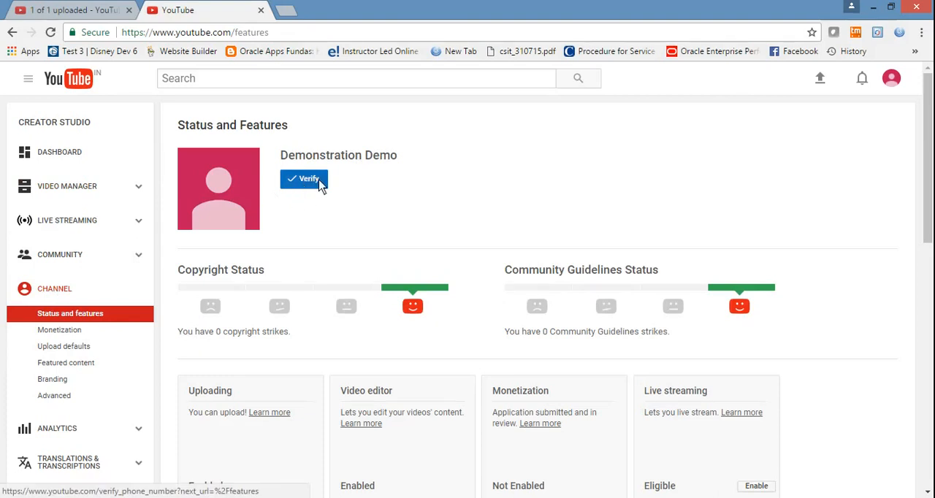
Start account verification and request a code by text message to the phone number
click(303, 179)
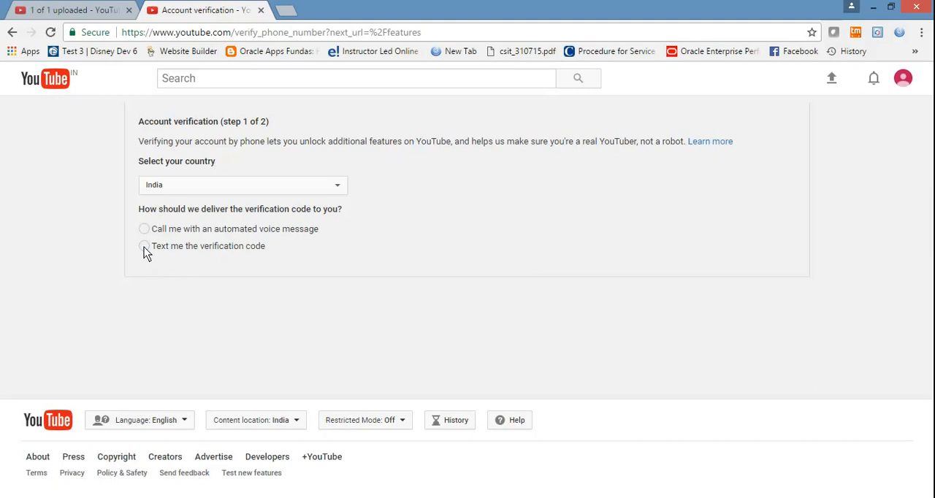
click(144, 246)
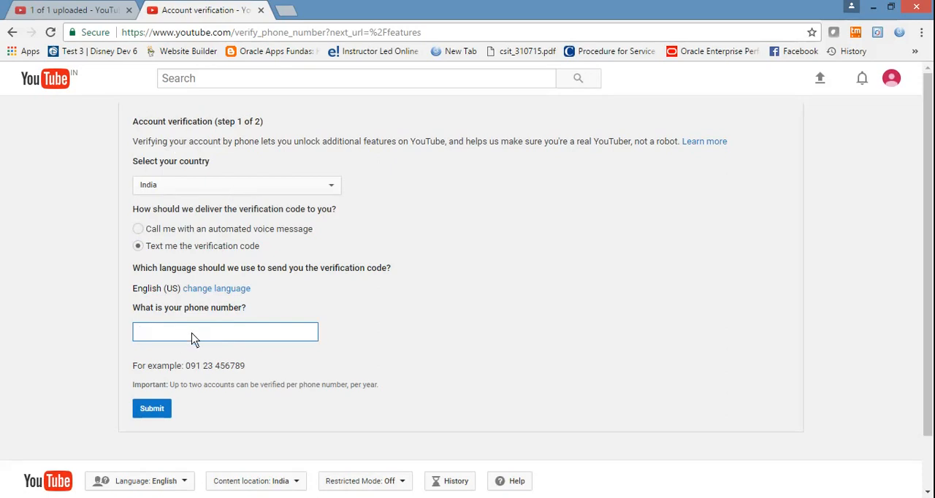
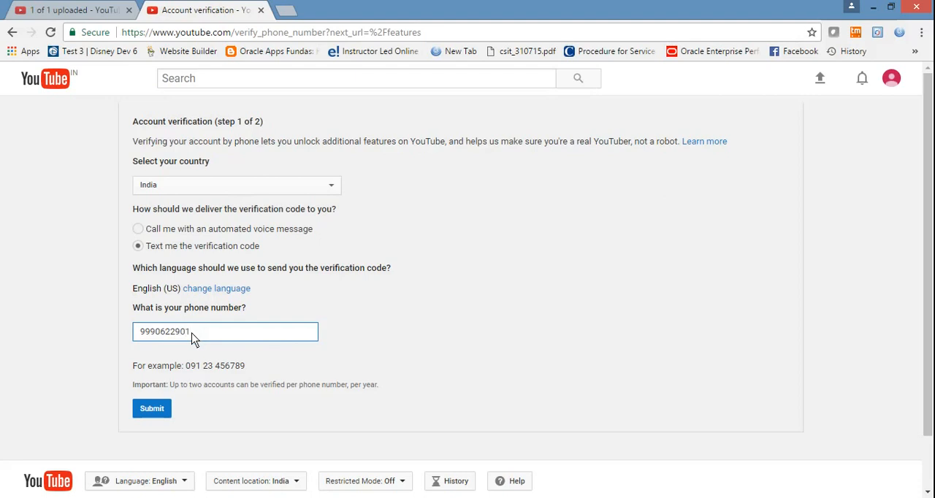
click(151, 409)
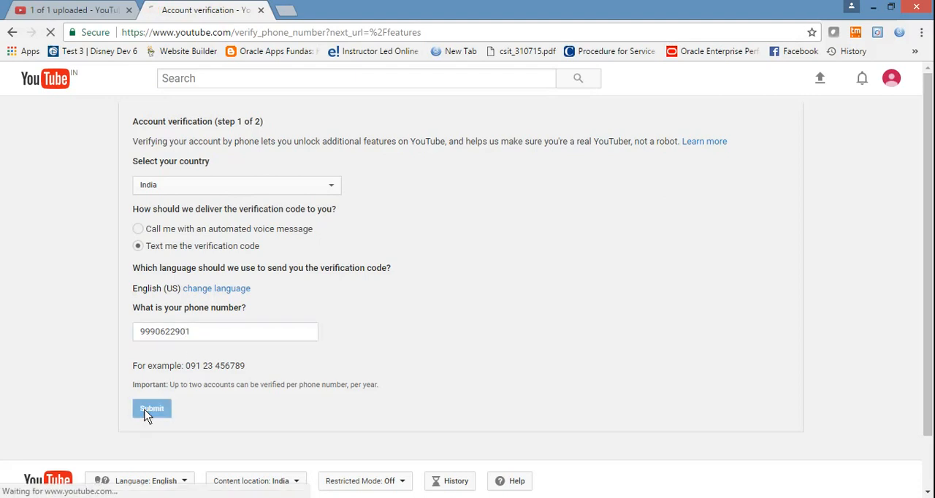
click(151, 409)
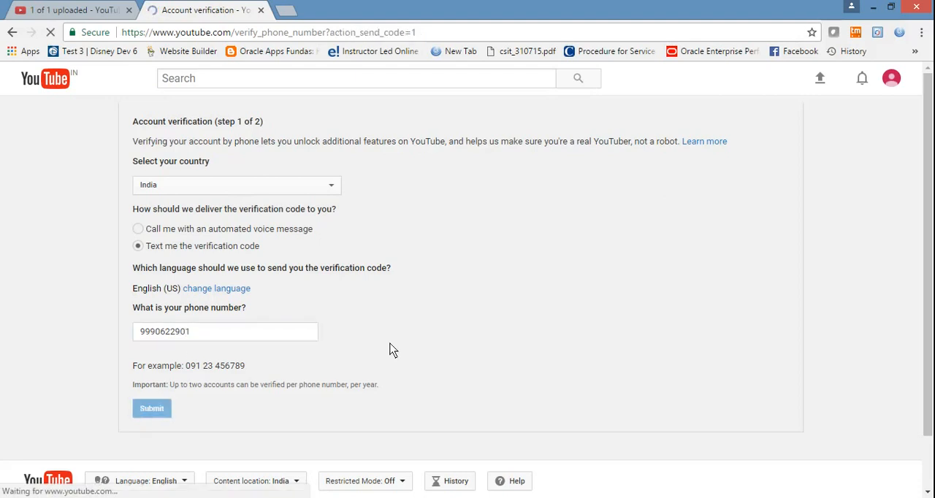
click(152, 408)
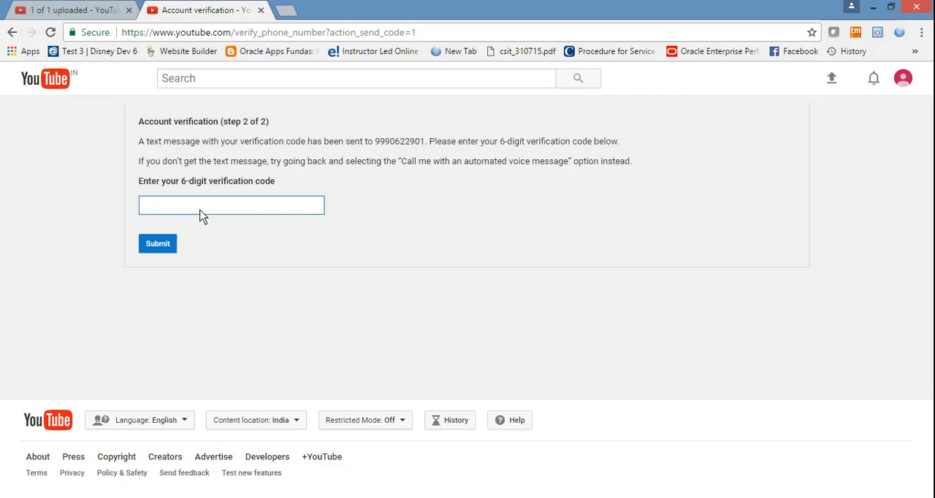
Enter the six-digit SMS code and submit it to verify the account
click(231, 205)
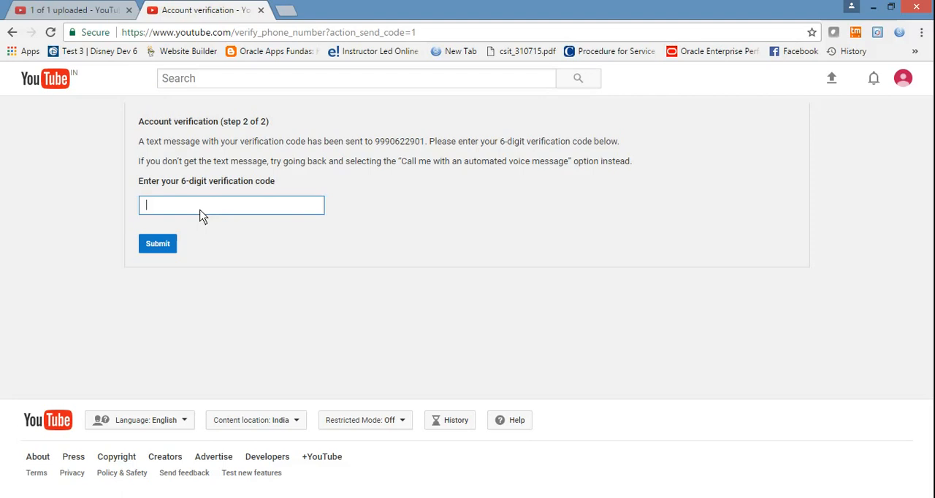
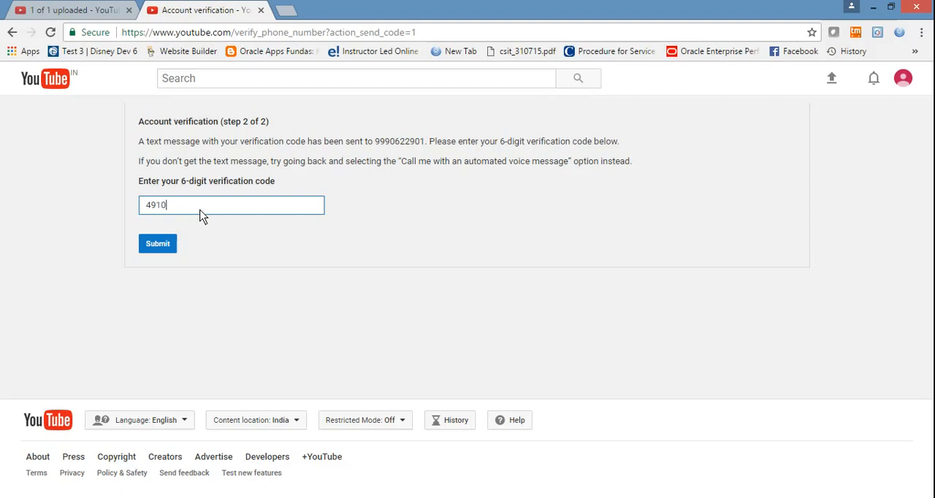
click(157, 244)
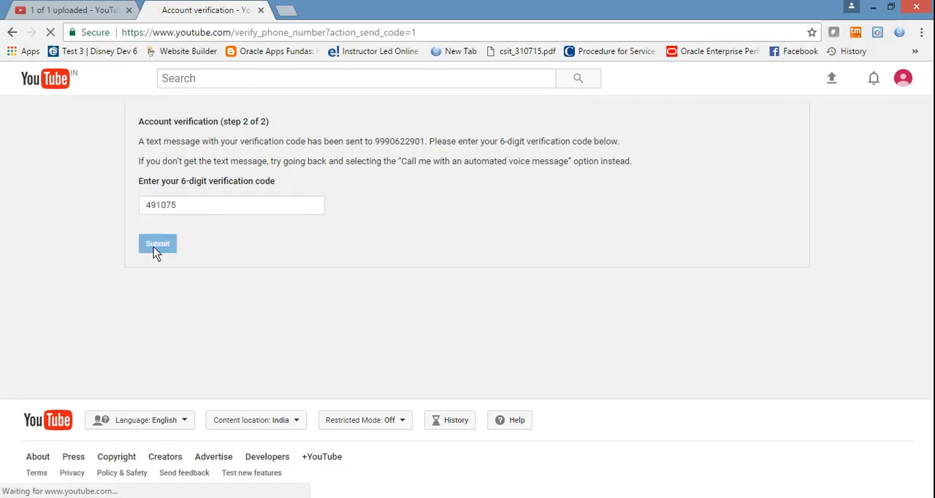
click(158, 243)
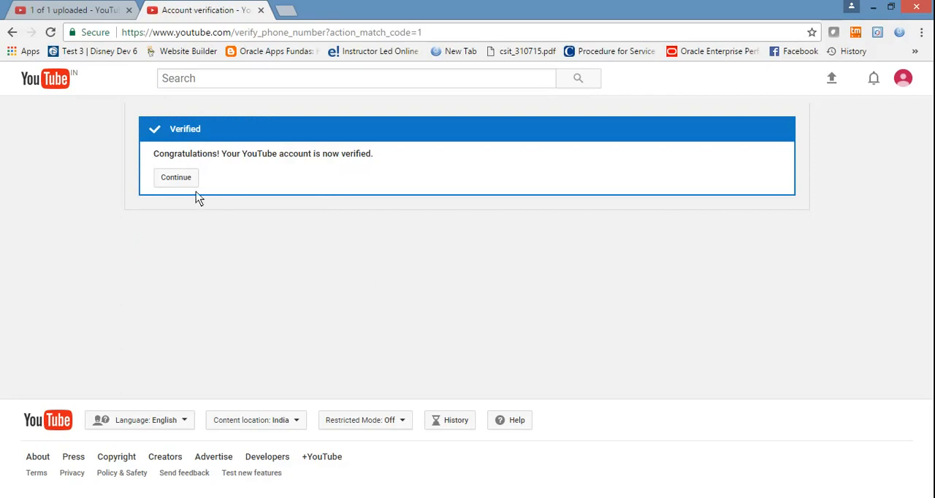
Continue past verification, check Monetization status, and open the YouTube Partner Program overview
click(175, 177)
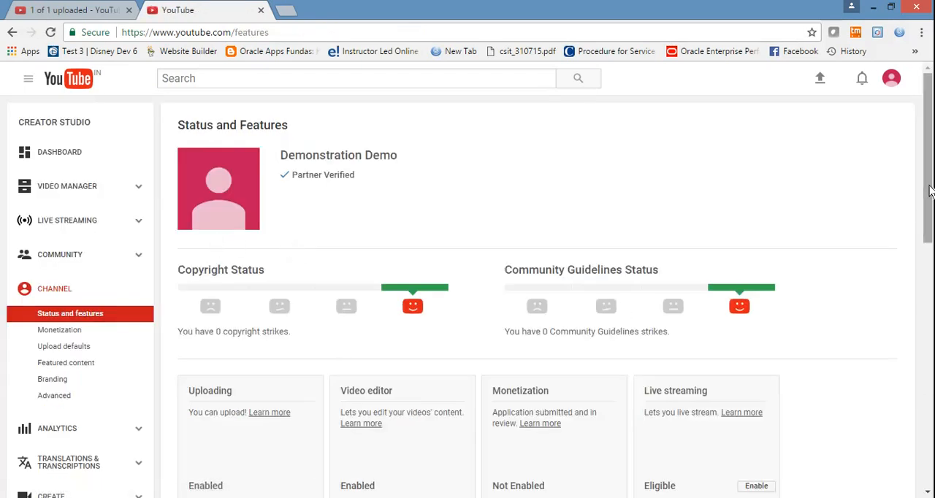
scroll(down, 3)
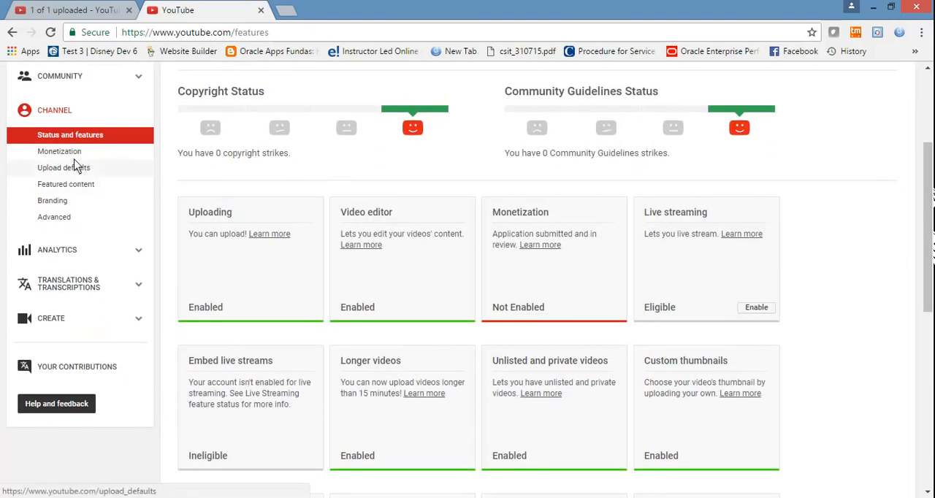
click(59, 151)
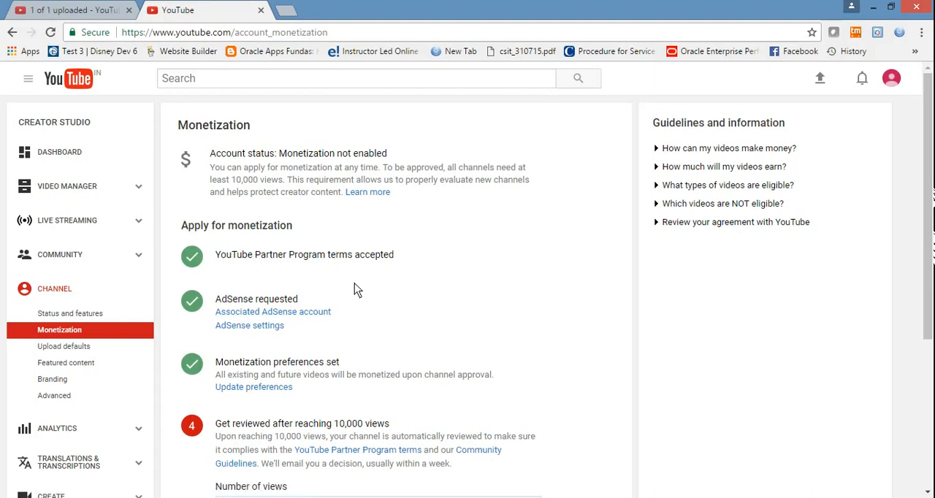
mouse_move(420, 211)
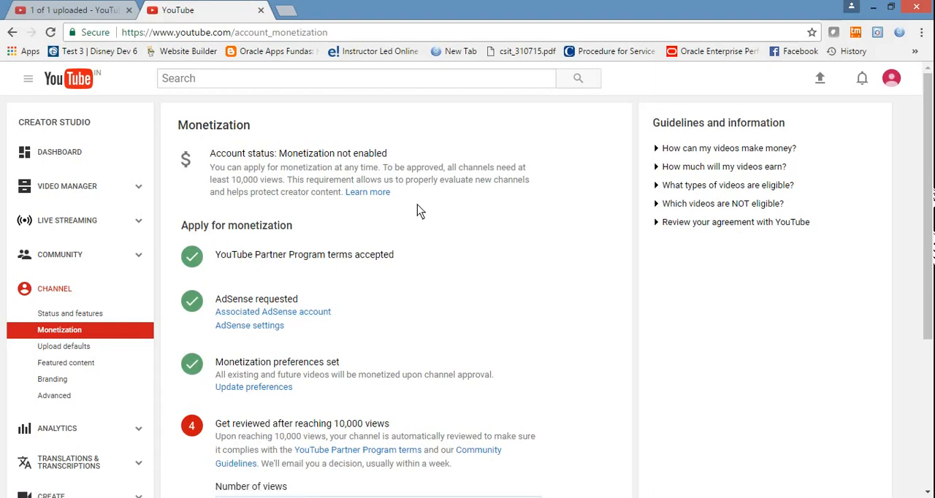
click(367, 192)
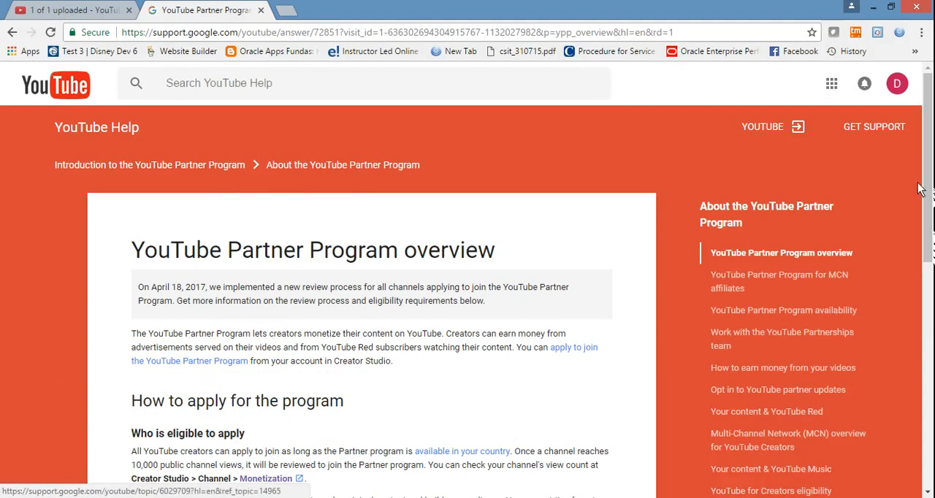
scroll(down, 3)
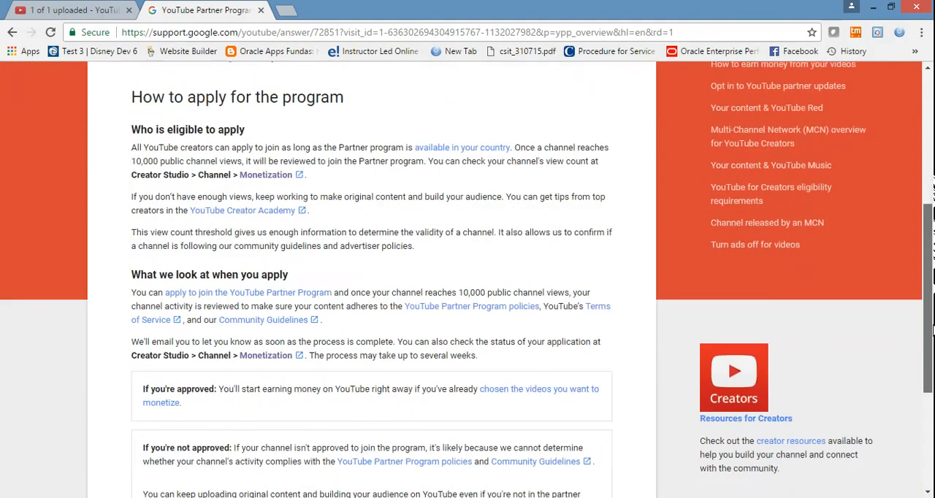
scroll(down, 3)
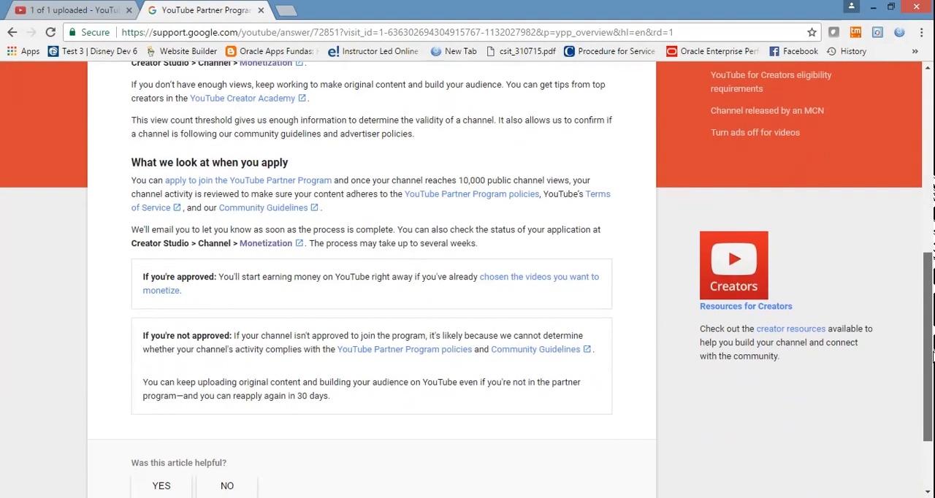
scroll(down, 3)
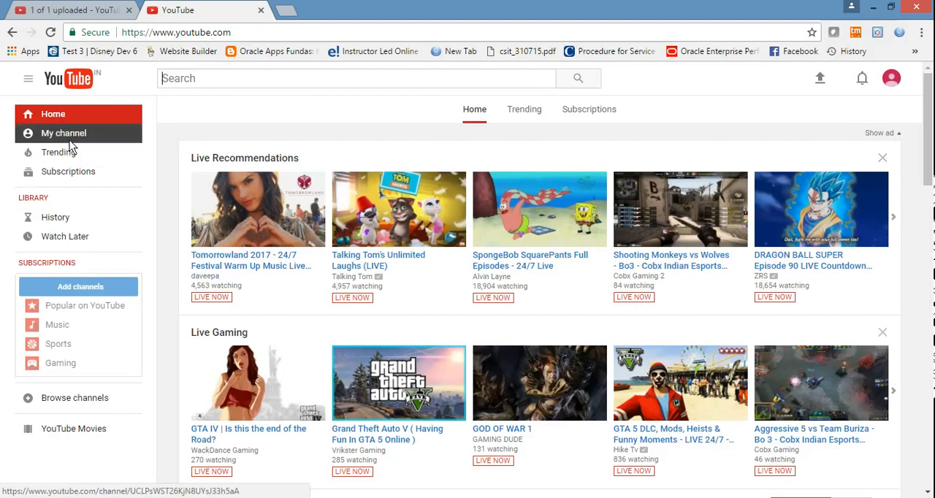
From the Demonstration Demo channel page, reach the Video Manager listing the fillin video
click(63, 133)
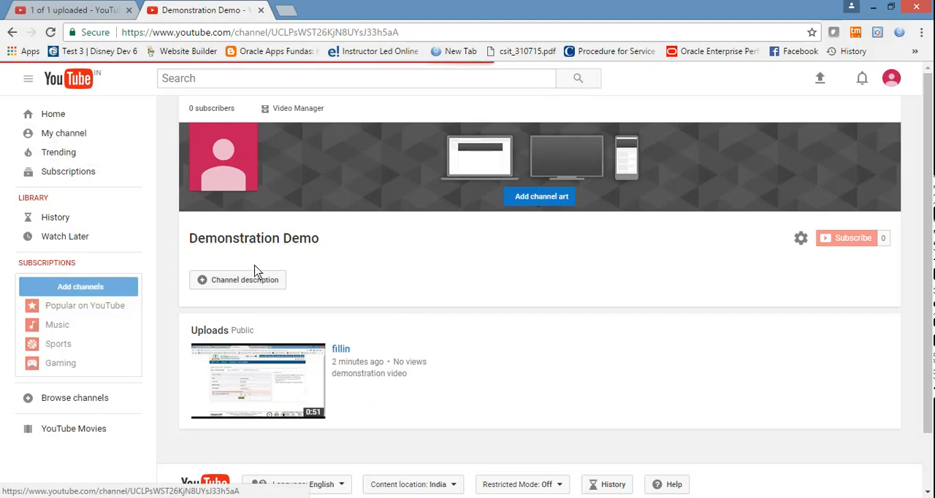
mouse_move(305, 133)
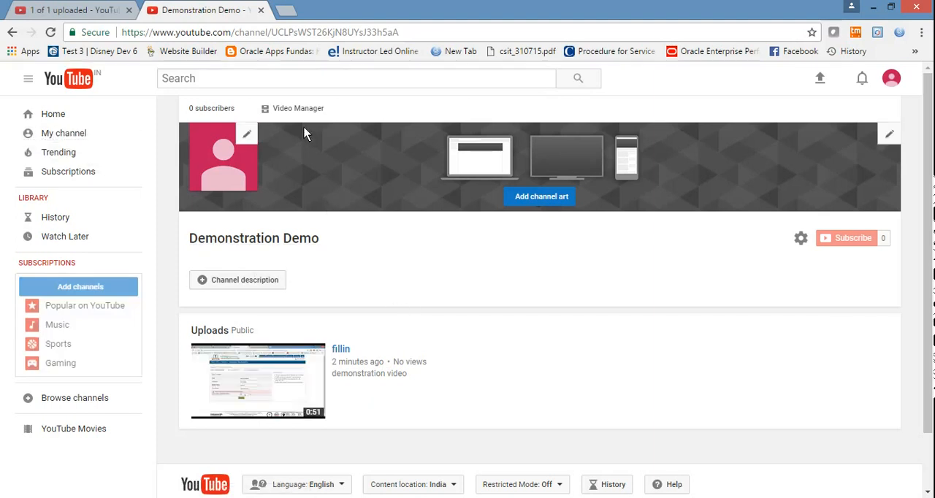
mouse_move(388, 215)
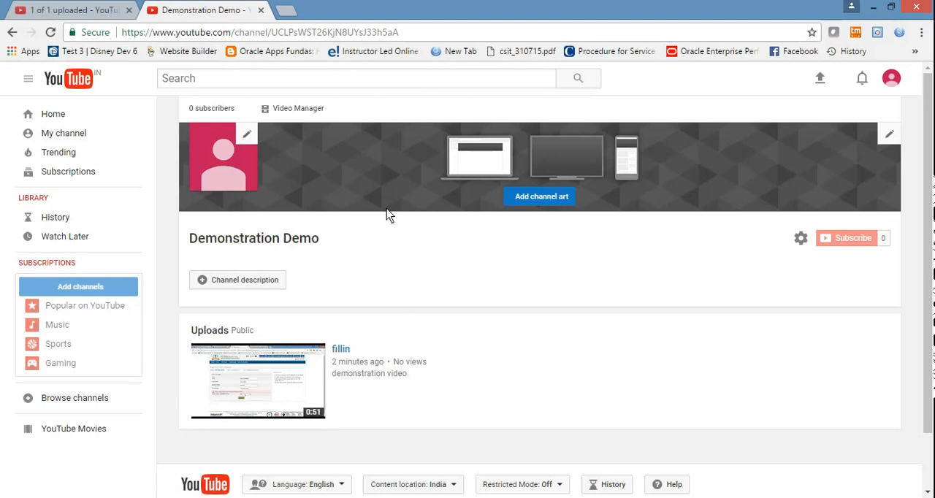
mouse_move(311, 152)
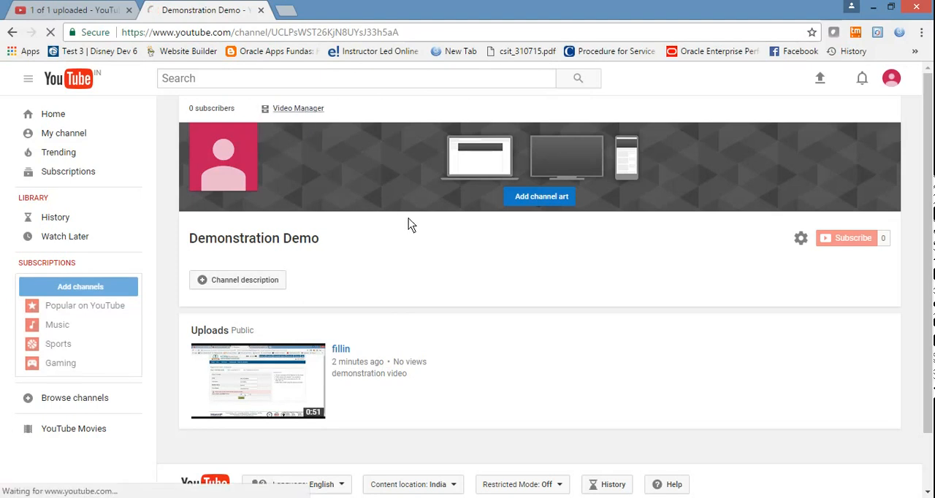
click(297, 109)
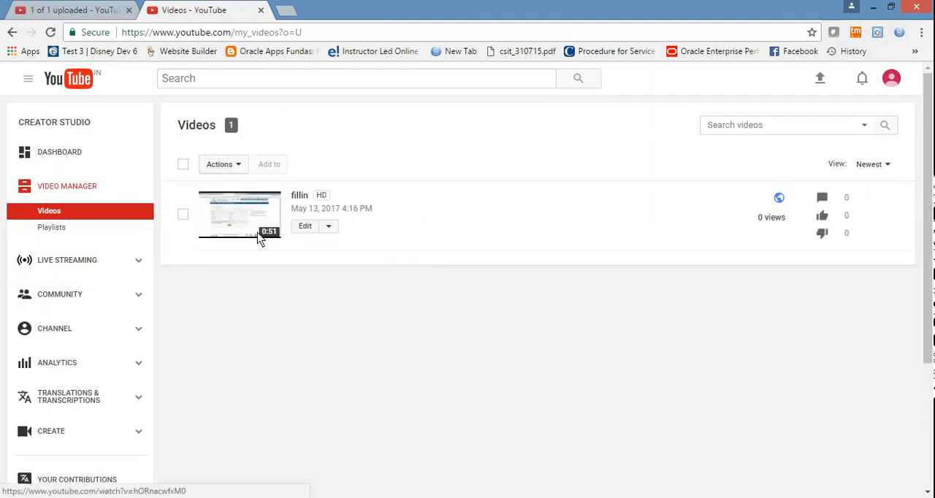
mouse_move(109, 436)
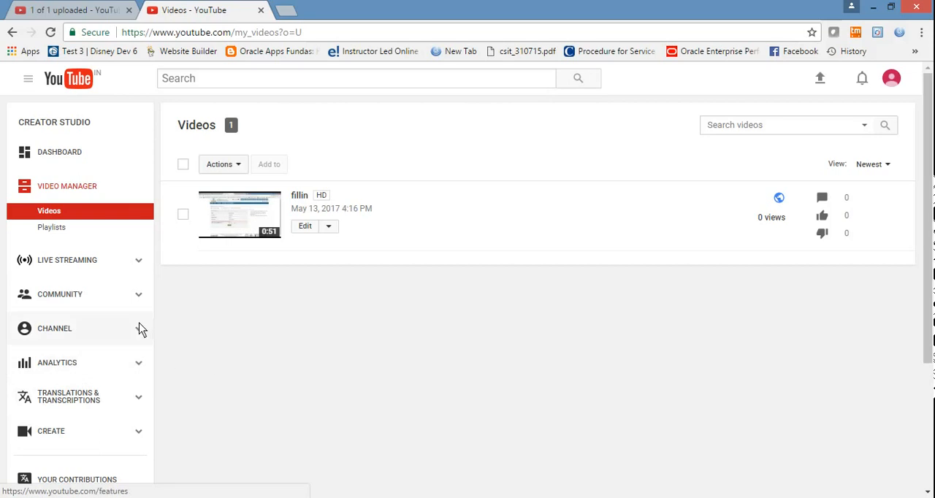
Review the Status and features cards, with Monetization shown as Not Enabled, application in review
click(54, 328)
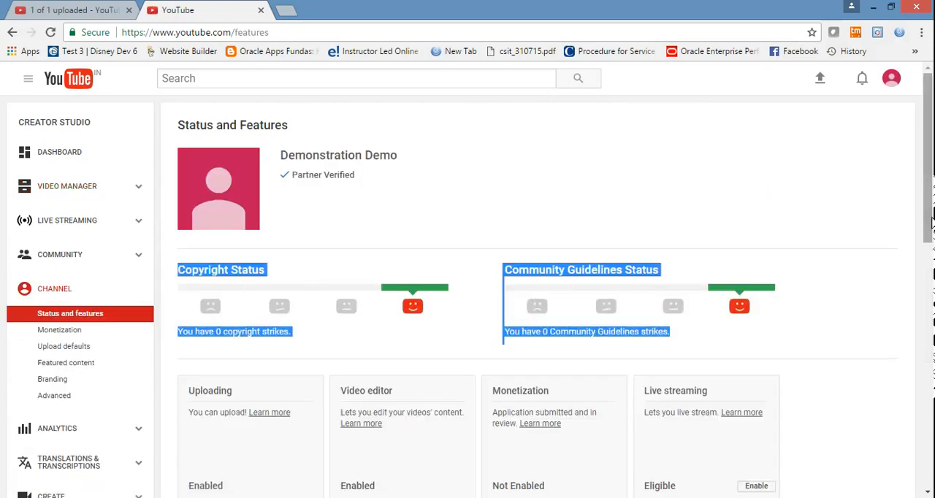
scroll(down, 3)
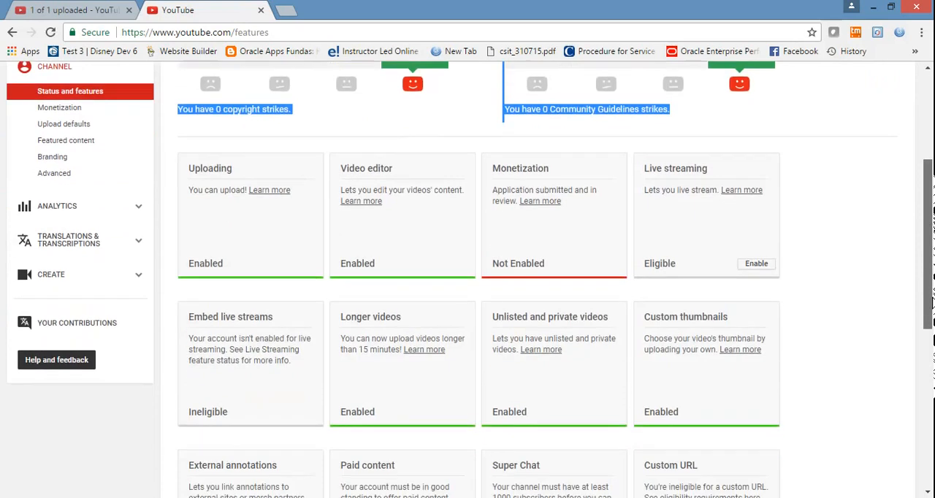
scroll(down, 3)
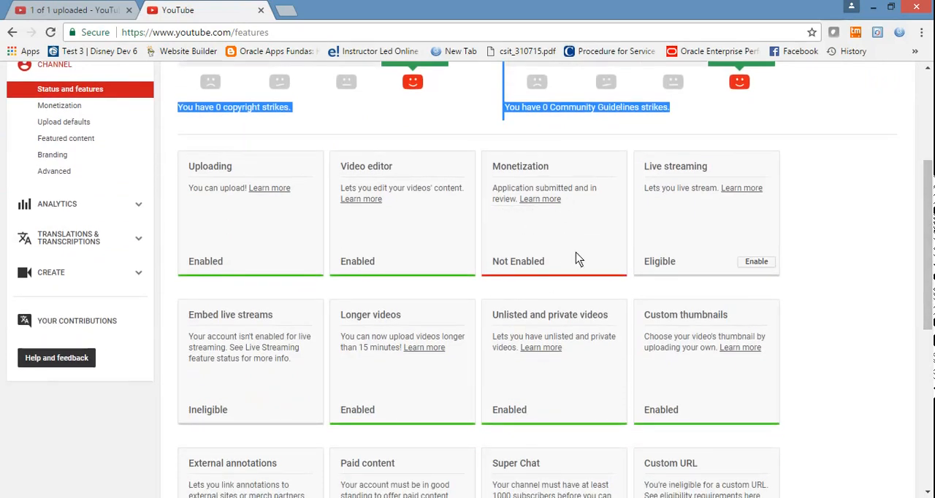
mouse_move(606, 263)
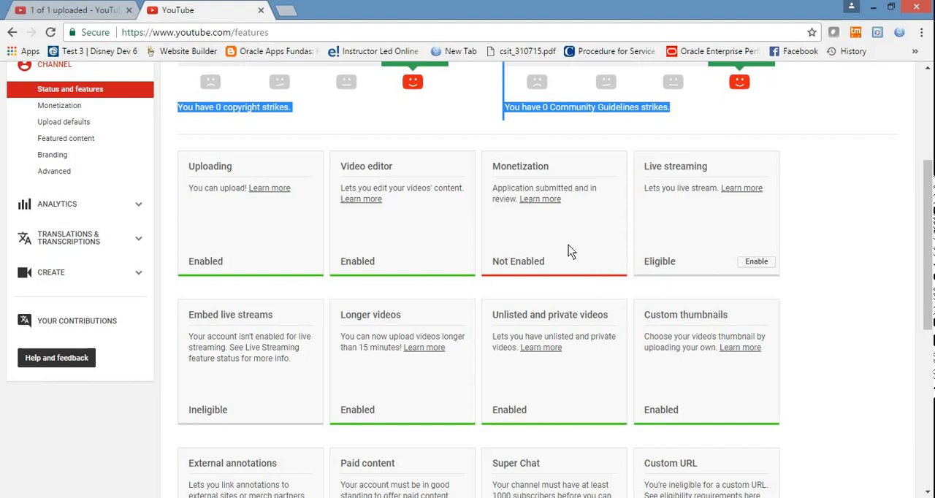
mouse_move(365, 415)
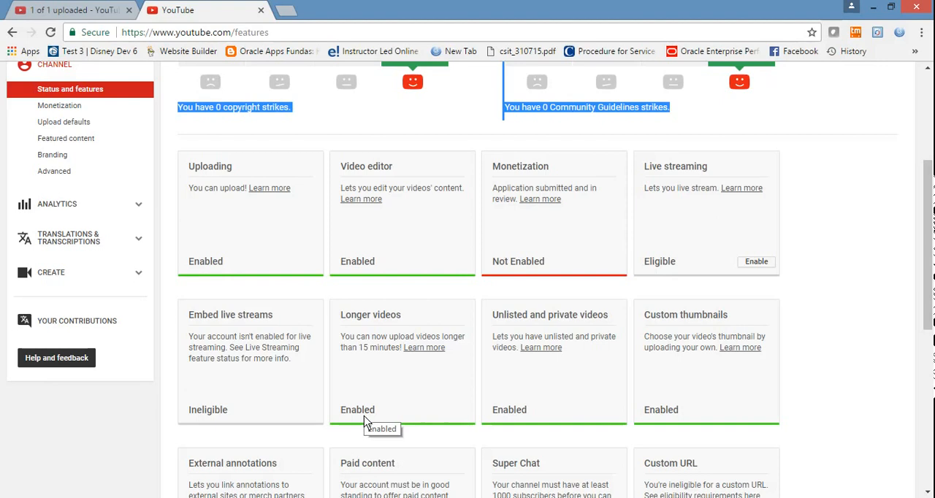
mouse_move(552, 237)
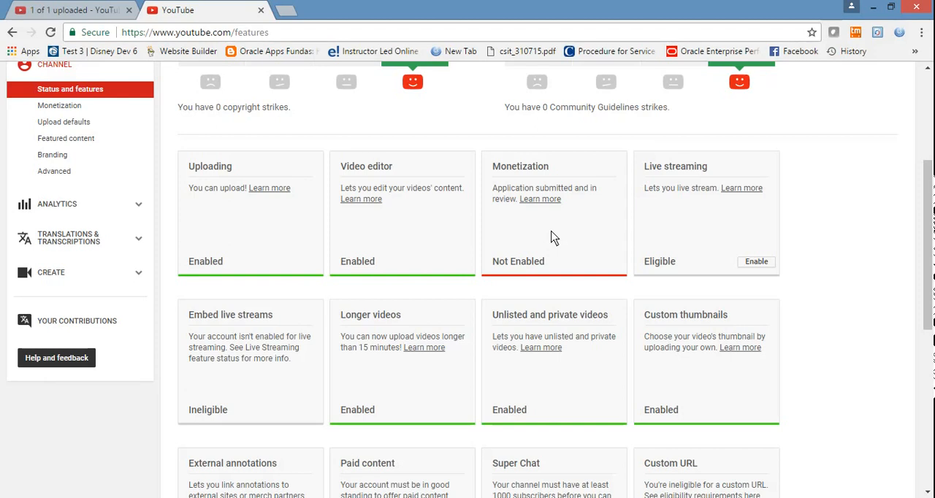
mouse_move(458, 185)
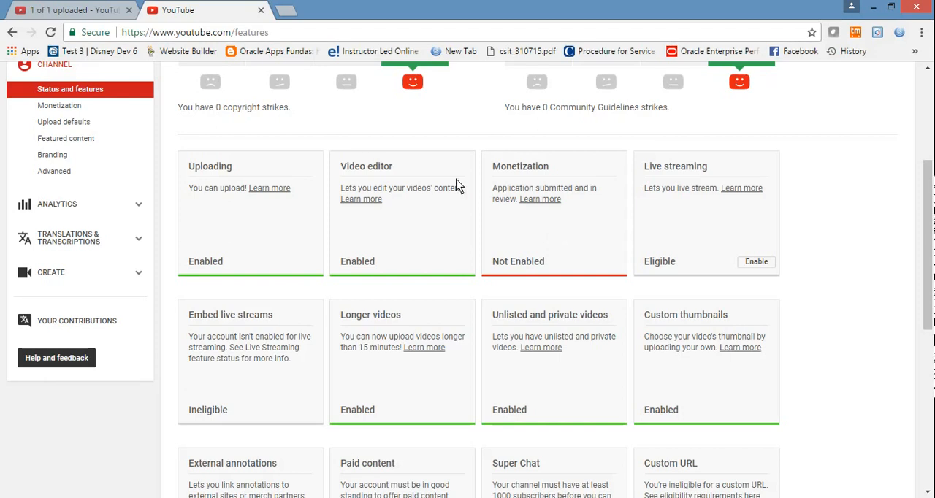